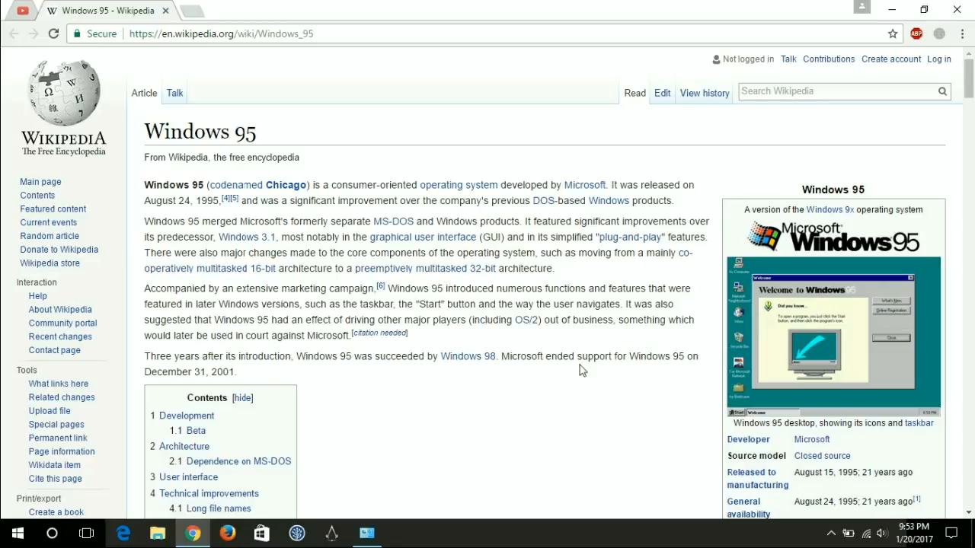
mouse_move(551, 353)
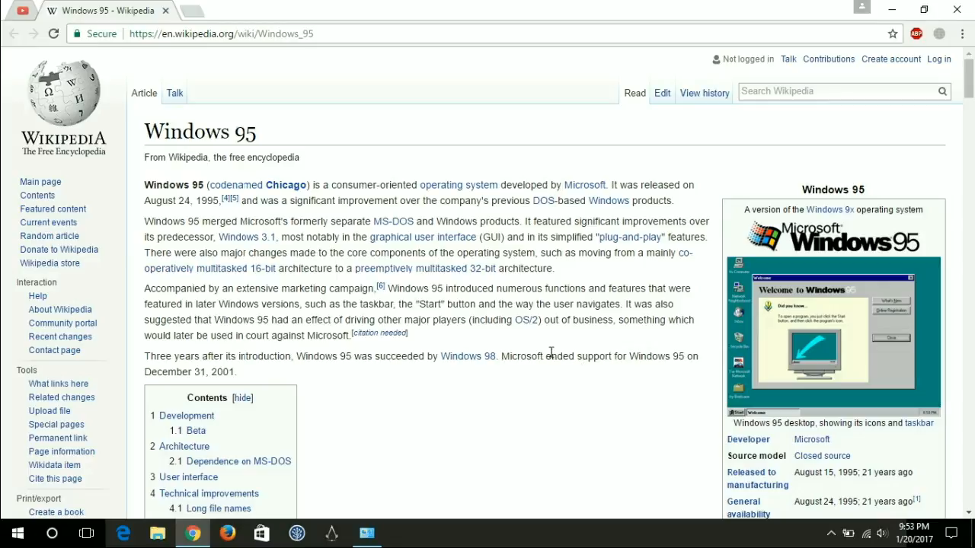
mouse_move(533, 353)
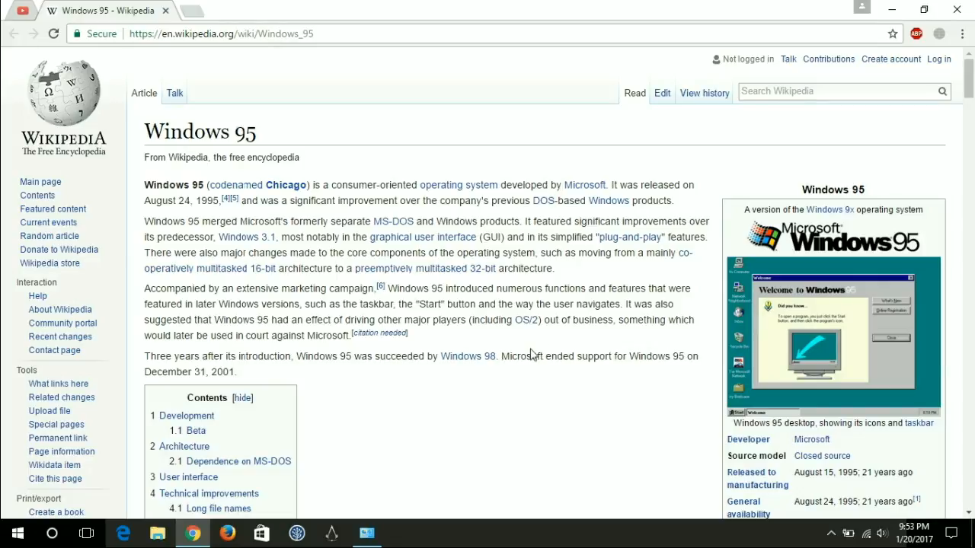
mouse_move(520, 355)
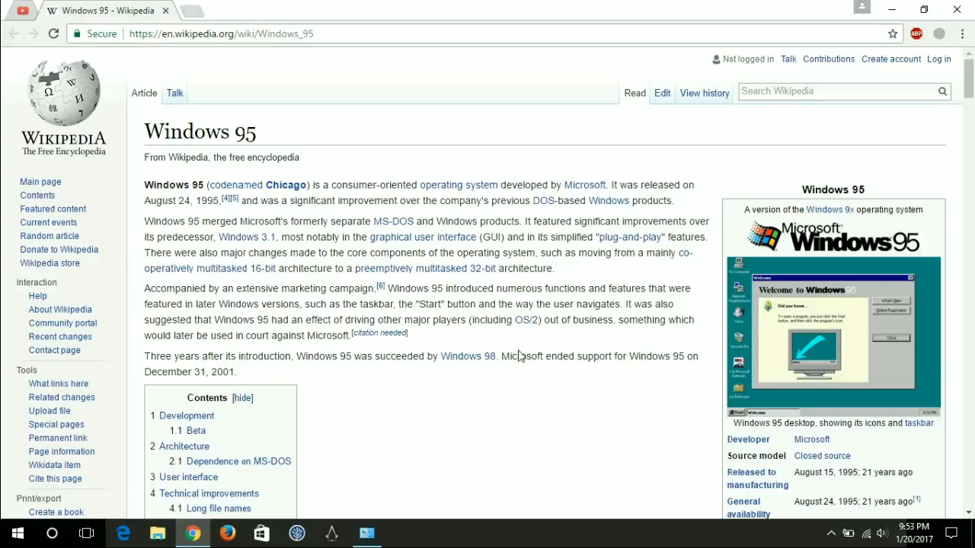
mouse_move(342, 289)
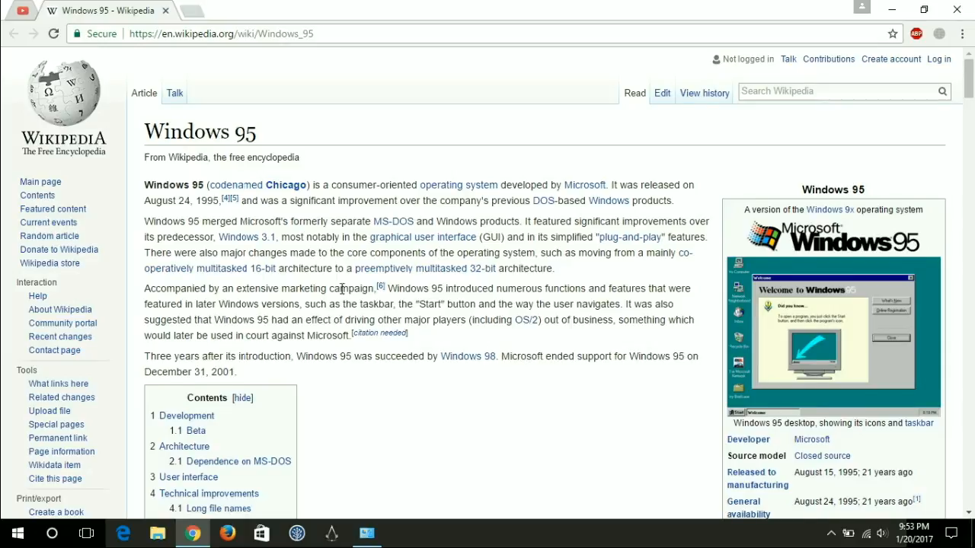
Scroll the Windows 95 Wikipedia article down to its System requirements section.
scroll(down, 3)
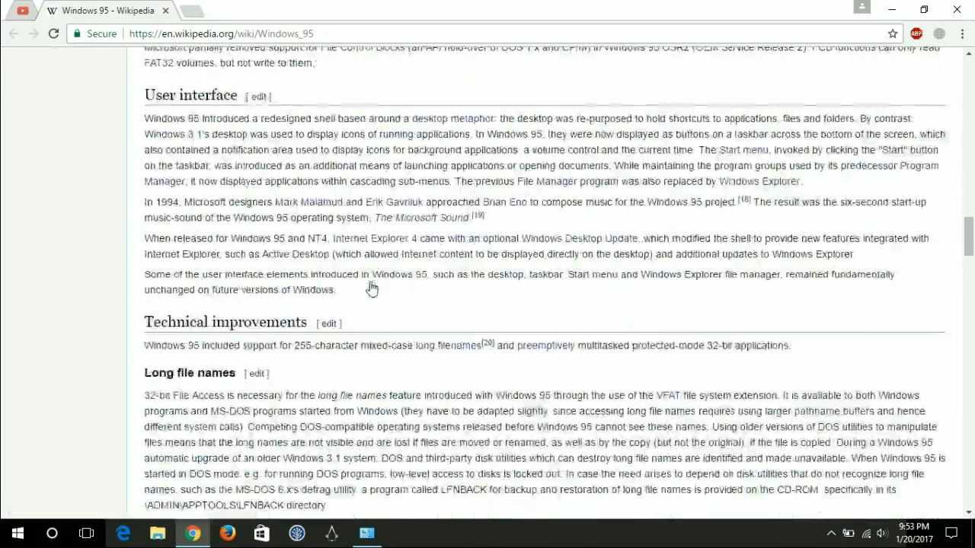
scroll(down, 3)
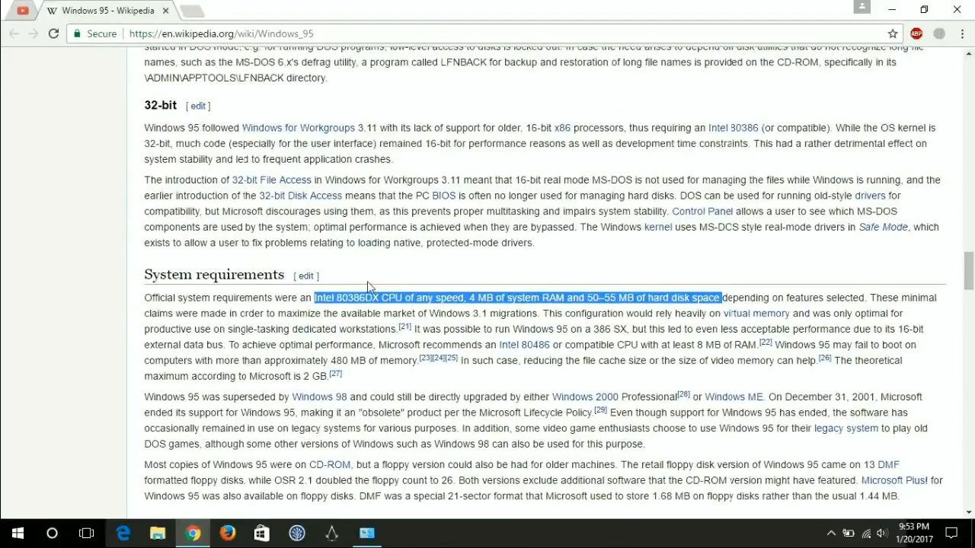
mouse_move(323, 312)
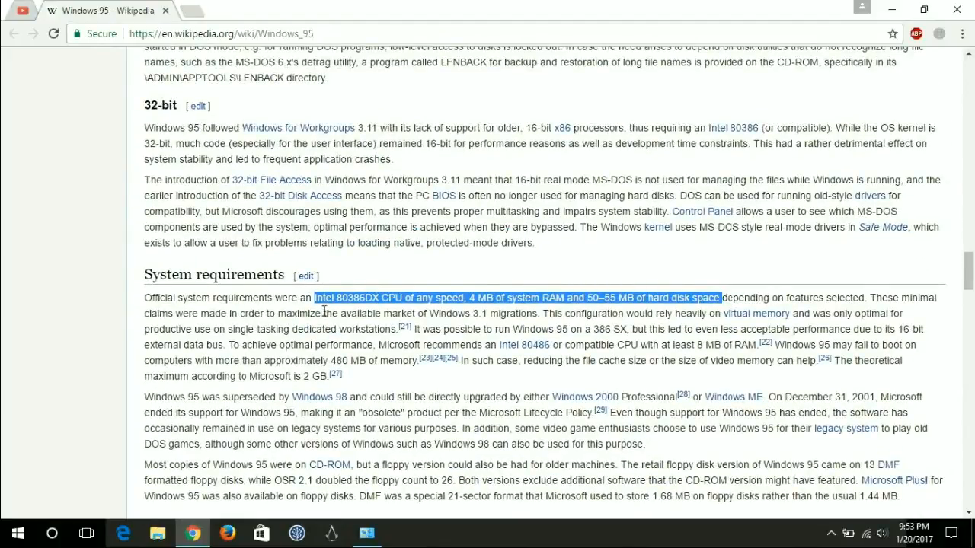
mouse_move(335, 312)
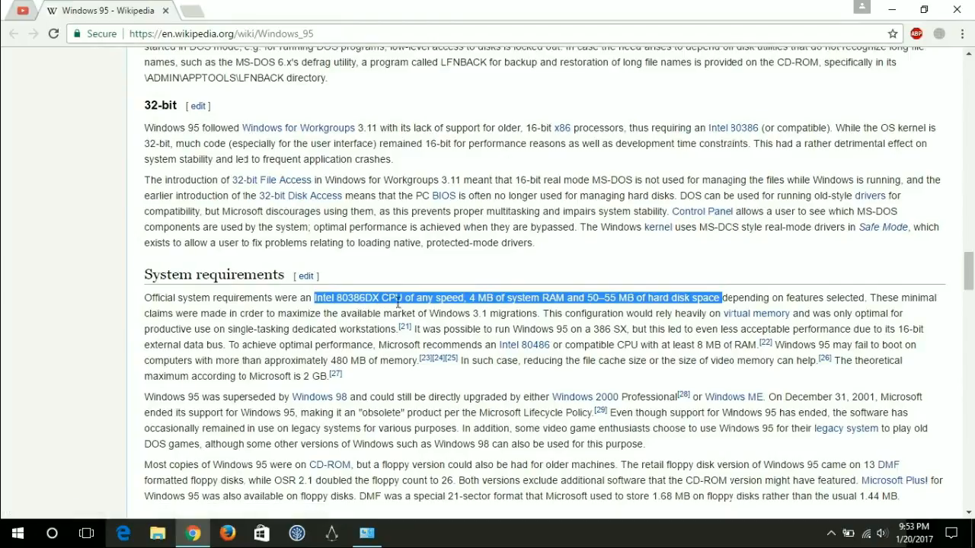
mouse_move(508, 310)
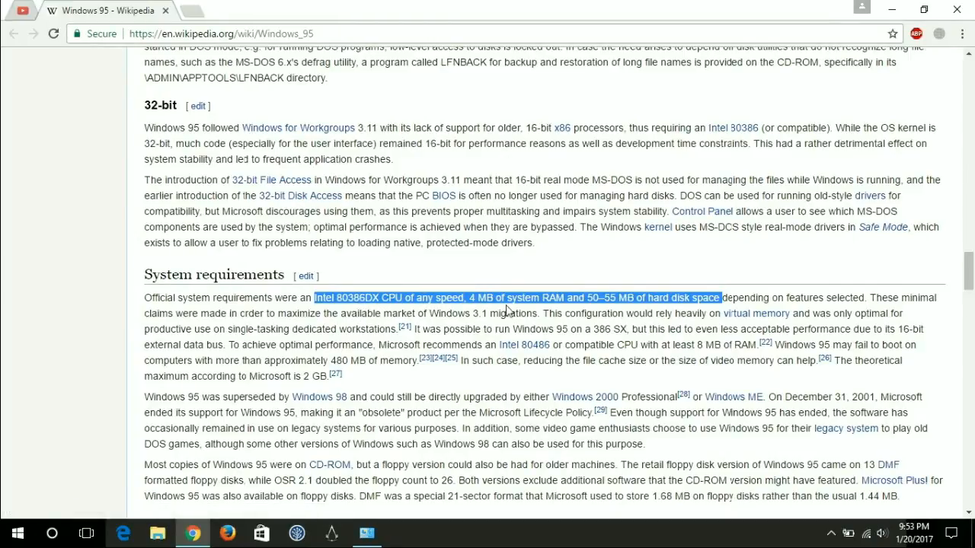
mouse_move(544, 304)
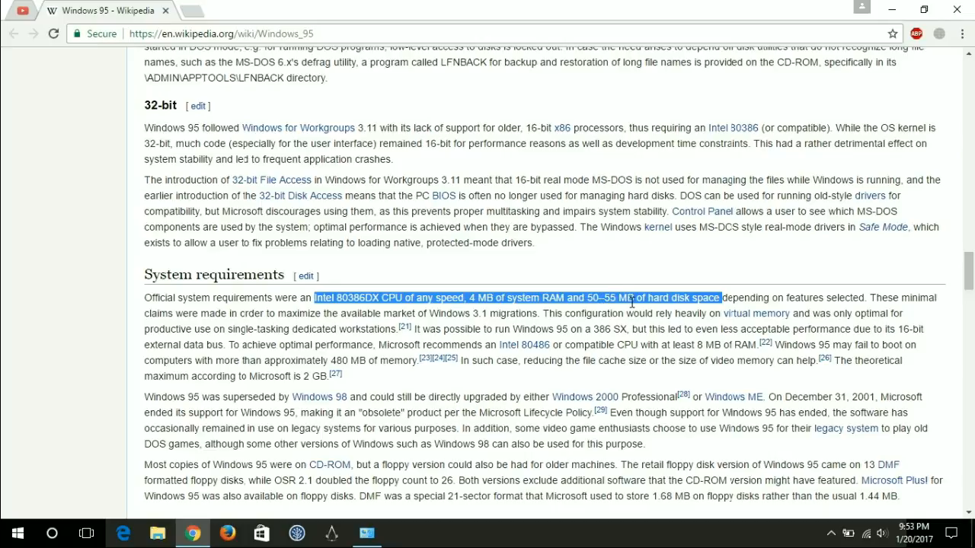
mouse_move(381, 523)
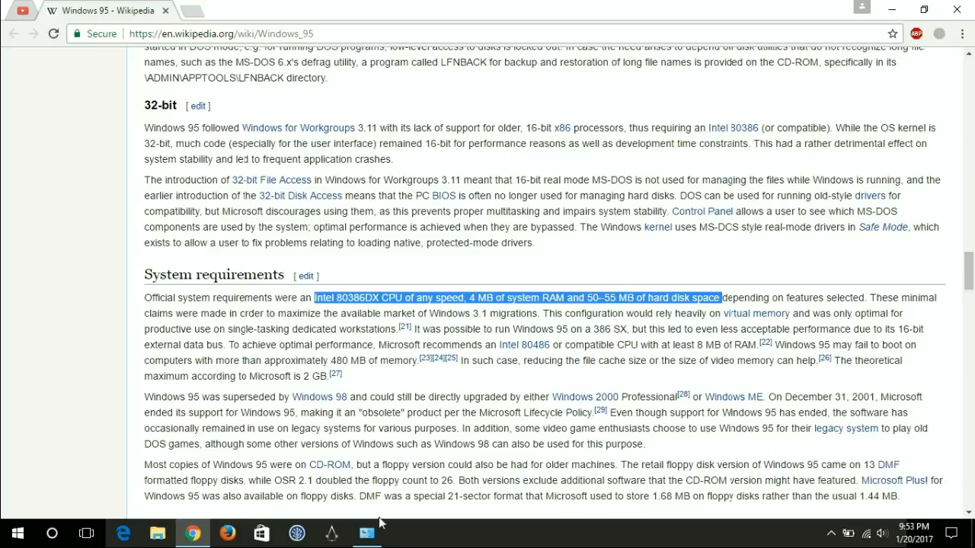
click(367, 532)
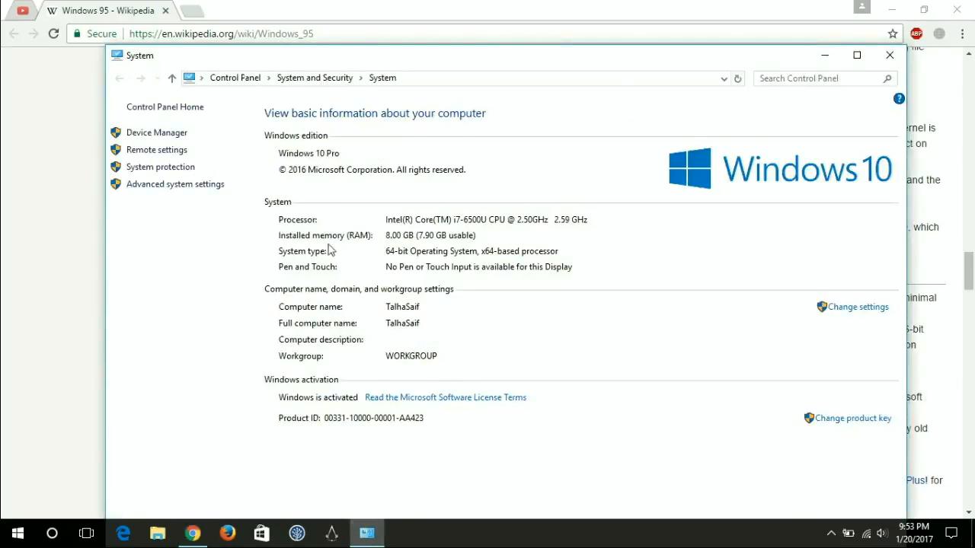
mouse_move(447, 230)
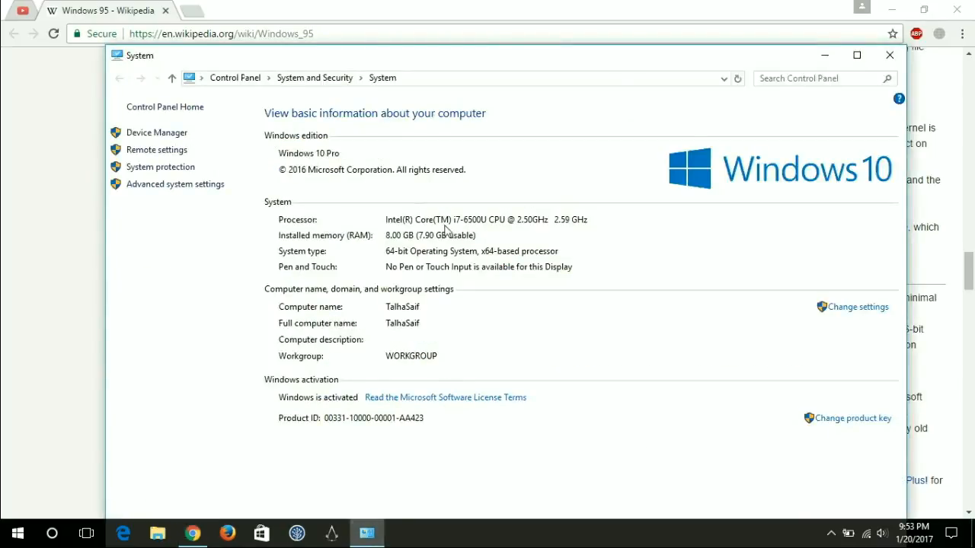
mouse_move(489, 234)
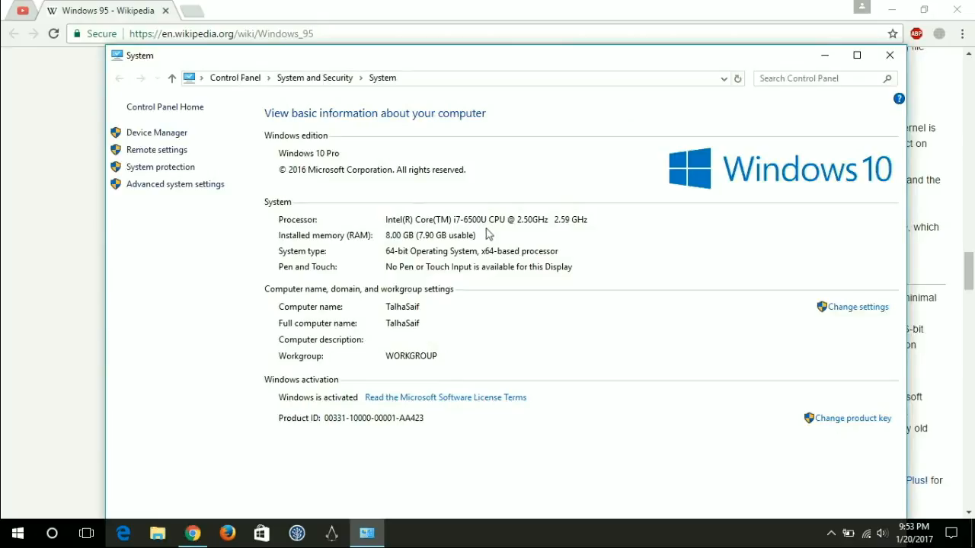
mouse_move(506, 234)
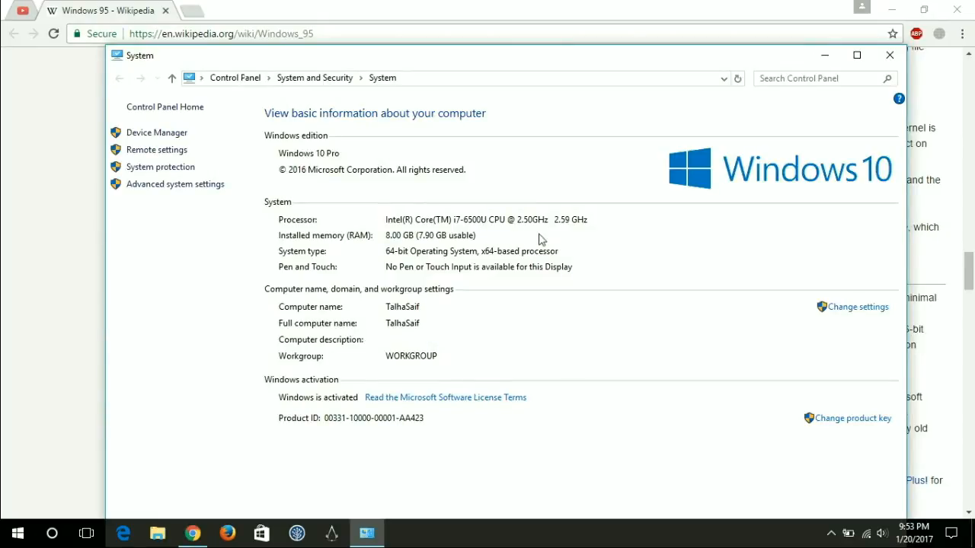
mouse_move(576, 245)
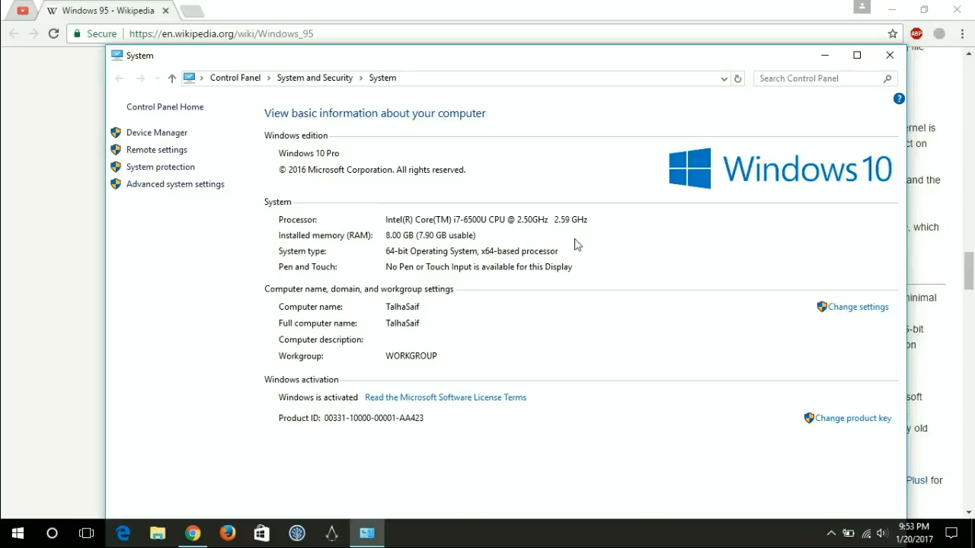
mouse_move(580, 251)
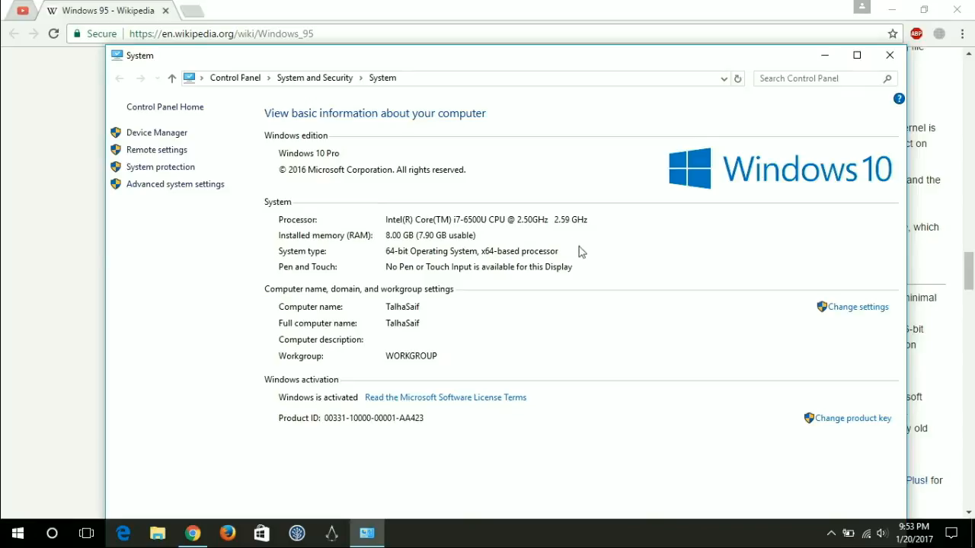
mouse_move(416, 259)
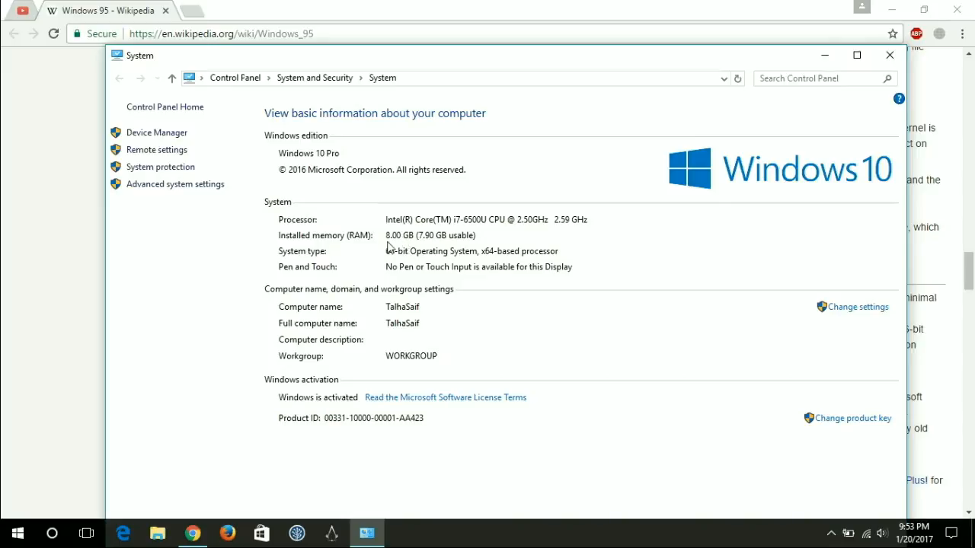
mouse_move(449, 243)
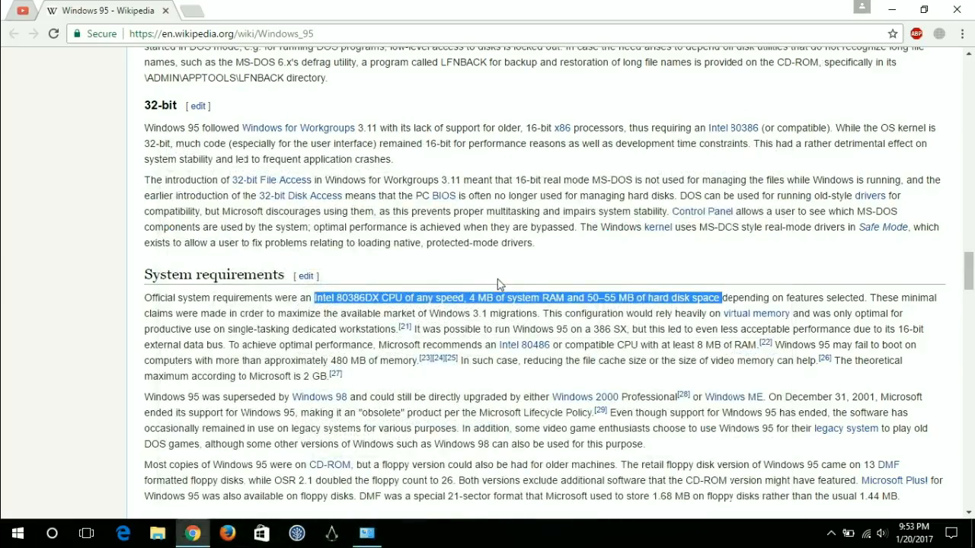
mouse_move(429, 294)
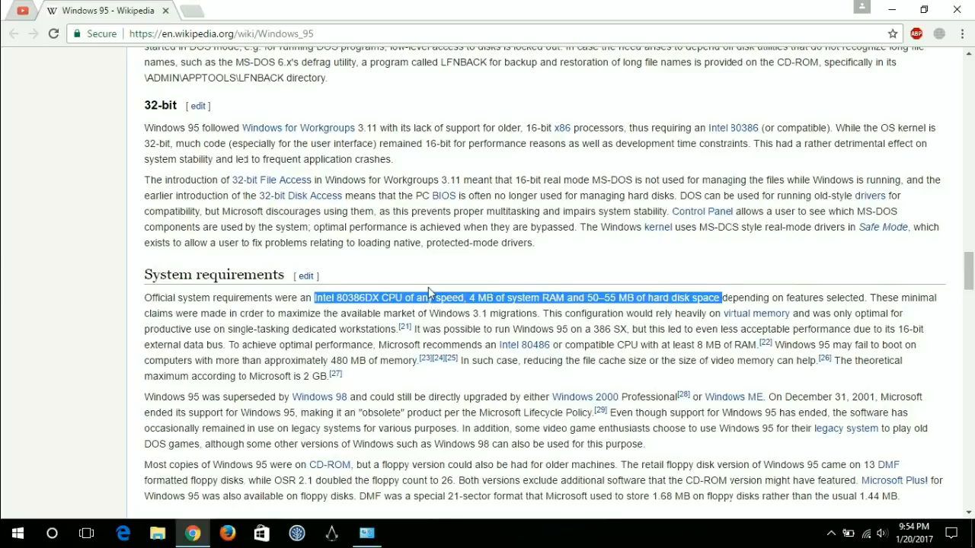
mouse_move(430, 288)
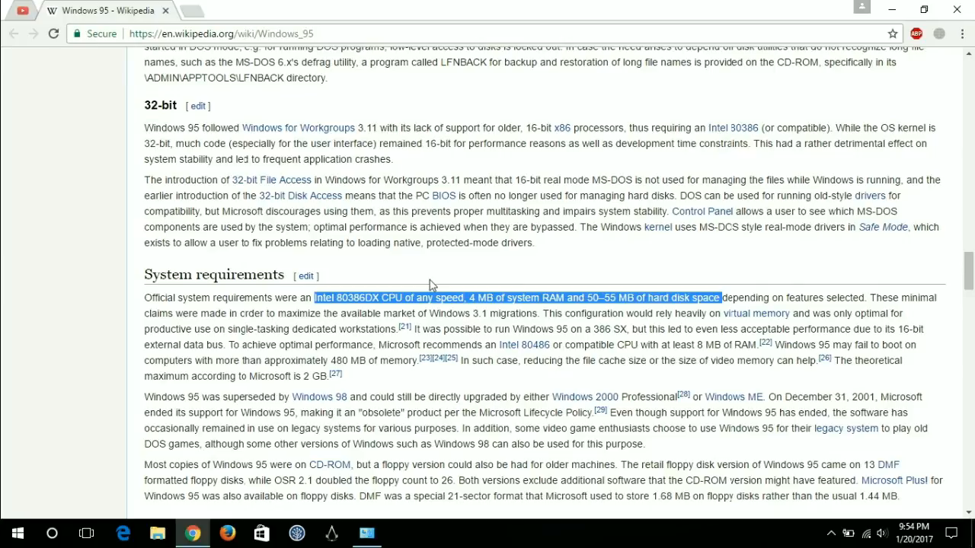
mouse_move(319, 343)
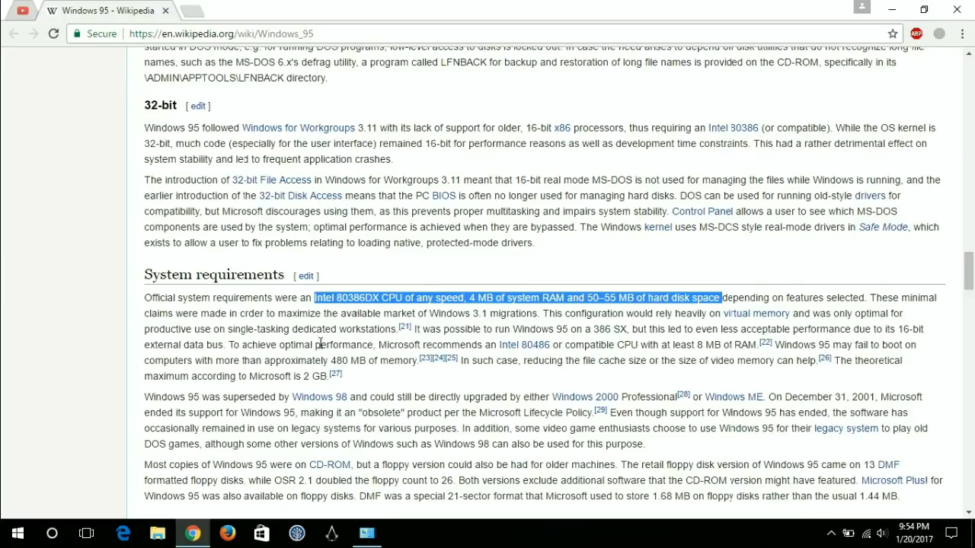
Open the Windows Start menu showing Oracle VM VirtualBox as recently added.
click(15, 532)
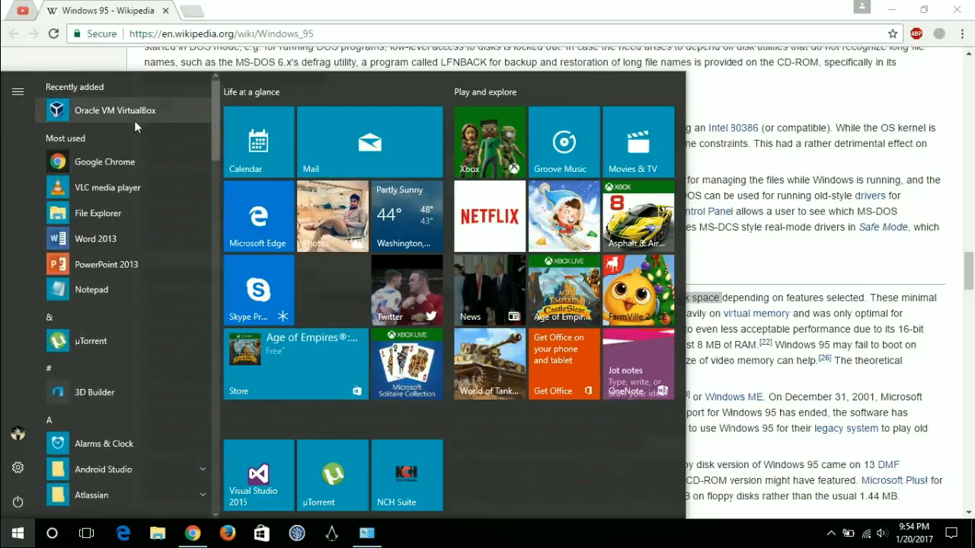
Launch VirtualBox and start a new virtual machine named 'Windows 95'.
click(115, 110)
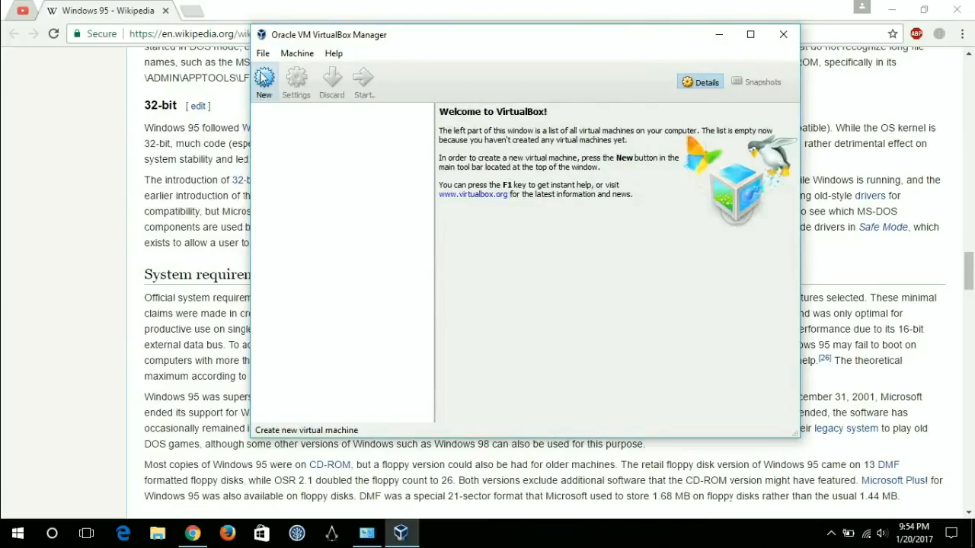
mouse_move(384, 182)
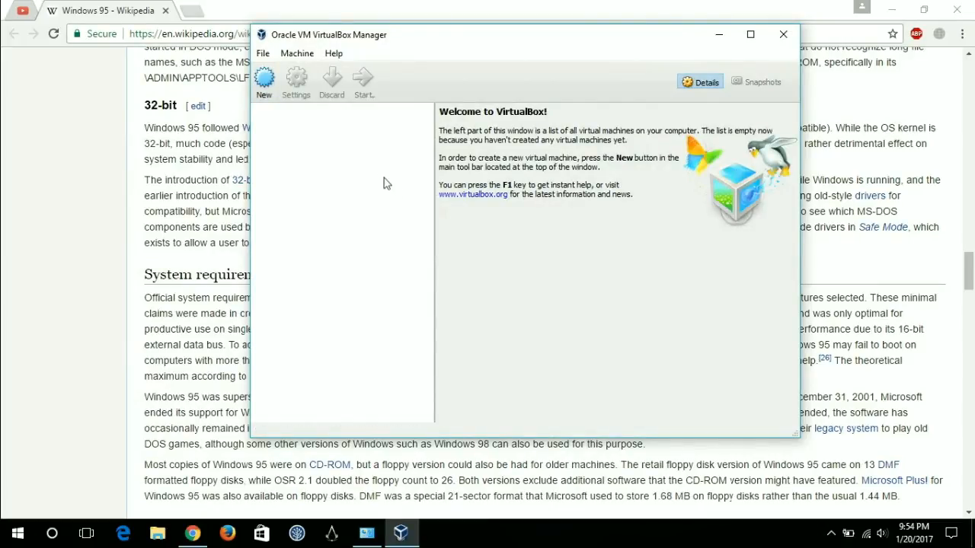
click(264, 81)
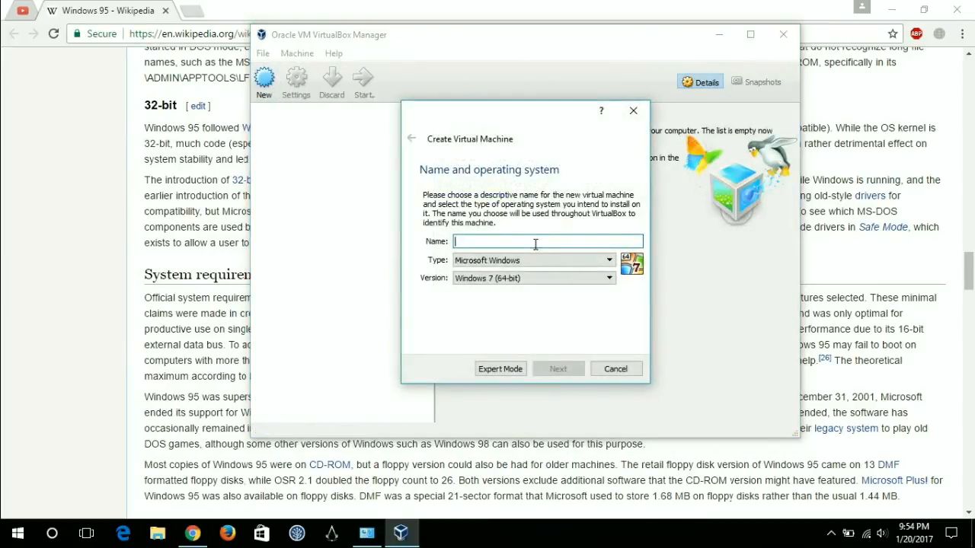
text(Windows 95)
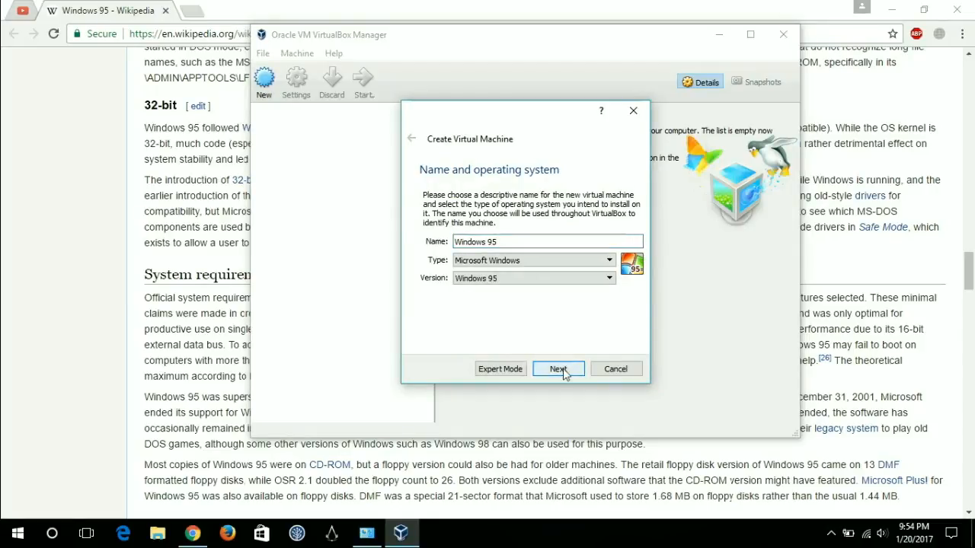
Set the machine's memory to 8192 MB and continue to the hard disk page.
click(558, 369)
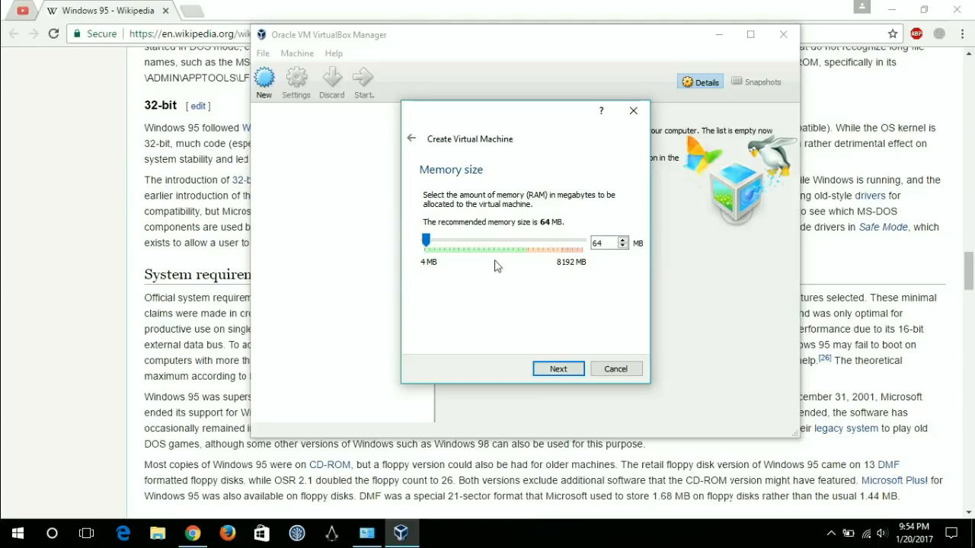
mouse_move(528, 275)
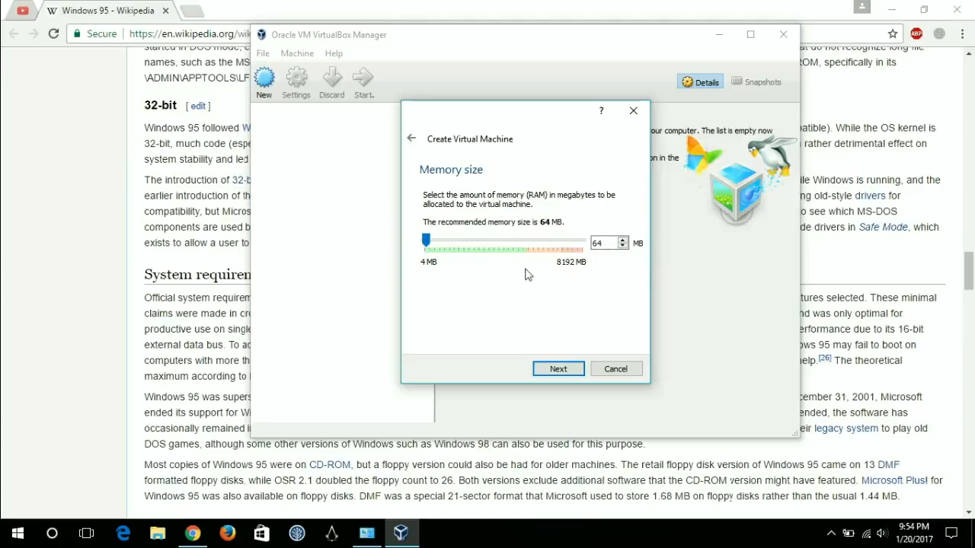
mouse_move(434, 256)
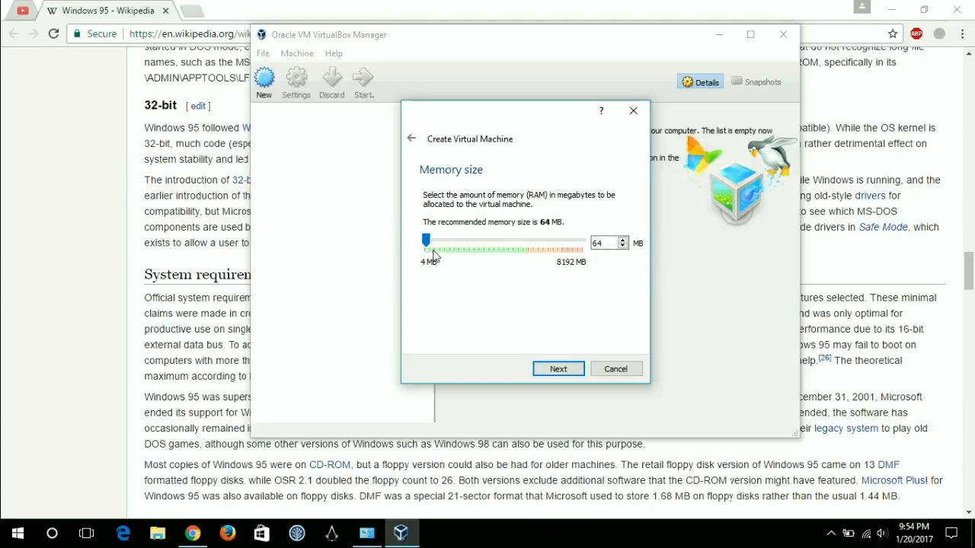
mouse_move(466, 264)
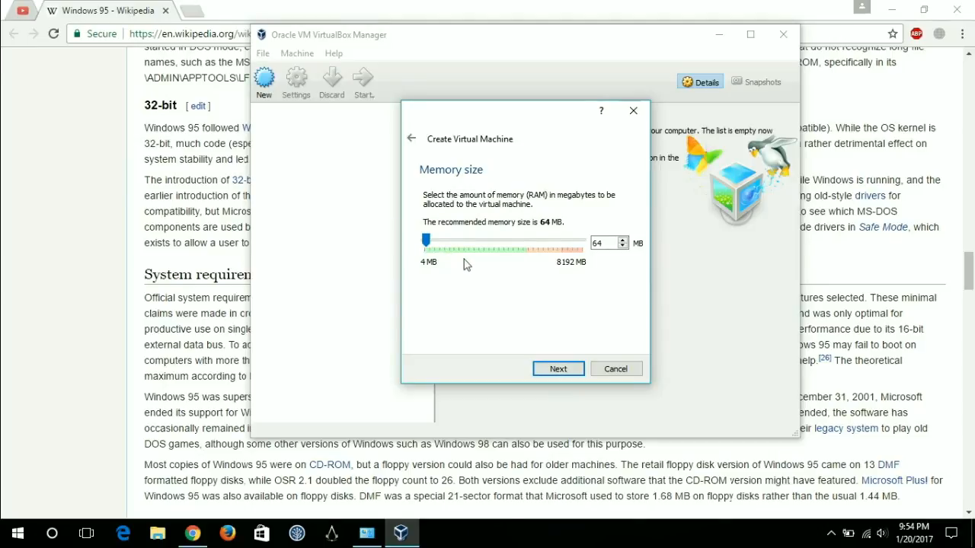
mouse_move(472, 267)
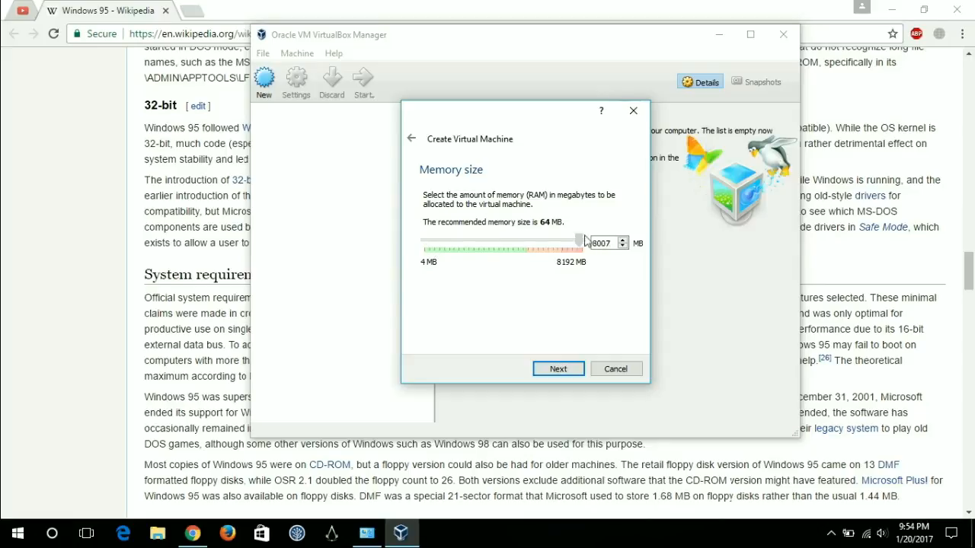
drag(579, 243, 586, 242)
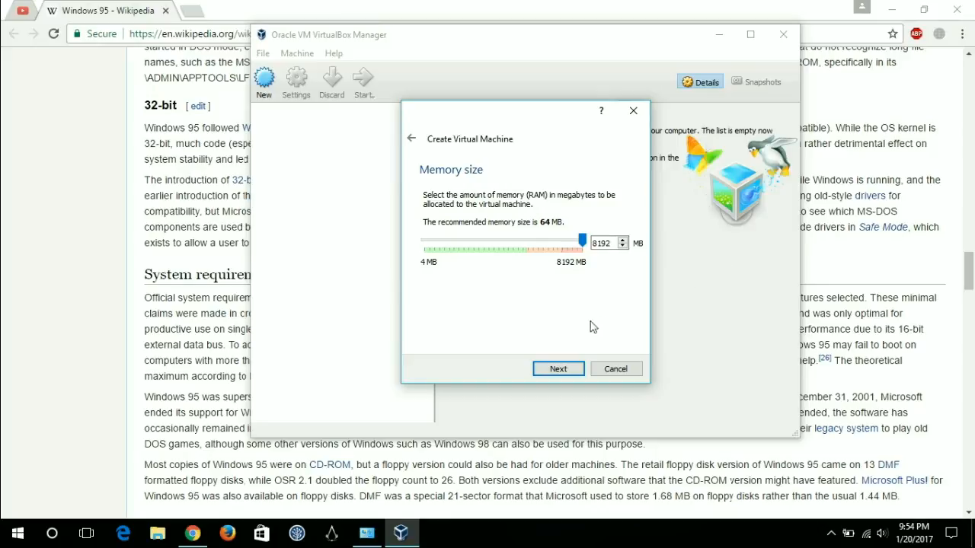
click(558, 368)
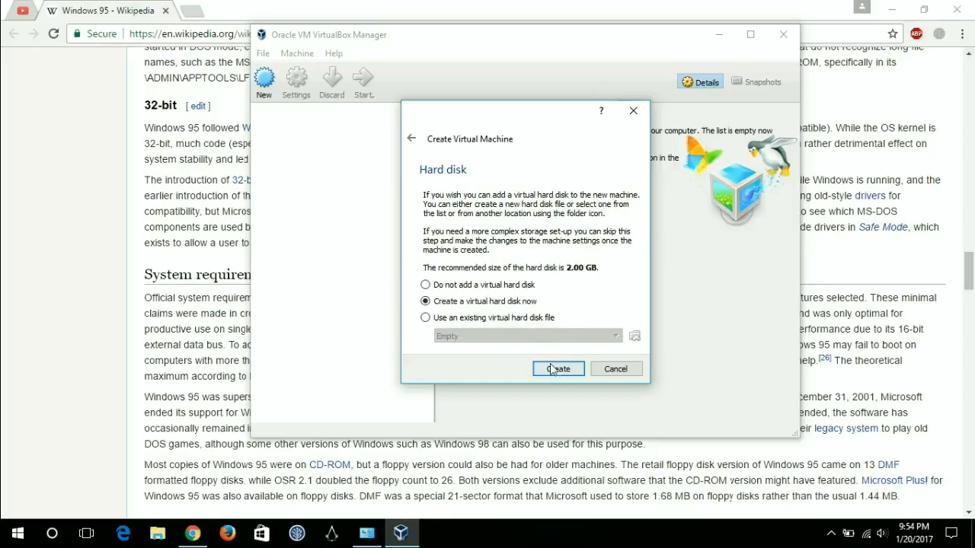
Create a new 873.52 GB VDI virtual hard disk and finish the machine.
click(557, 369)
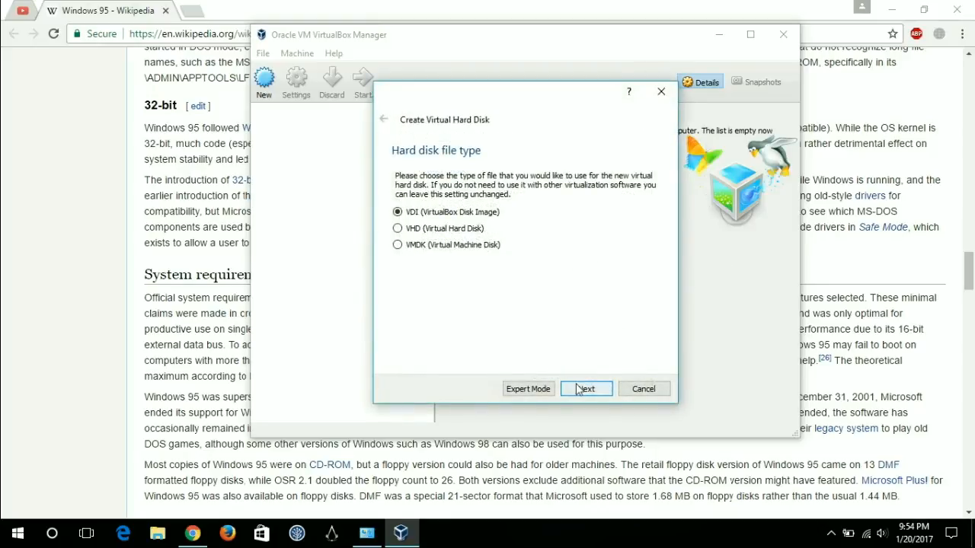
click(586, 388)
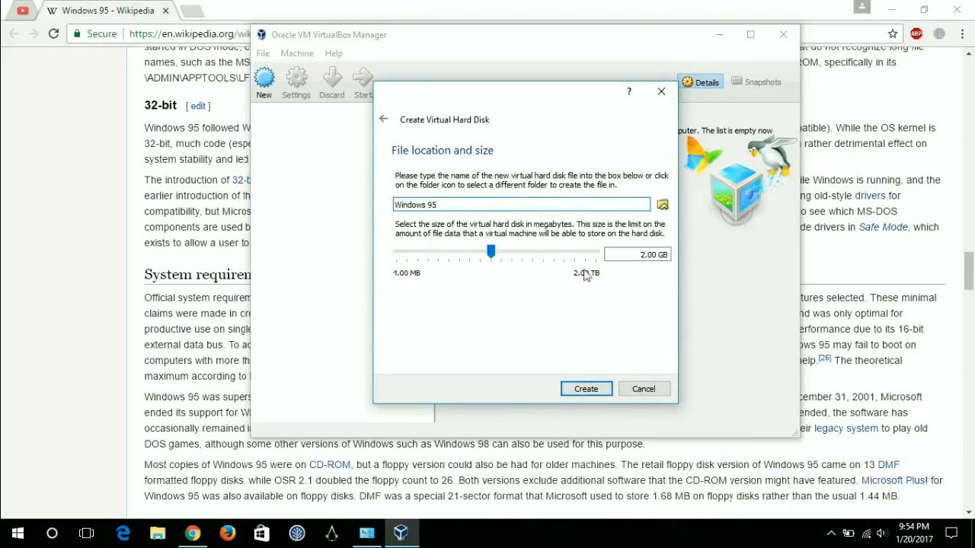
drag(491, 251, 578, 252)
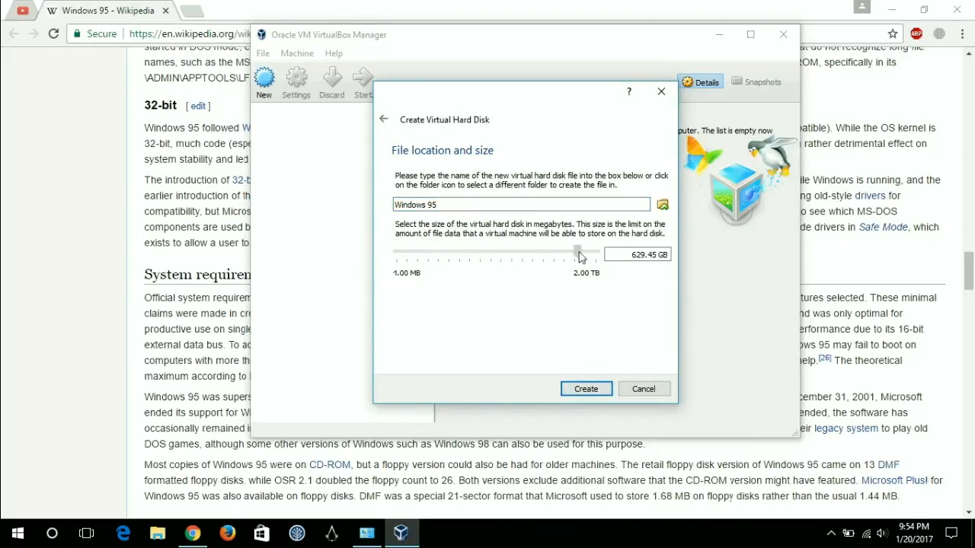
drag(579, 253, 598, 253)
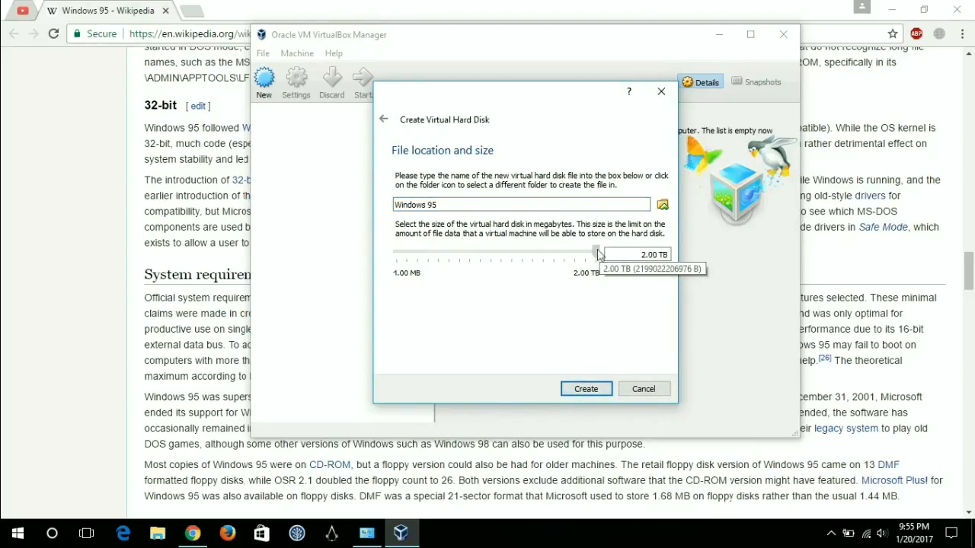
drag(596, 252, 575, 252)
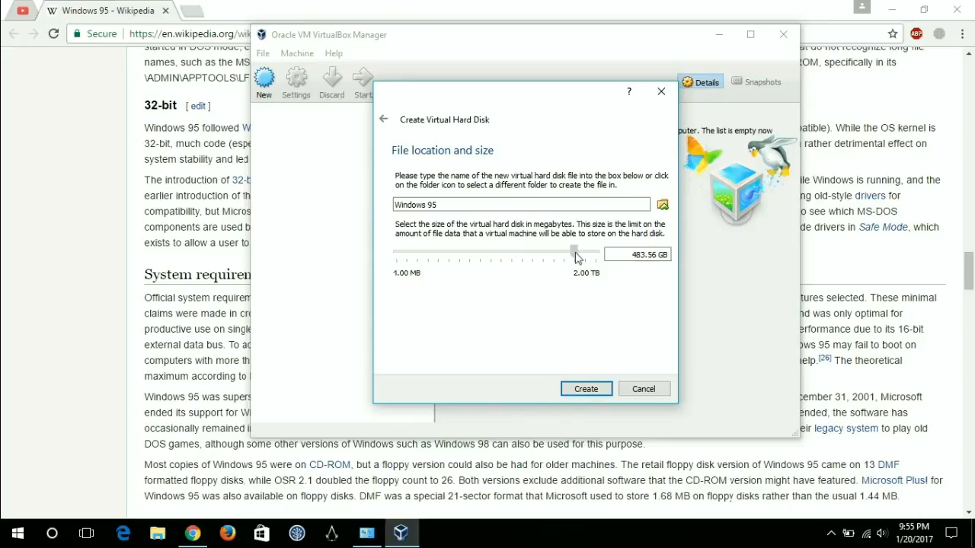
drag(575, 251, 586, 251)
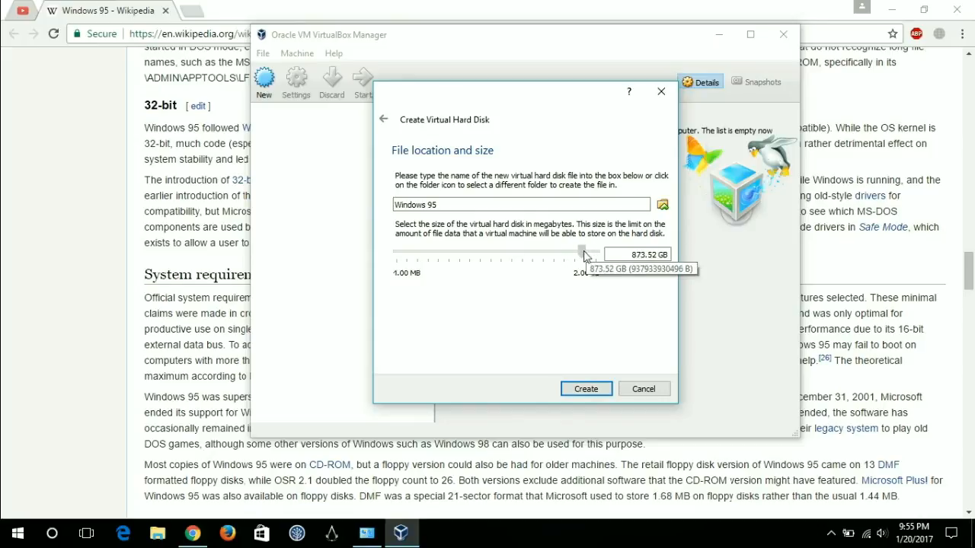
mouse_move(601, 400)
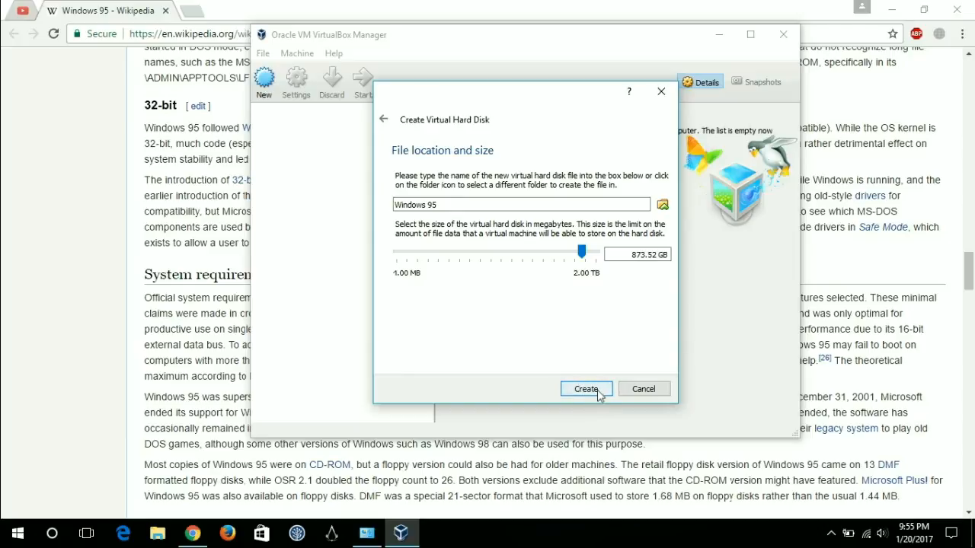
click(585, 388)
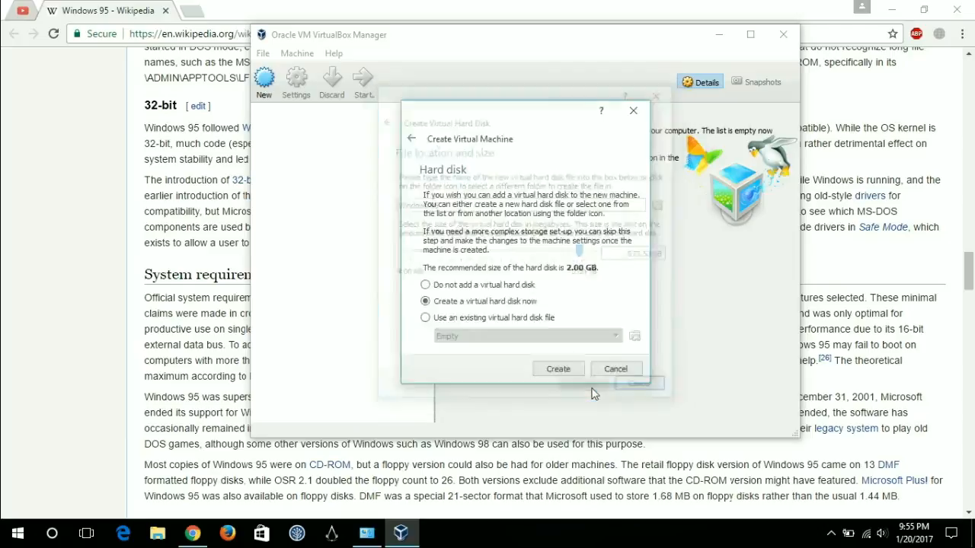
click(558, 368)
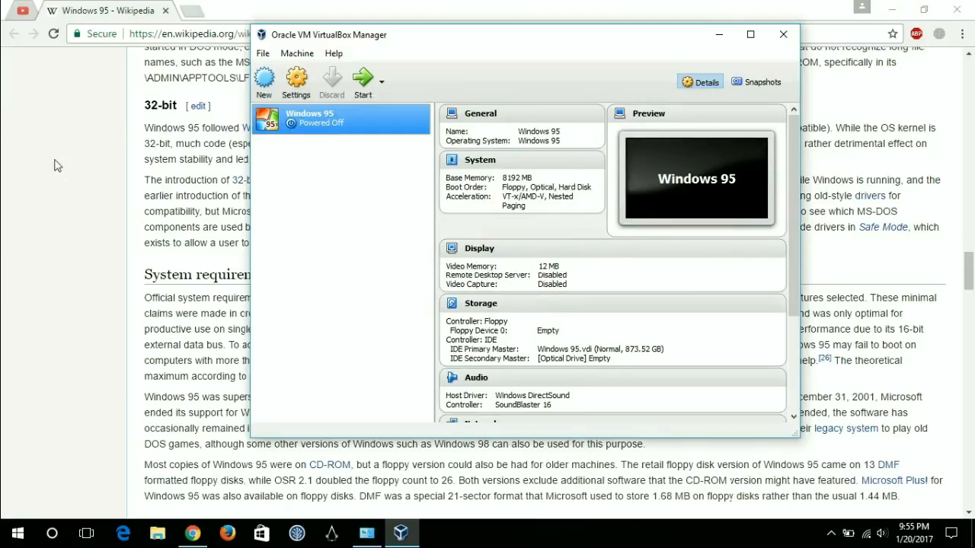
mouse_move(342, 131)
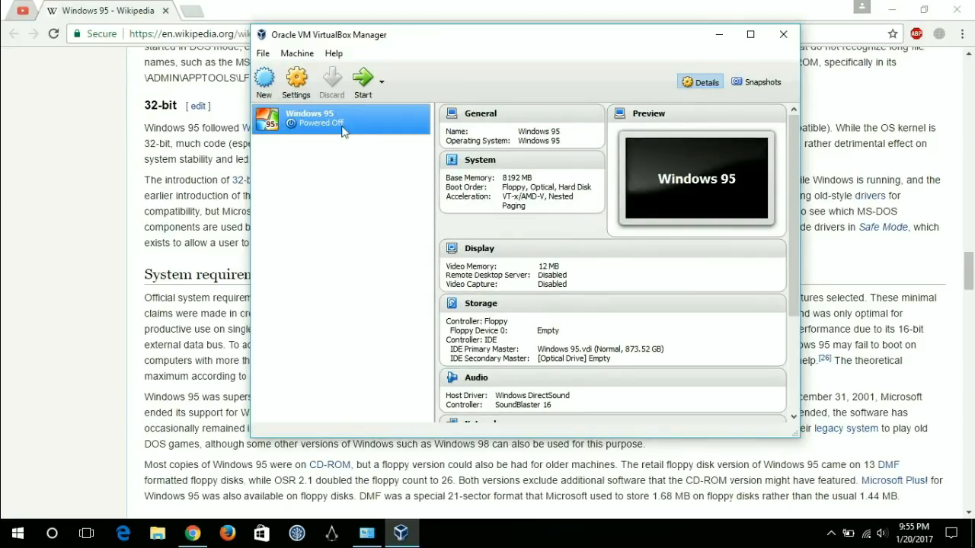
Open the Windows 95 machine's Storage settings.
right_click(343, 130)
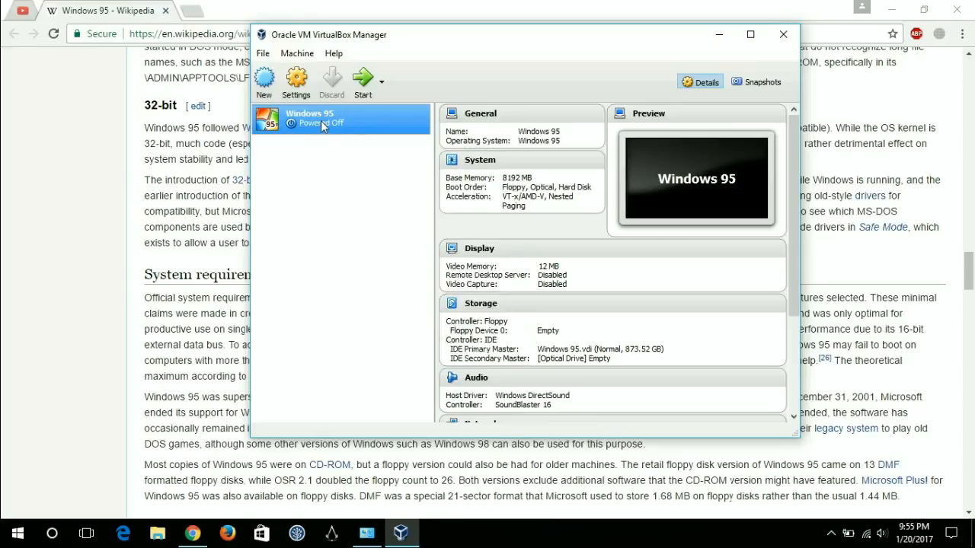
right_click(324, 122)
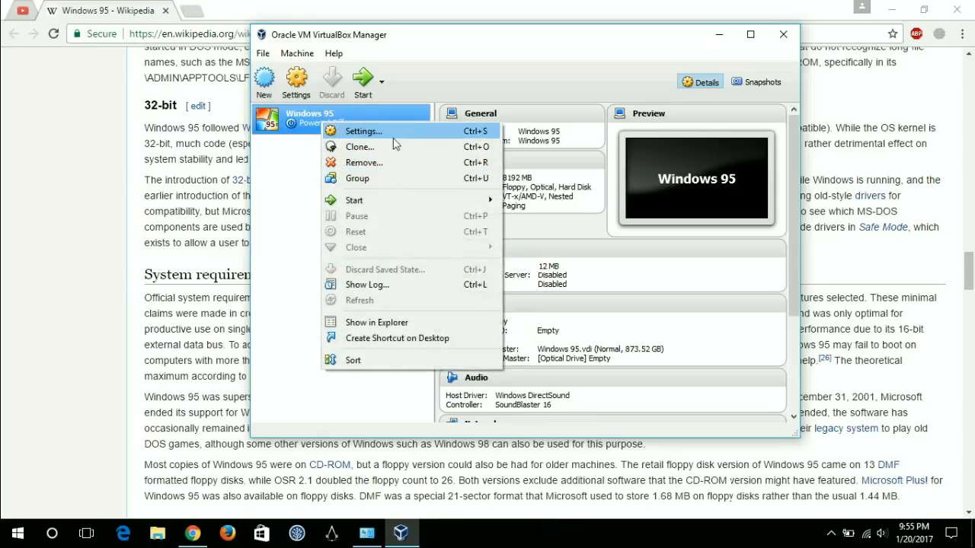
mouse_move(283, 156)
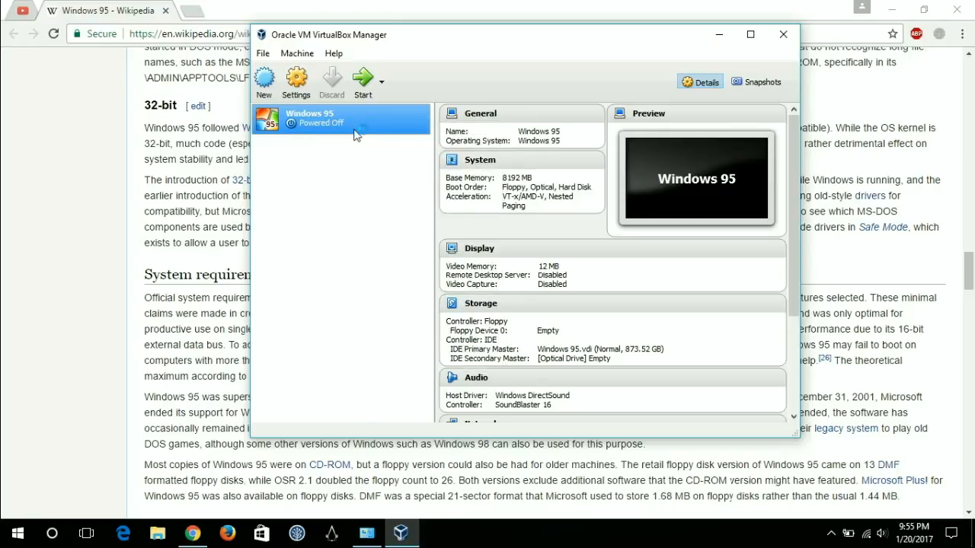
click(295, 81)
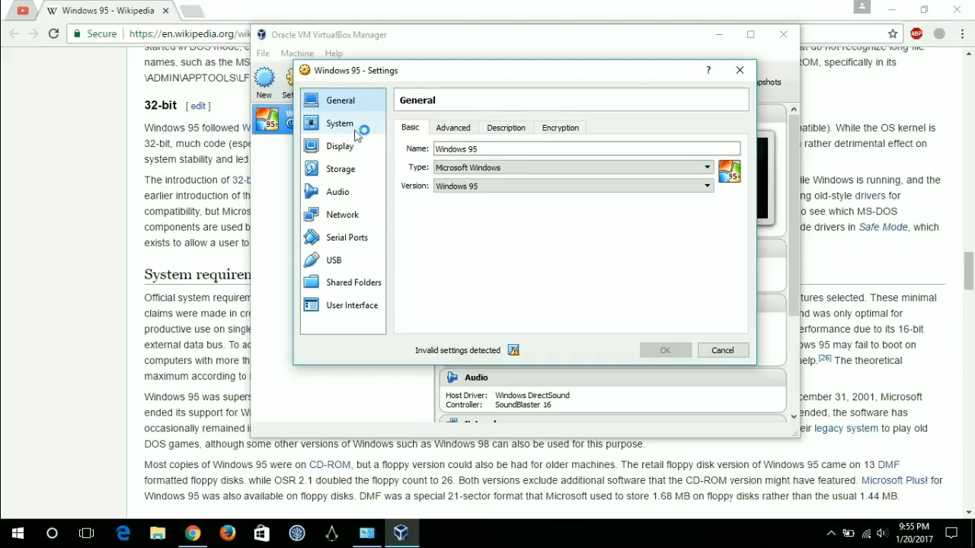
click(340, 169)
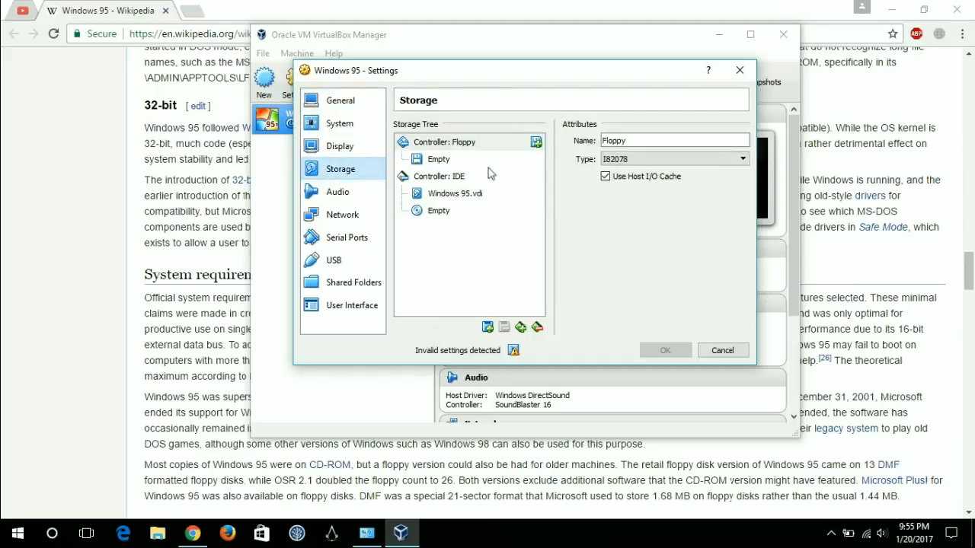
Load MS-DOS 7.1 CD.iso into the empty IDE optical drive.
click(438, 210)
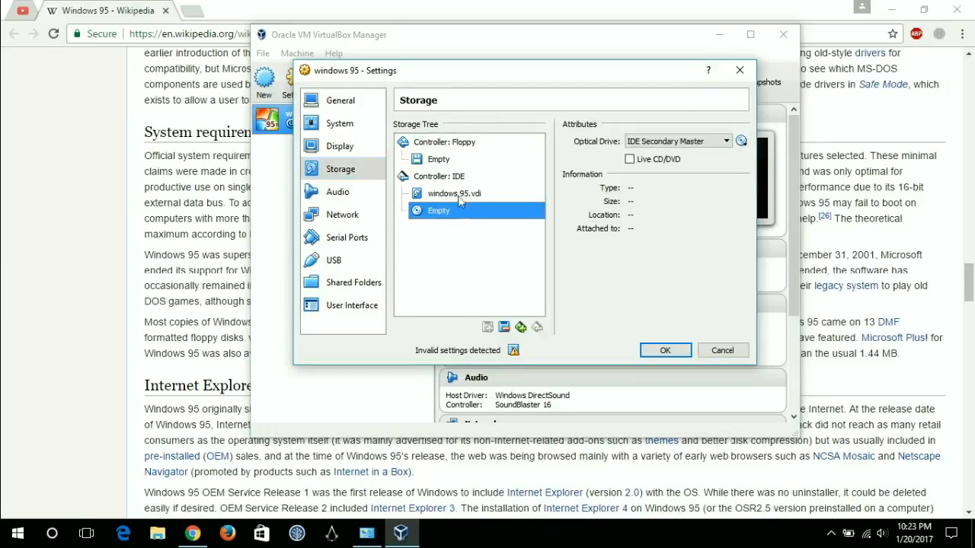
click(740, 140)
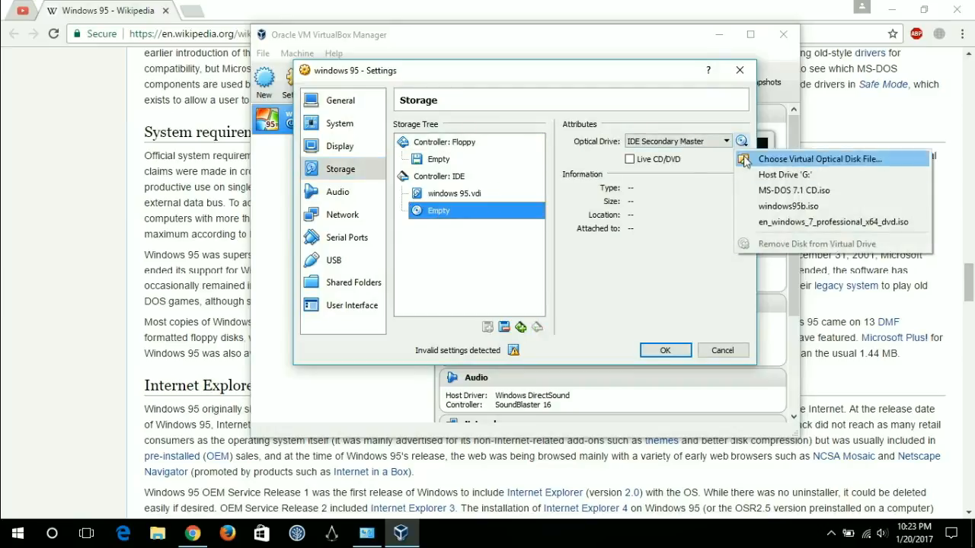
click(816, 158)
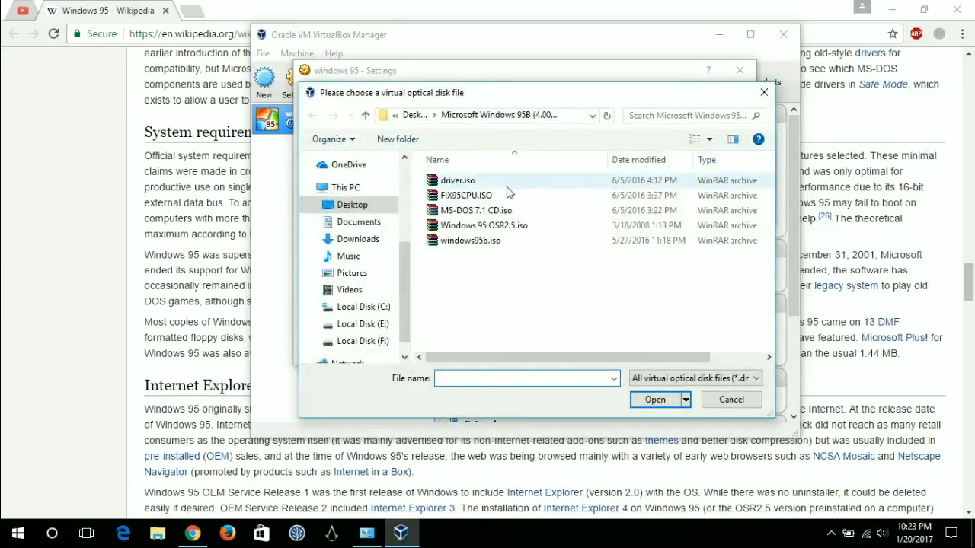
double_click(476, 210)
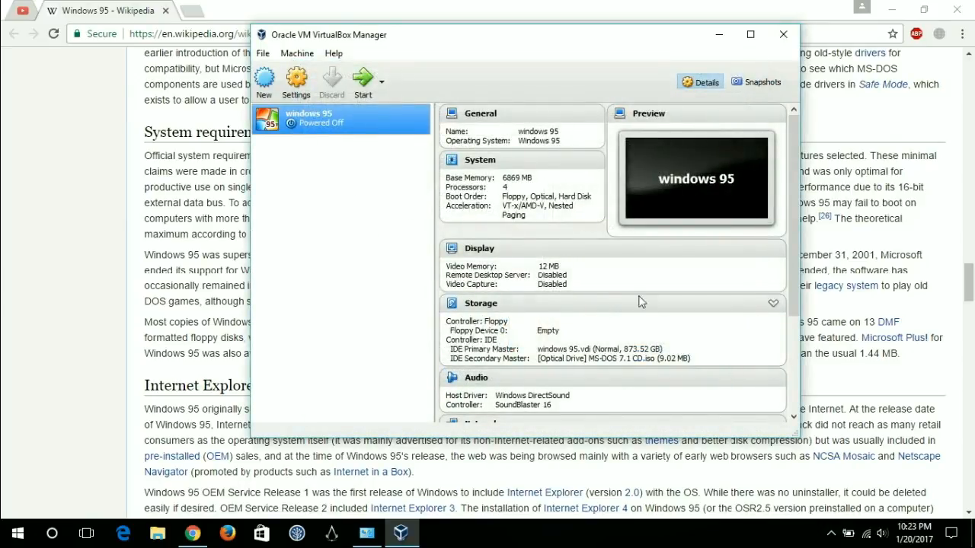
mouse_move(361, 129)
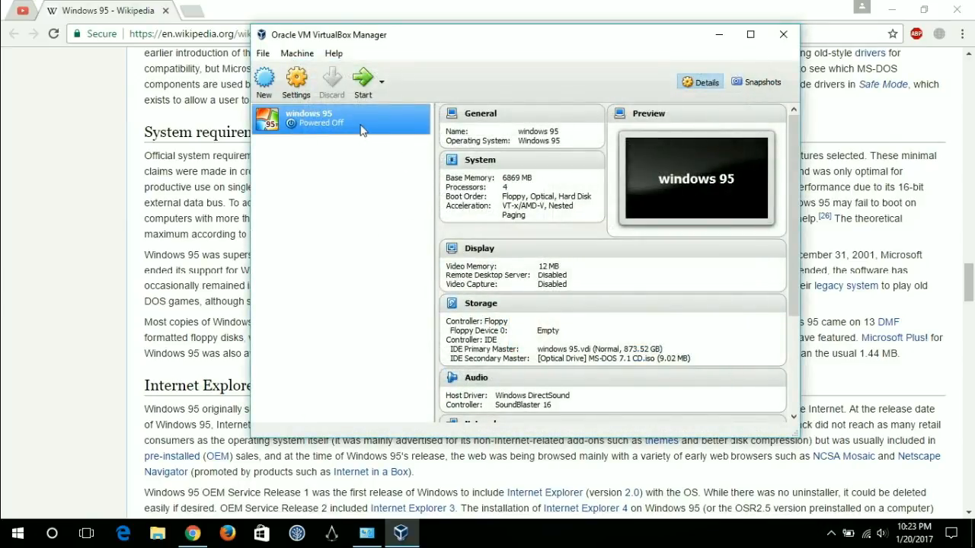
mouse_move(362, 80)
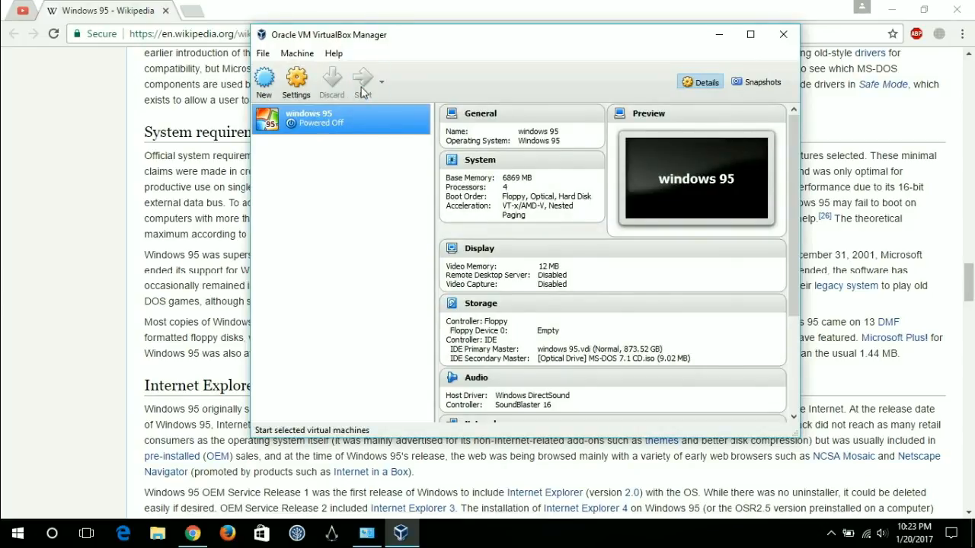
Start the Windows 95 VM, minimize Chrome, and maximize the VM window.
click(363, 81)
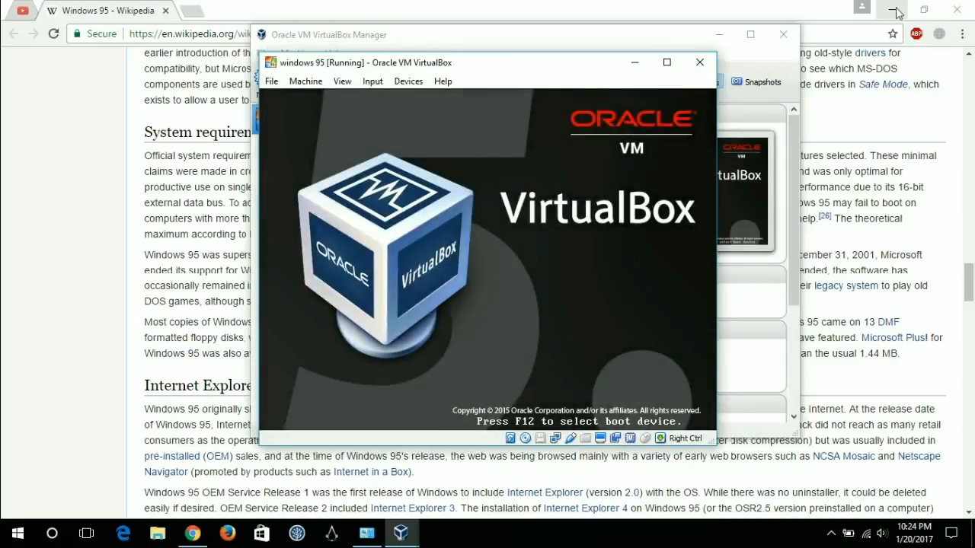
click(897, 9)
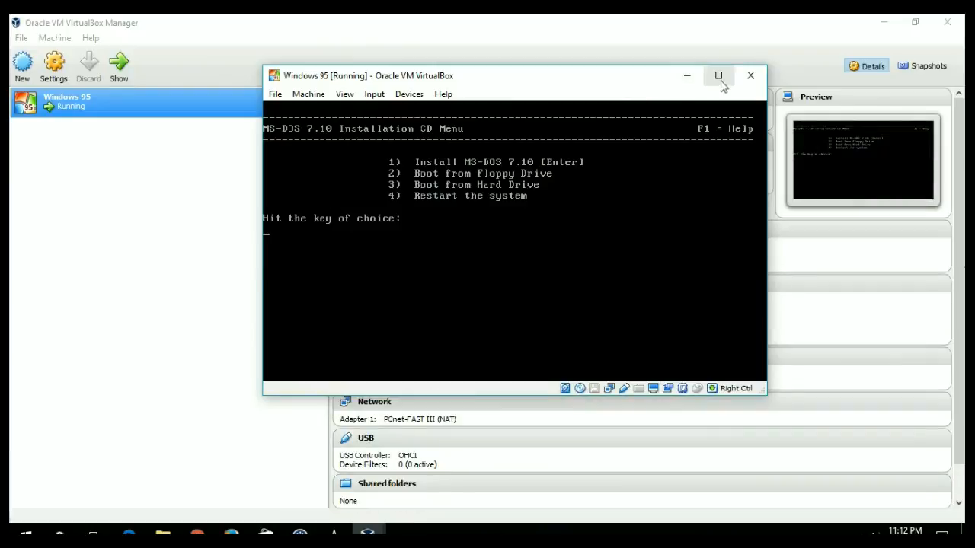
click(718, 75)
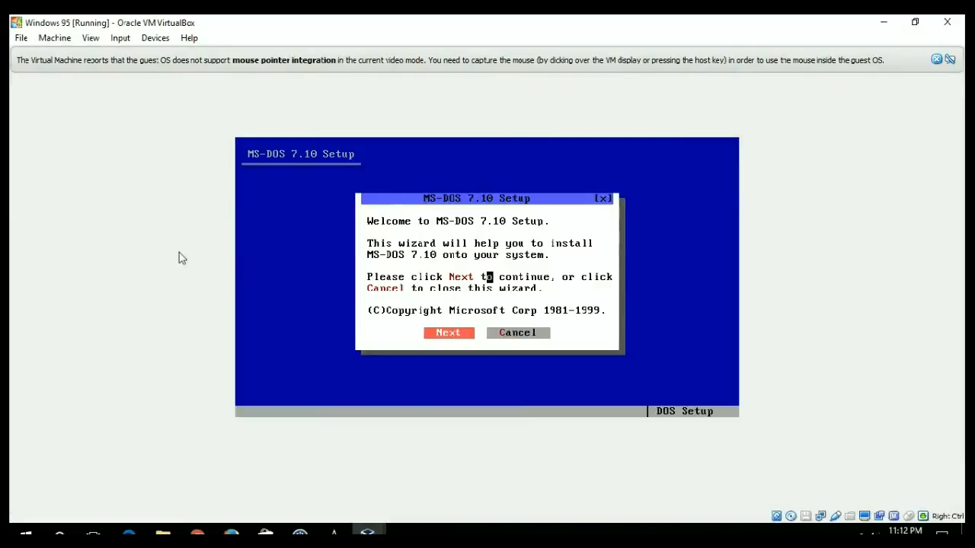
Pass the MS-DOS 7.10 welcome screen and accept the licence agreement.
click(447, 332)
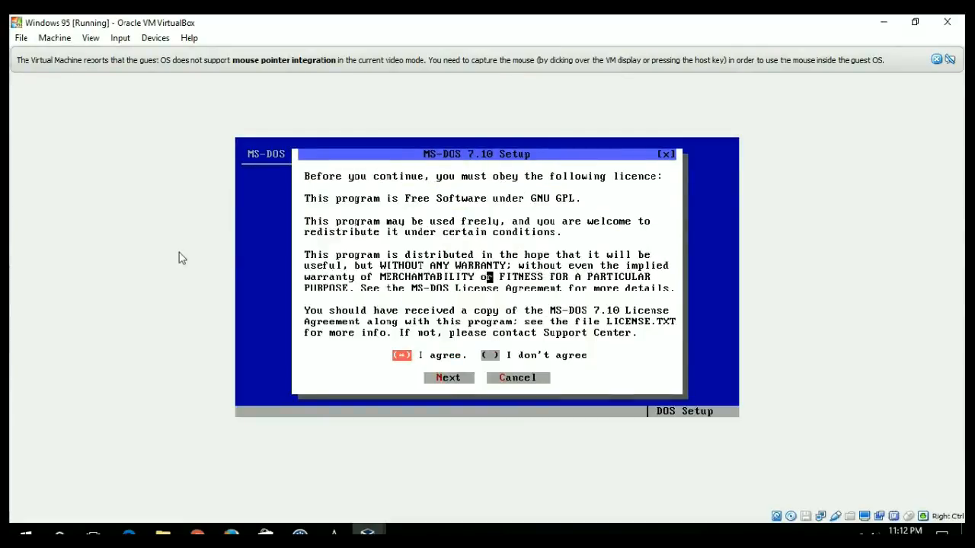
click(447, 377)
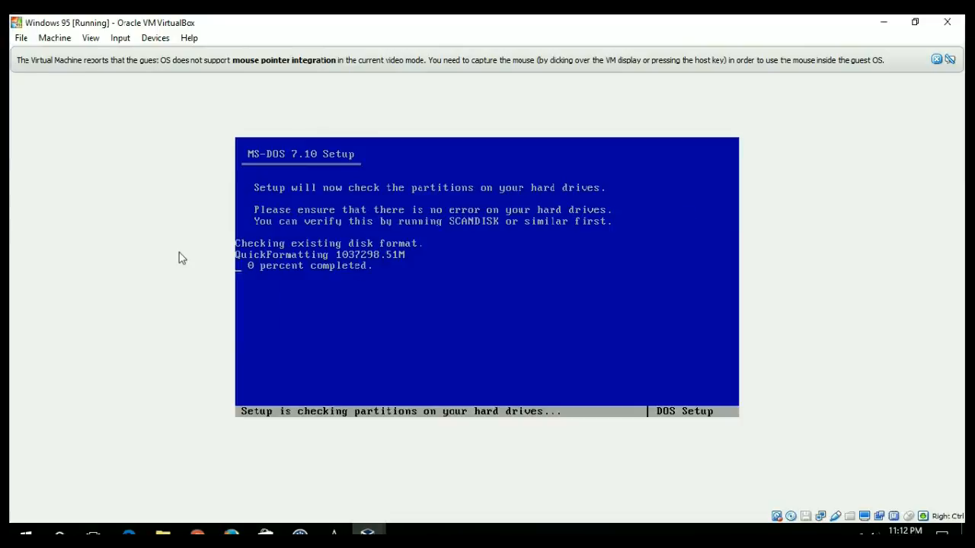
mouse_move(153, 237)
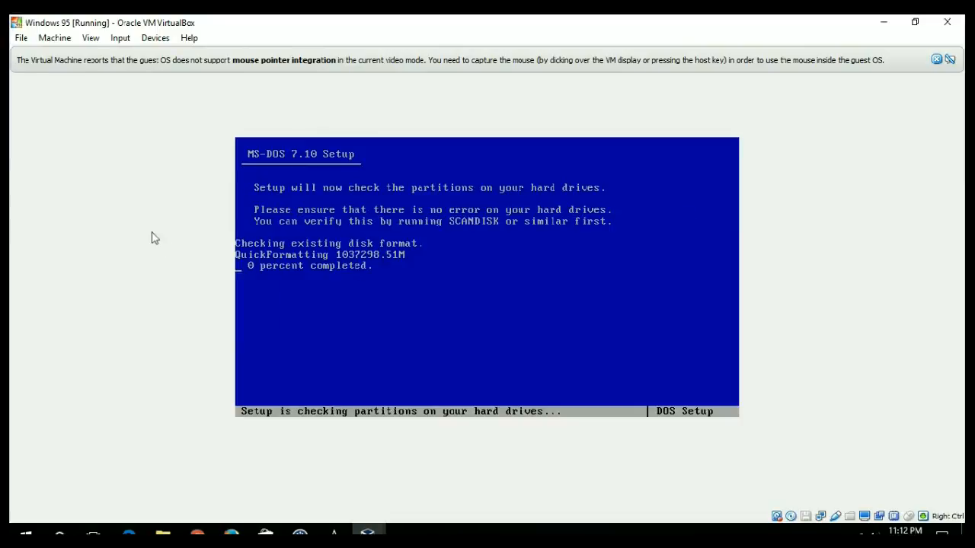
mouse_move(427, 320)
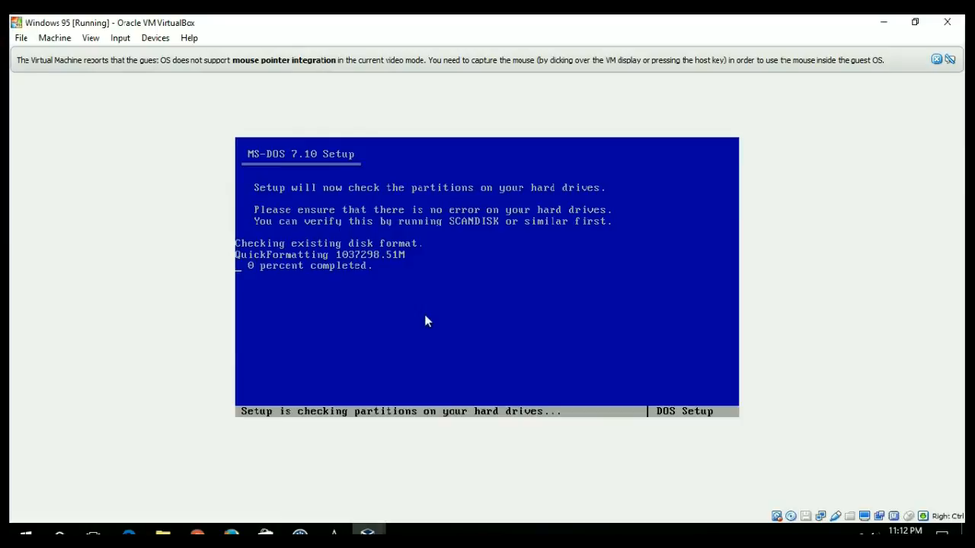
mouse_move(856, 490)
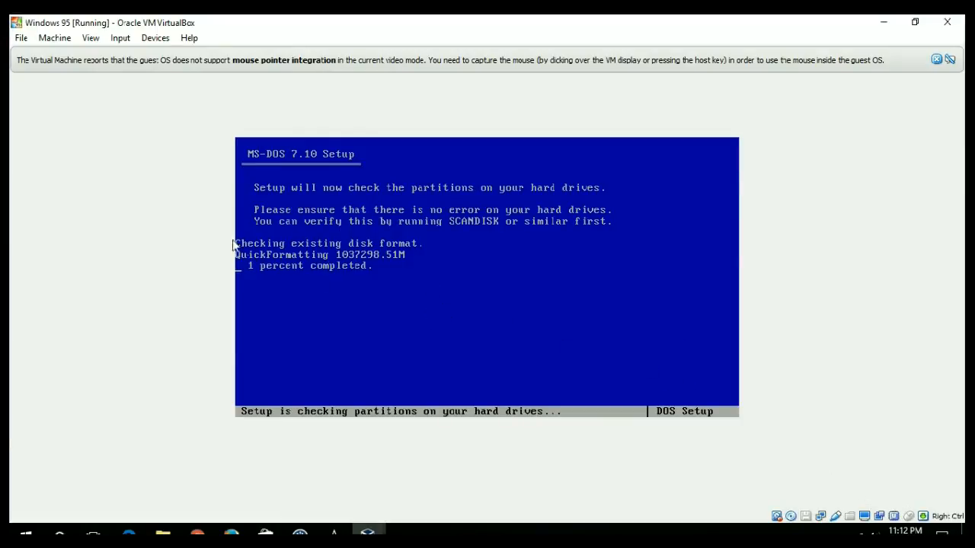
mouse_move(373, 284)
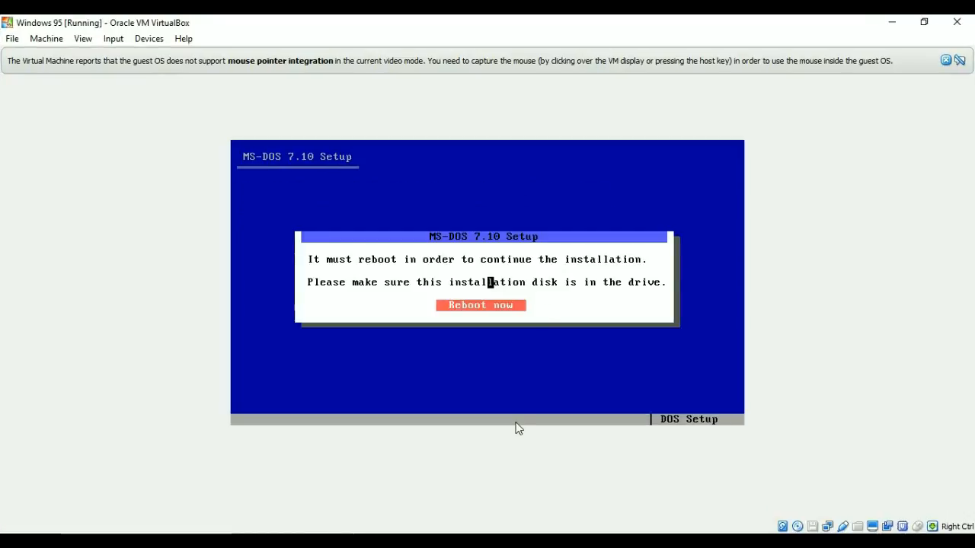
Reboot, re-accept the licence, answer the MBR prompt, and create C:\DOS71.
click(481, 305)
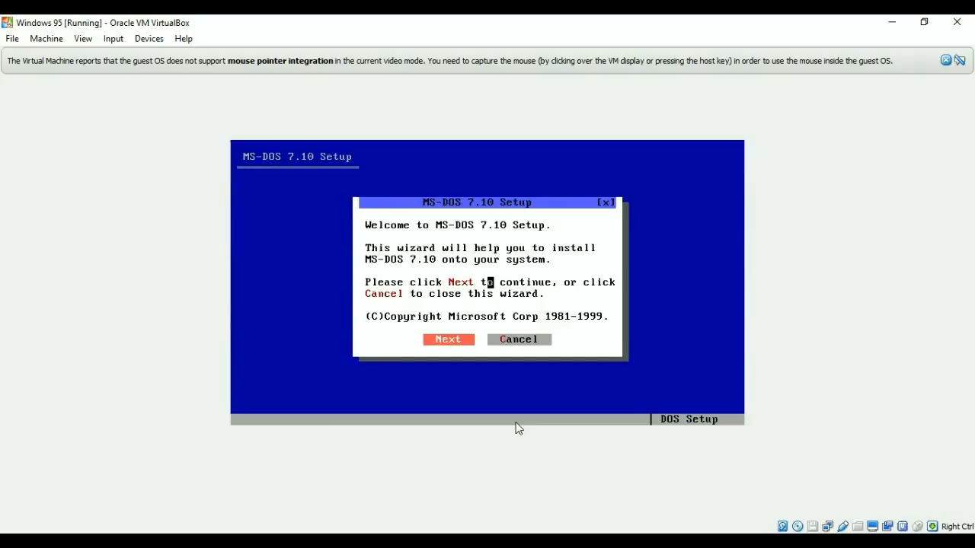
click(447, 339)
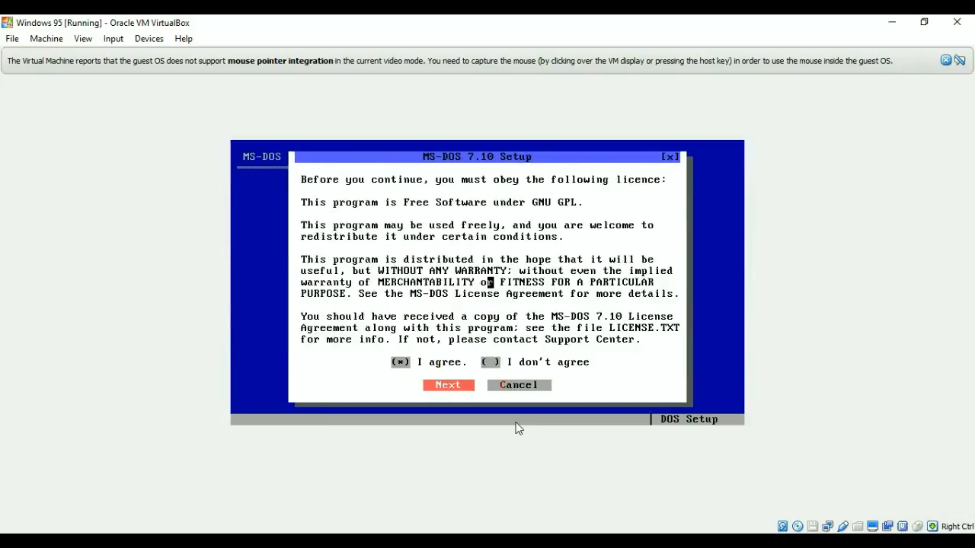
click(448, 385)
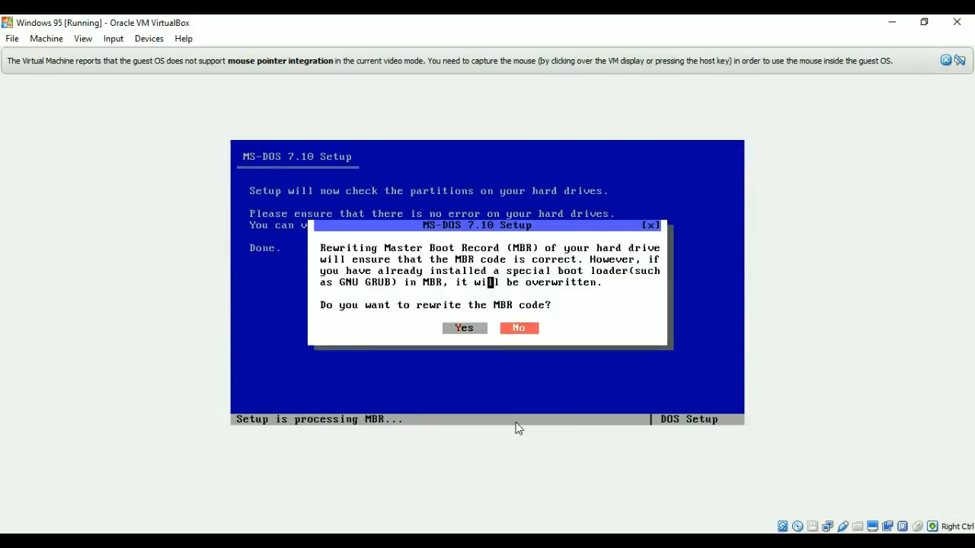
click(463, 328)
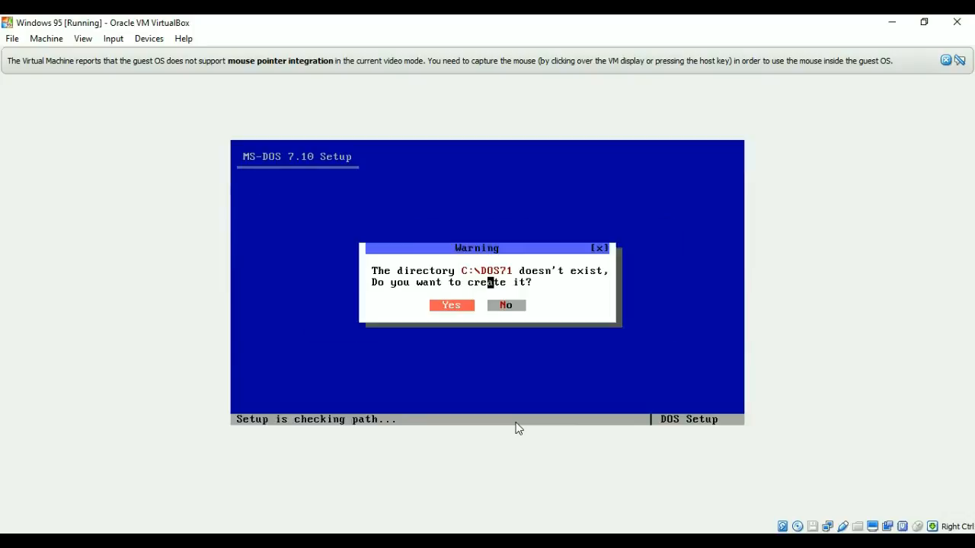
click(450, 305)
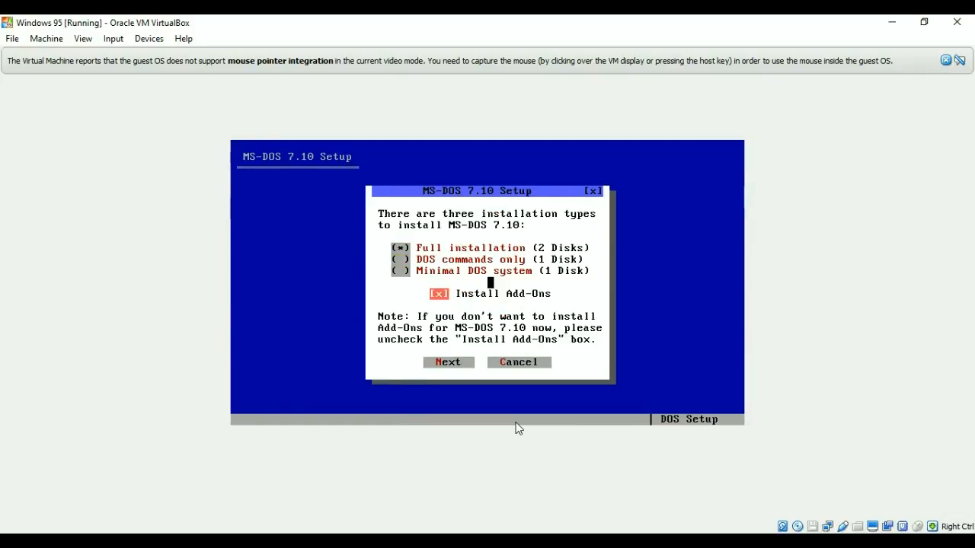
Choose full installation, load both CD drivers, and keep Code Page 437.
click(447, 362)
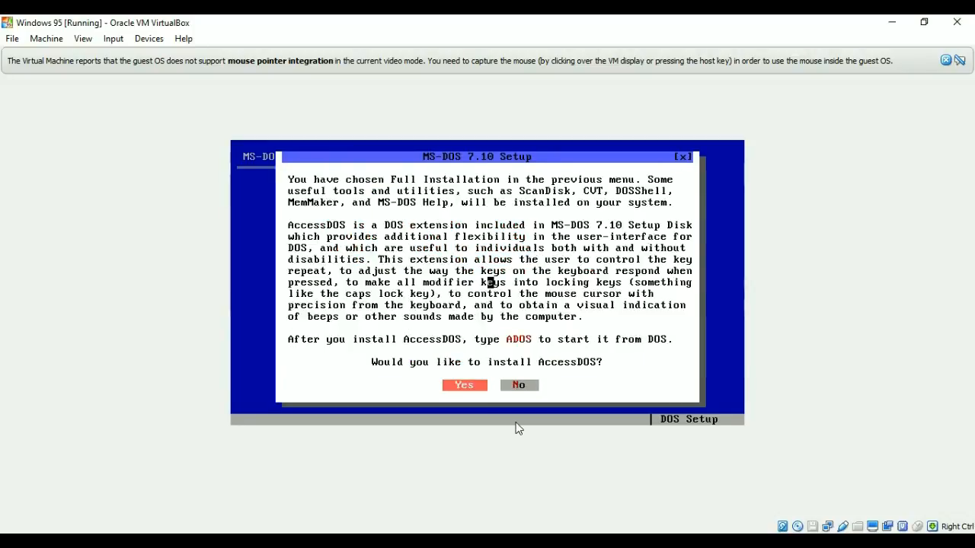
click(519, 385)
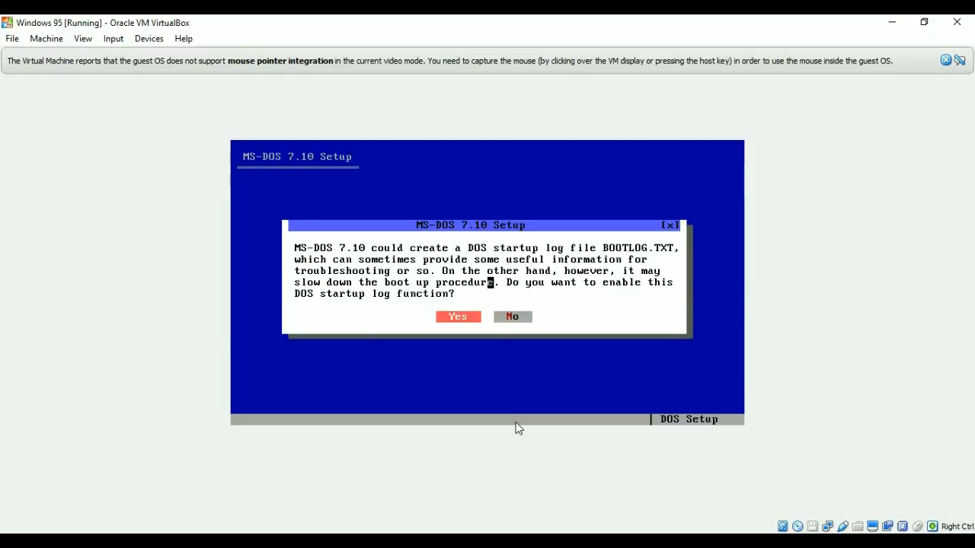
click(512, 317)
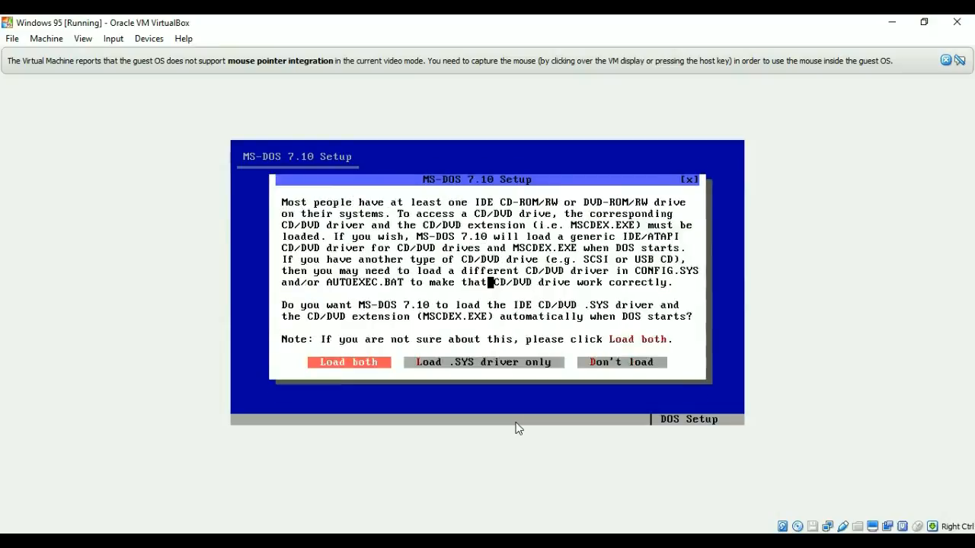
click(348, 362)
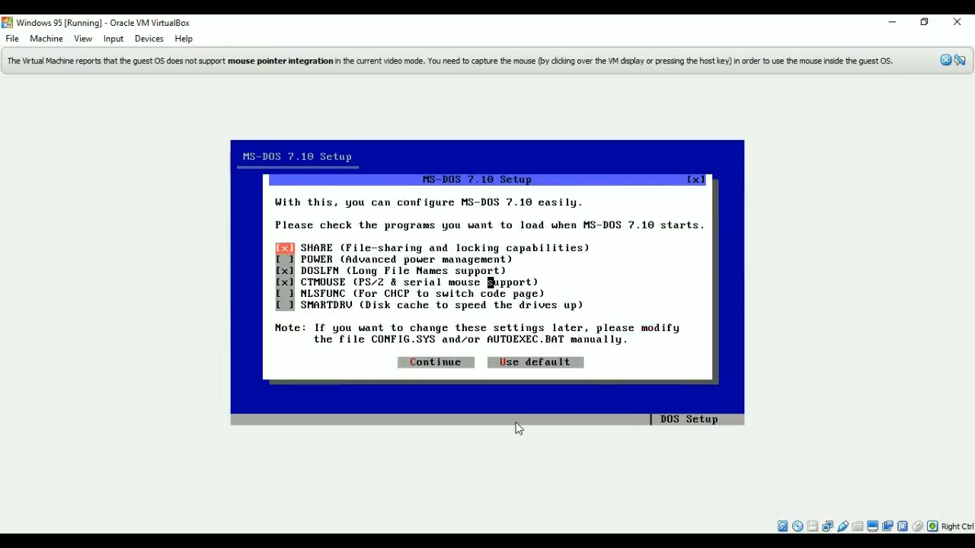
click(434, 362)
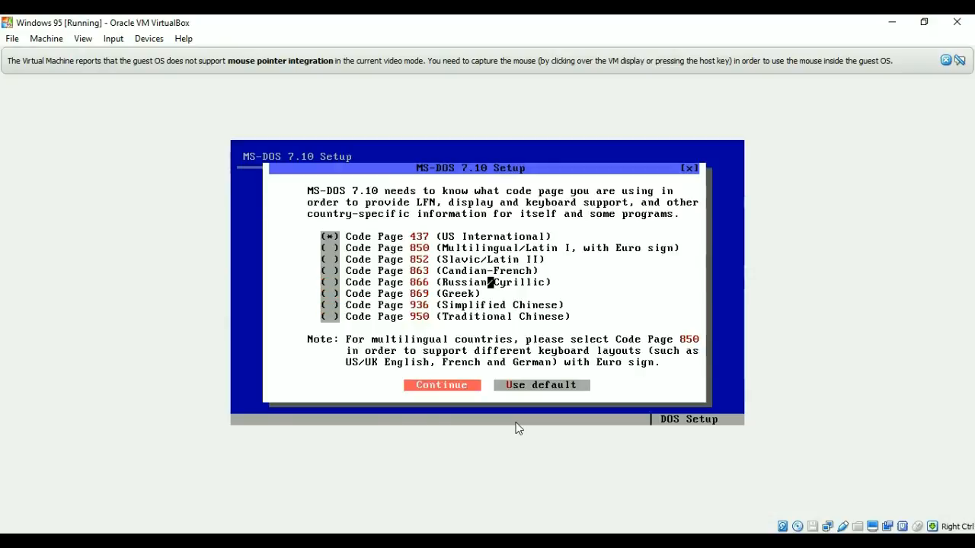
click(441, 384)
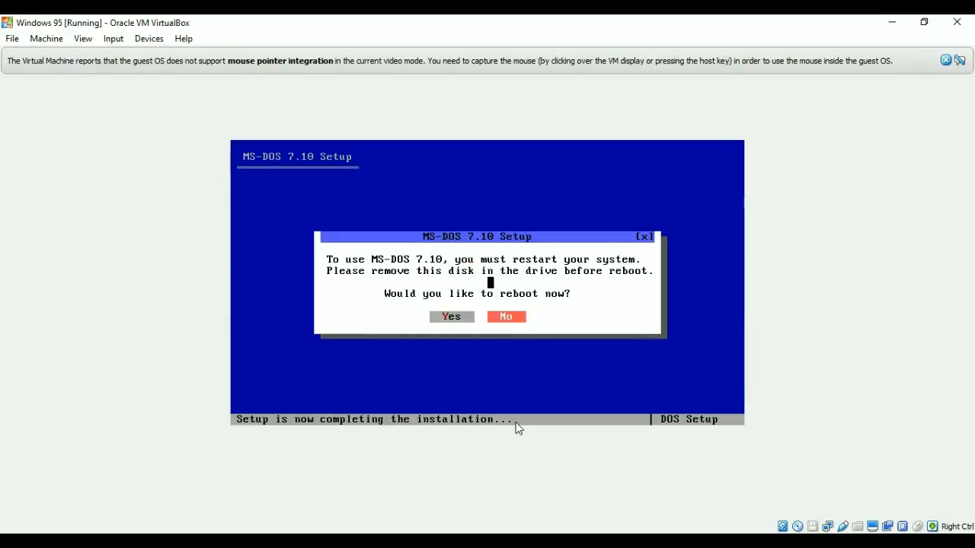
mouse_move(522, 418)
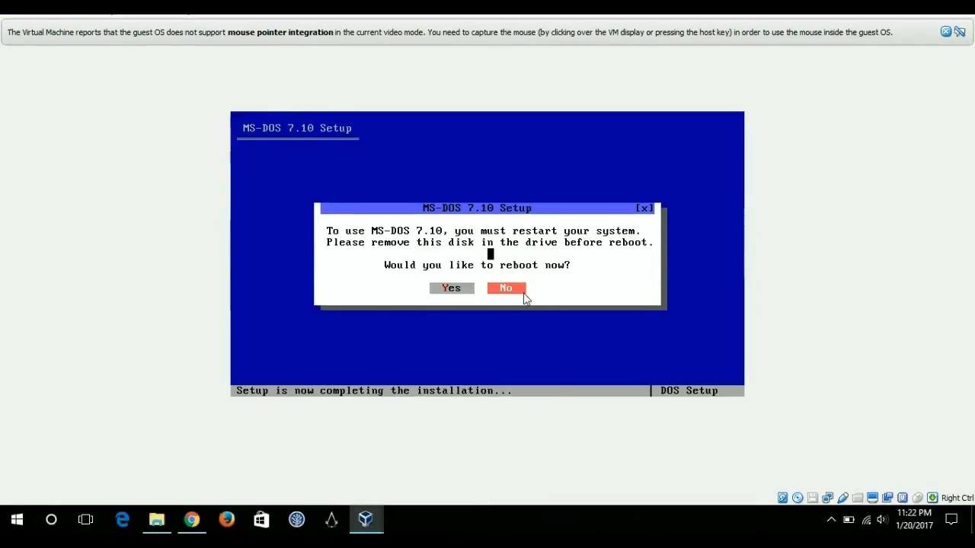
mouse_move(798, 501)
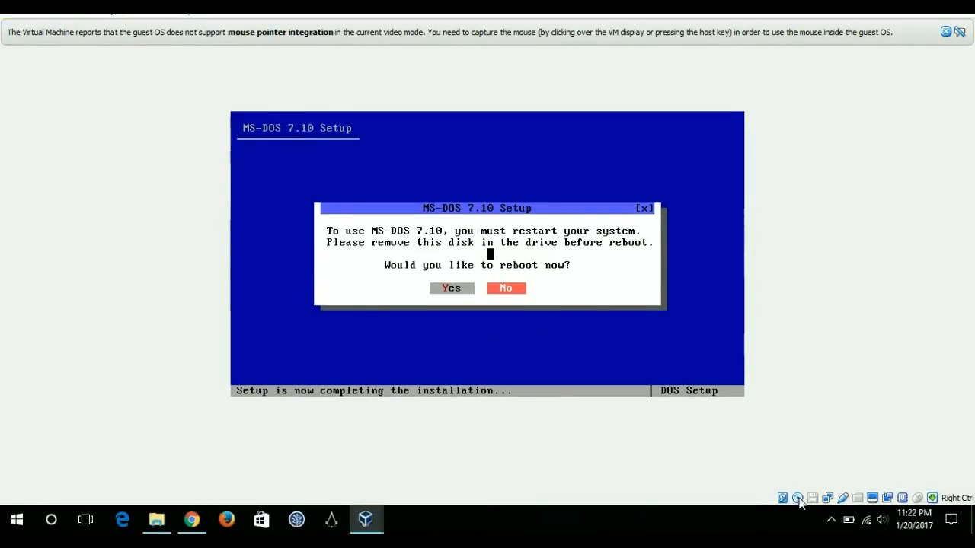
Eject the setup disc and confirm rebooting into installed MS-DOS 7.10.
click(796, 498)
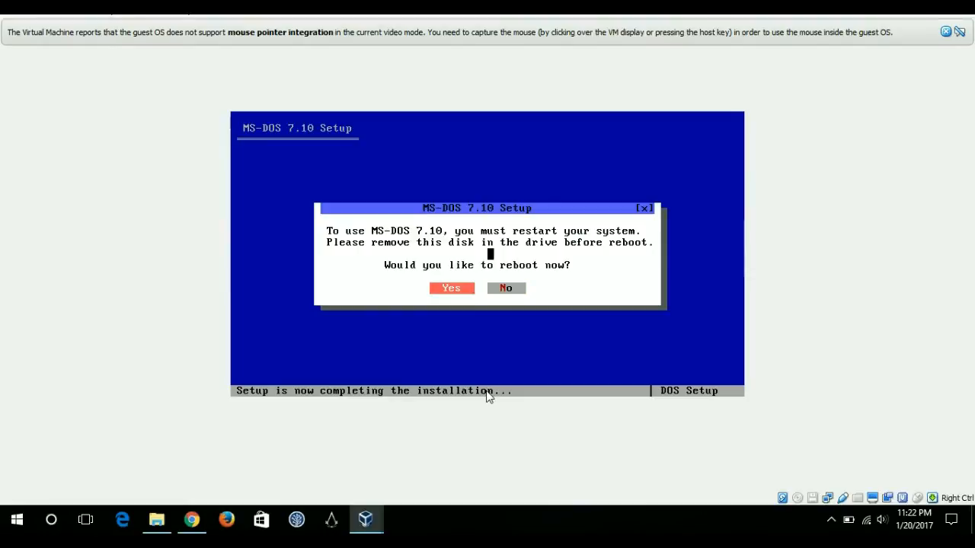
click(451, 288)
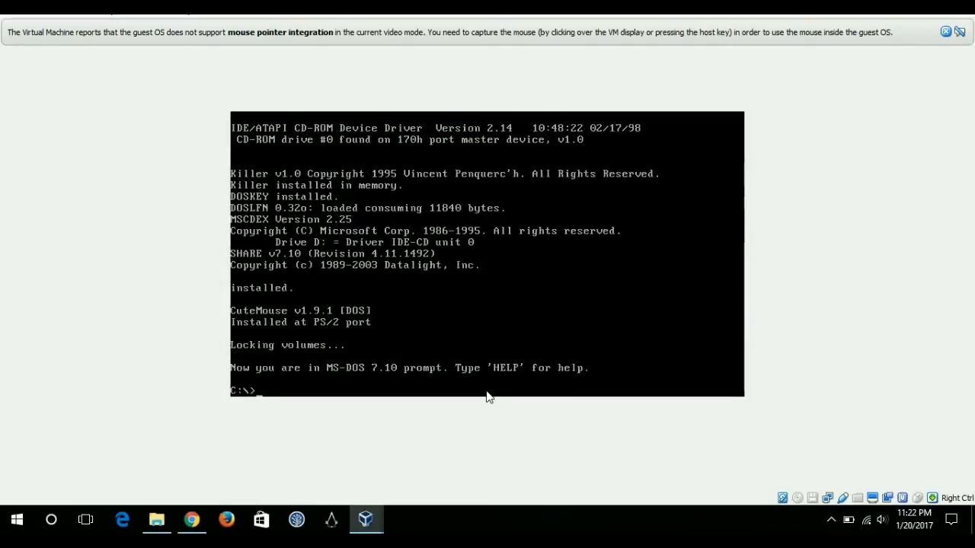
mouse_move(811, 501)
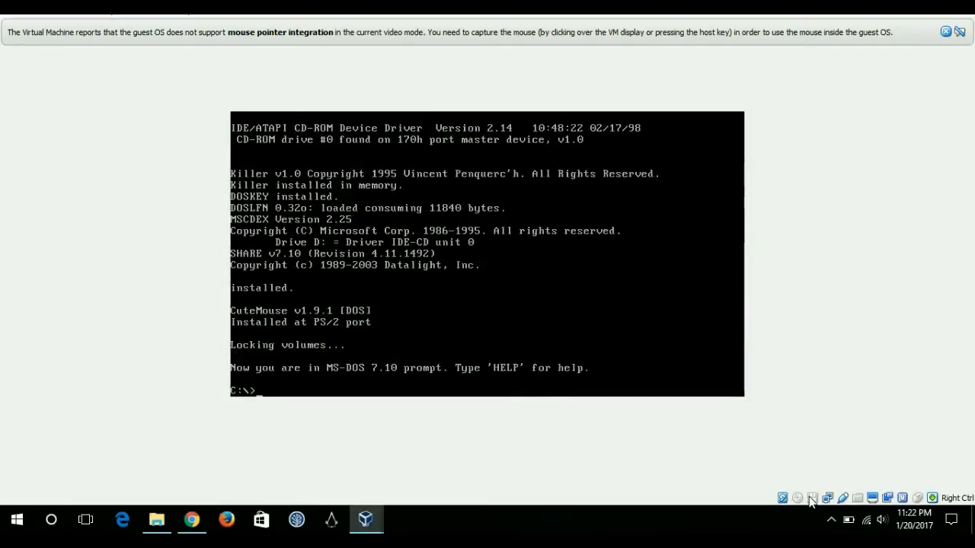
Browse for windows95b.iso and load it into the VM's optical drive.
click(810, 498)
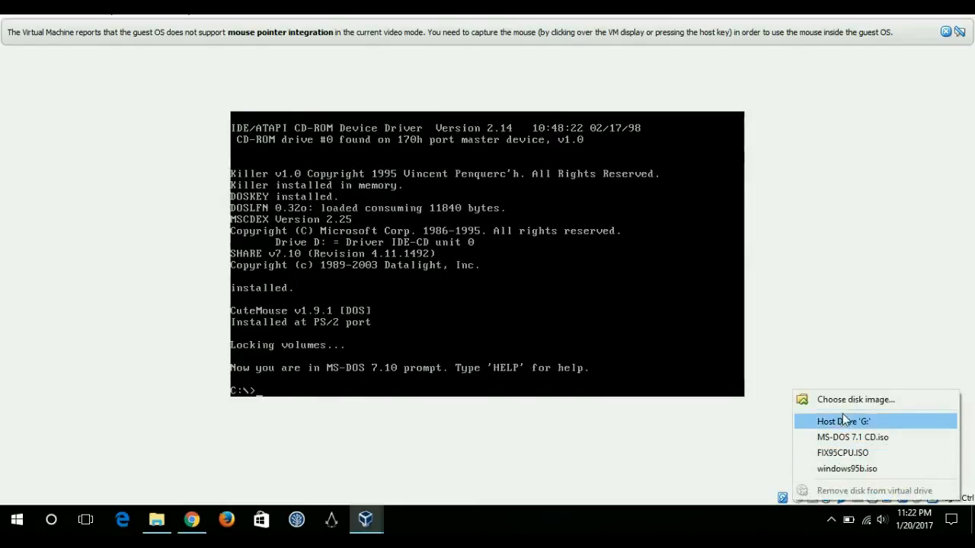
click(855, 399)
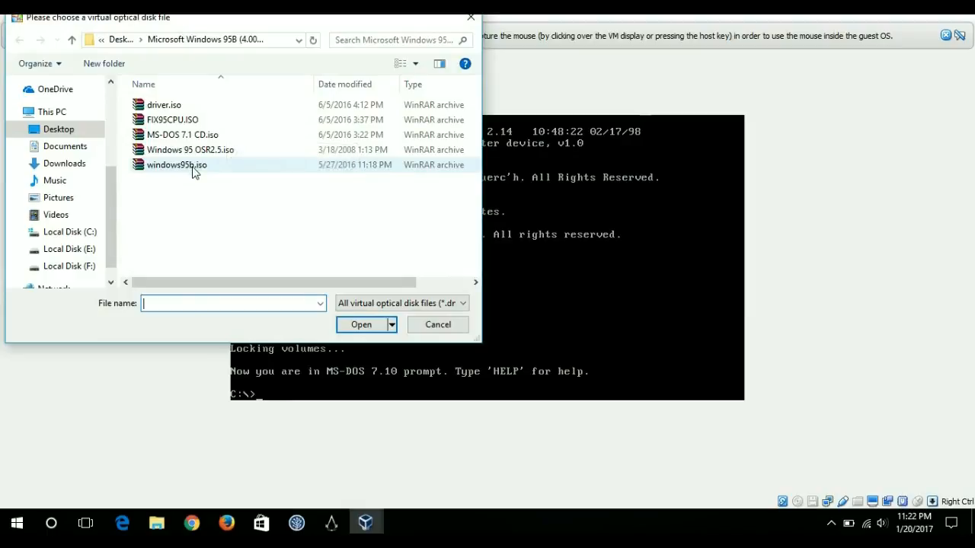
click(175, 165)
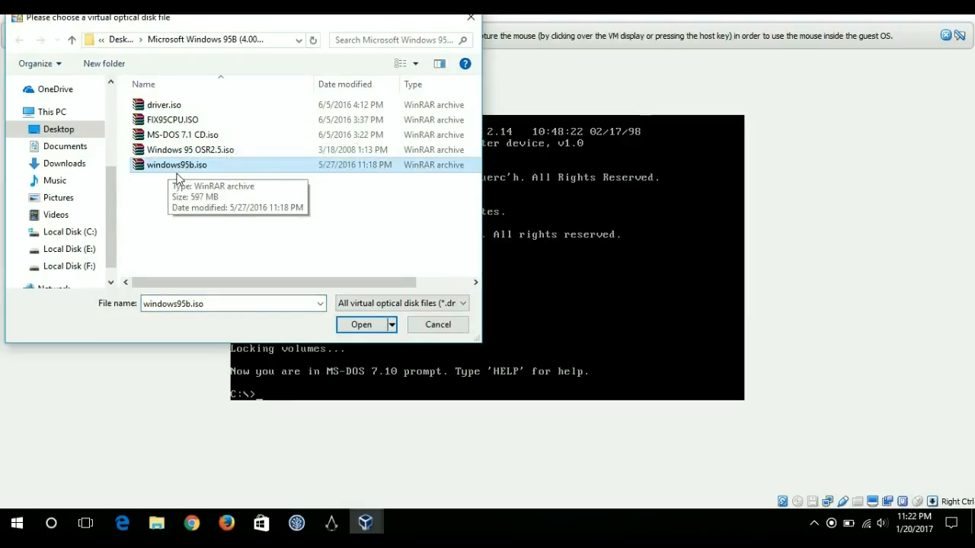
mouse_move(234, 186)
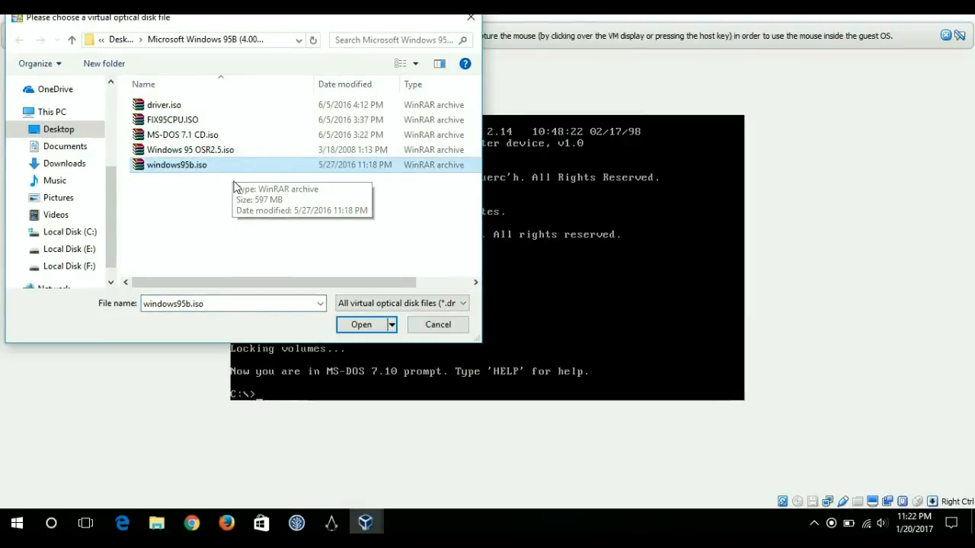
click(360, 324)
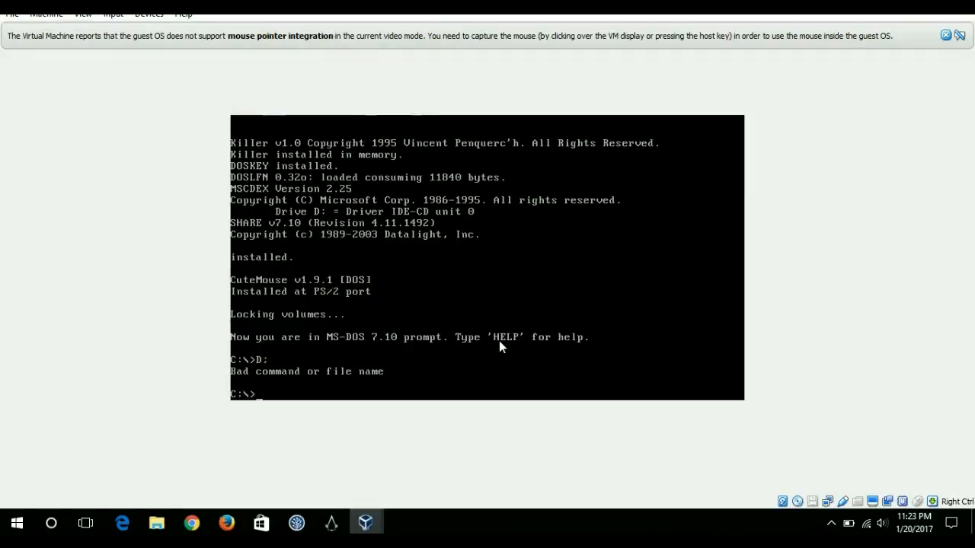
At the DOS prompt switch to D:, list it with dir, and type setup.exe.
text(D:)
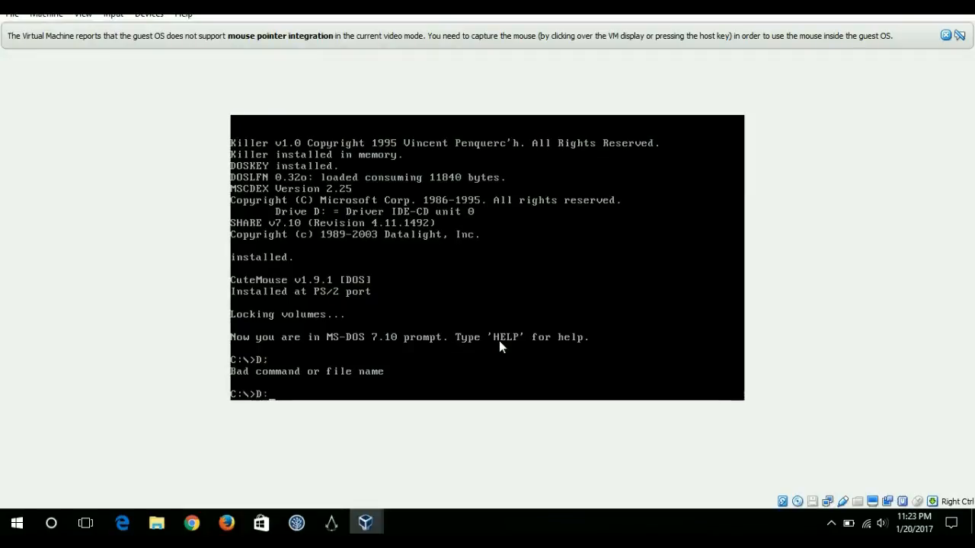
key(Return)
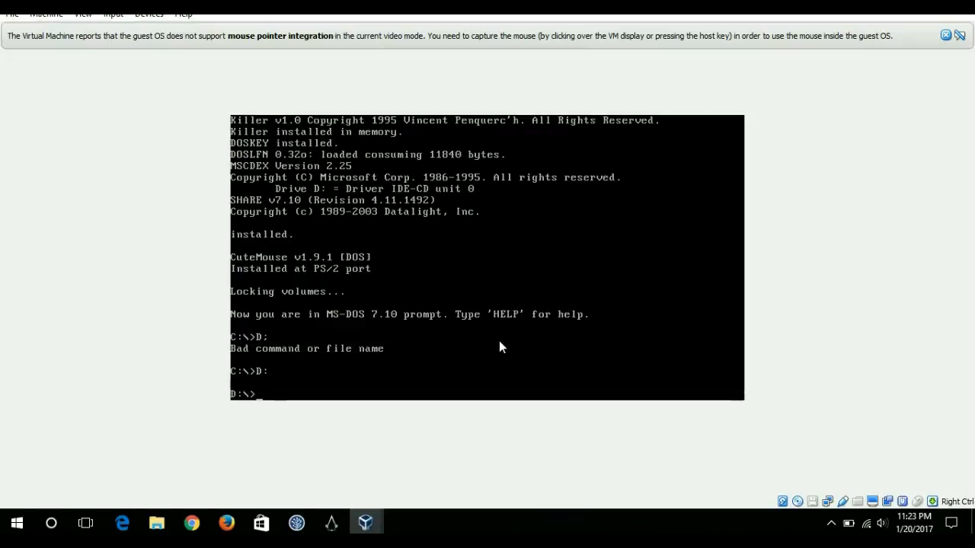
text(dir)
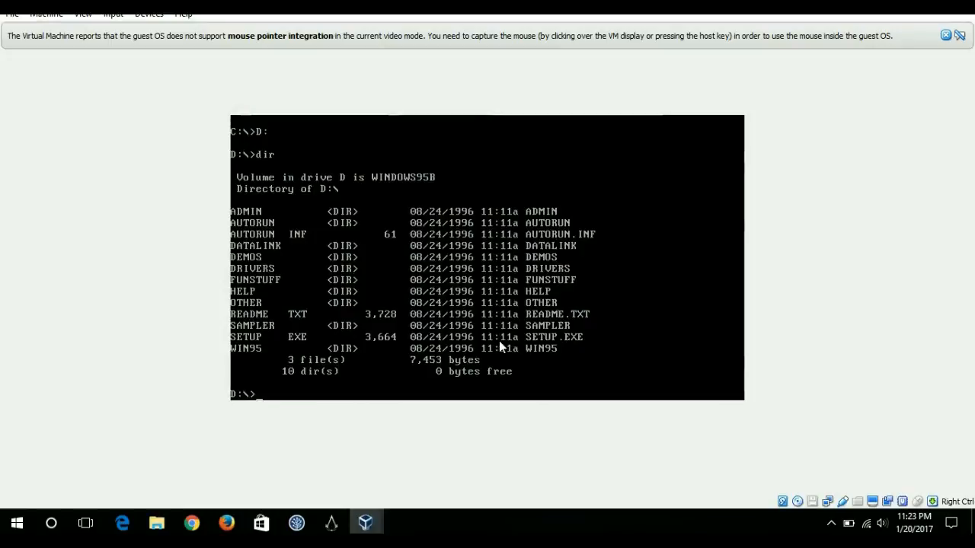
mouse_move(244, 204)
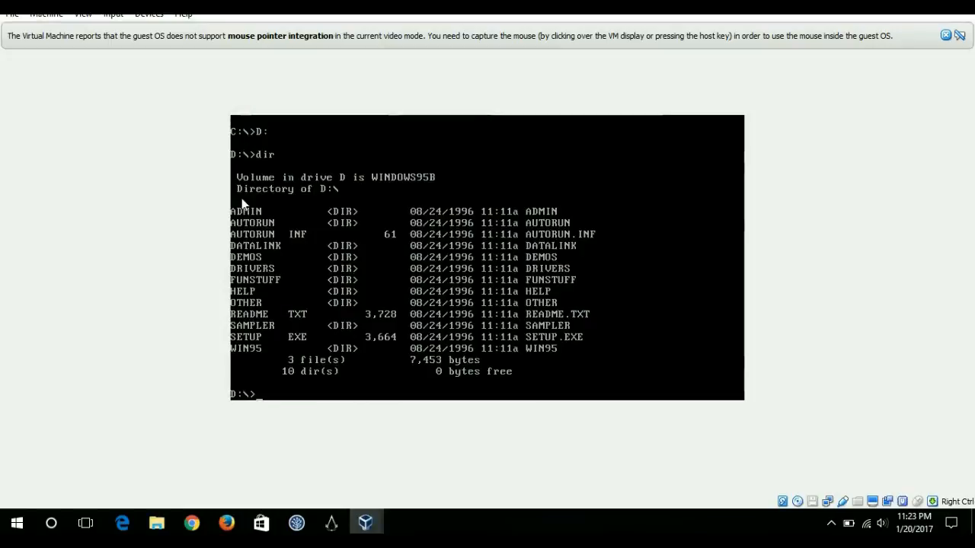
mouse_move(252, 341)
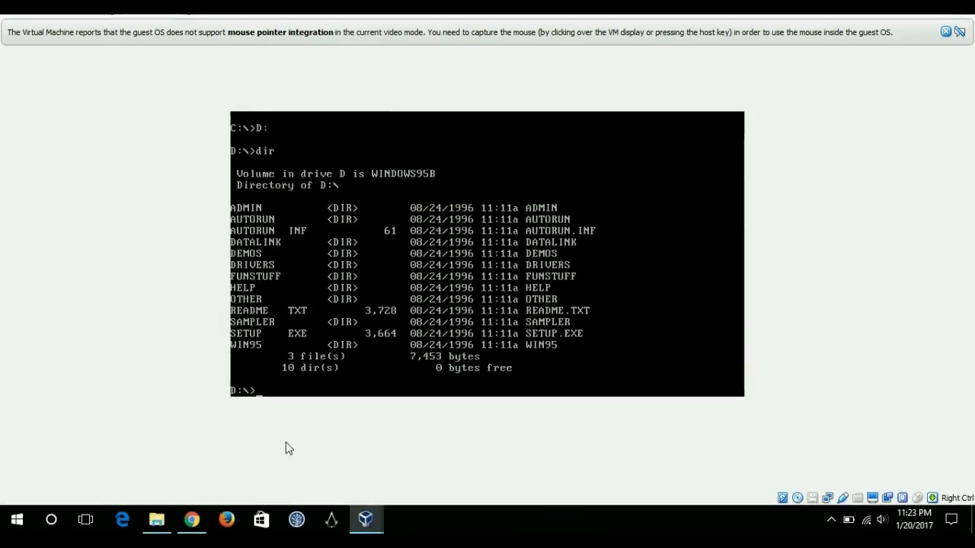
text(setup)
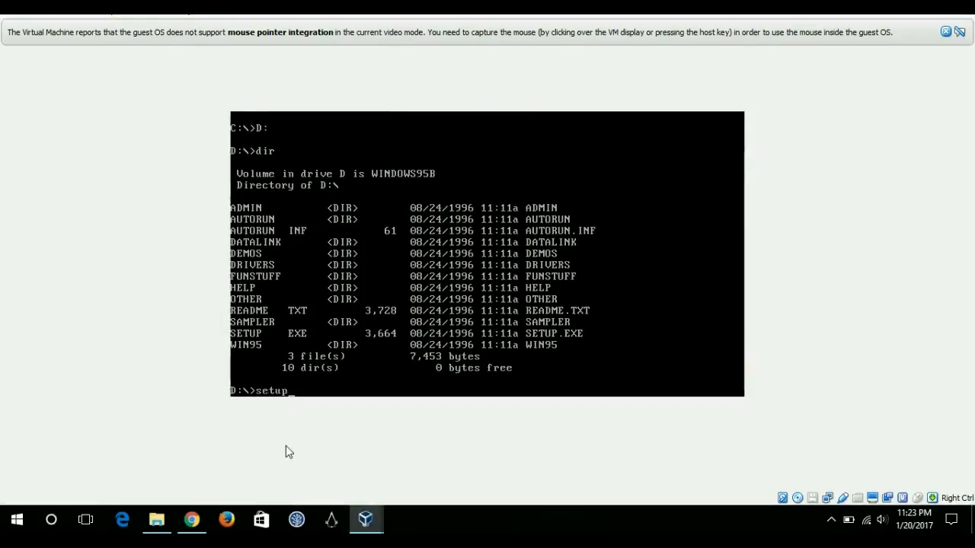
text(.exe)
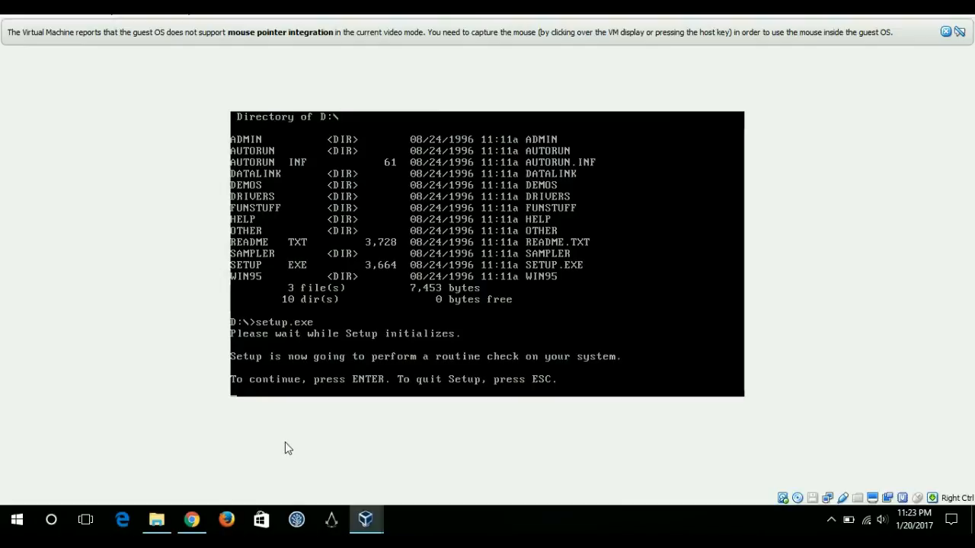
mouse_move(75, 336)
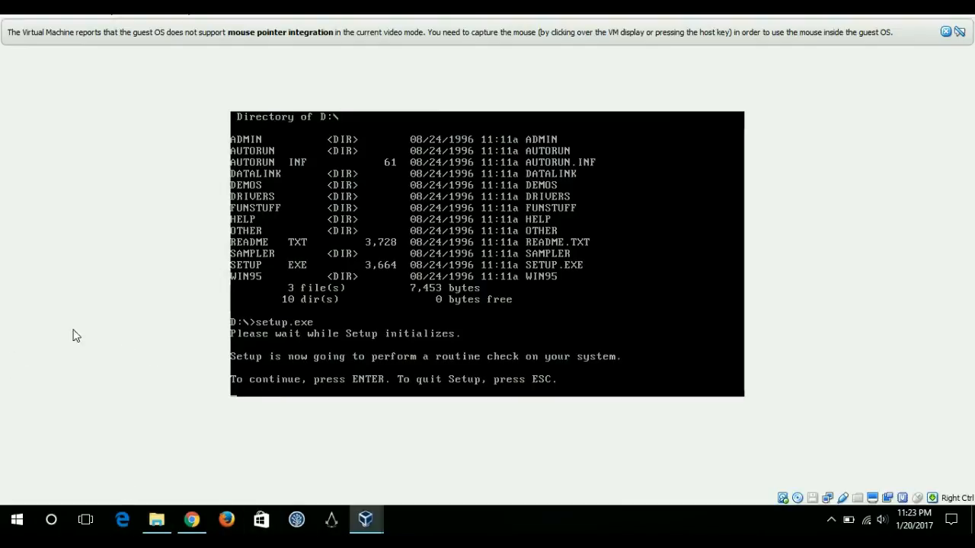
mouse_move(182, 384)
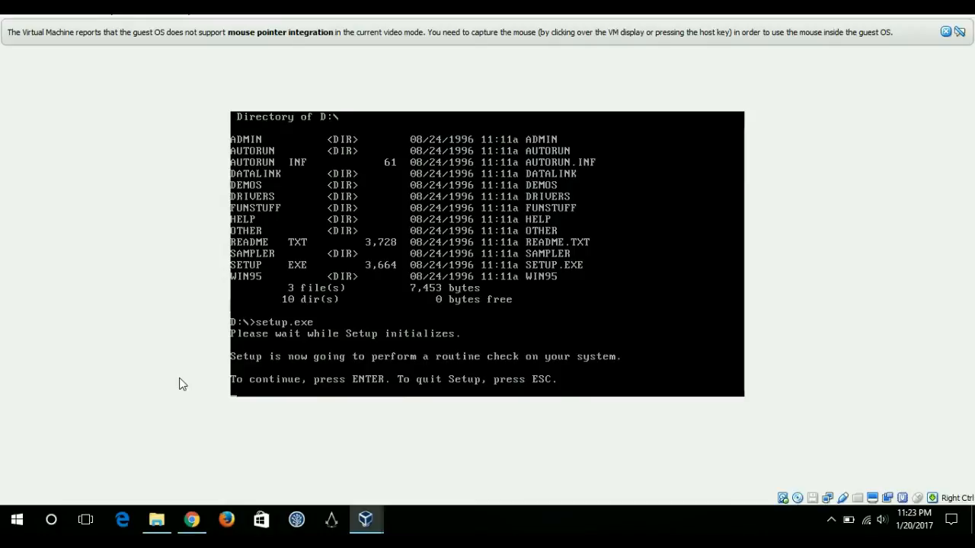
mouse_move(239, 337)
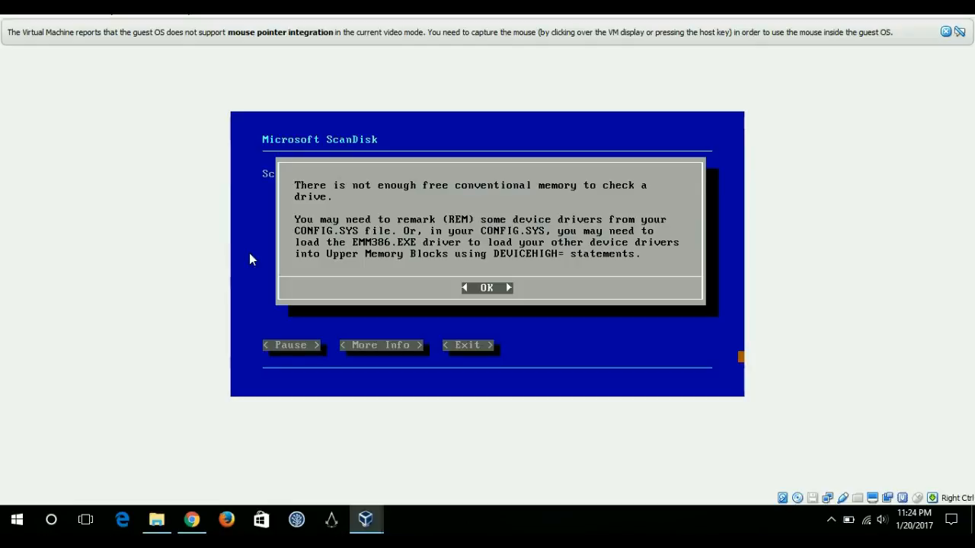
mouse_move(637, 177)
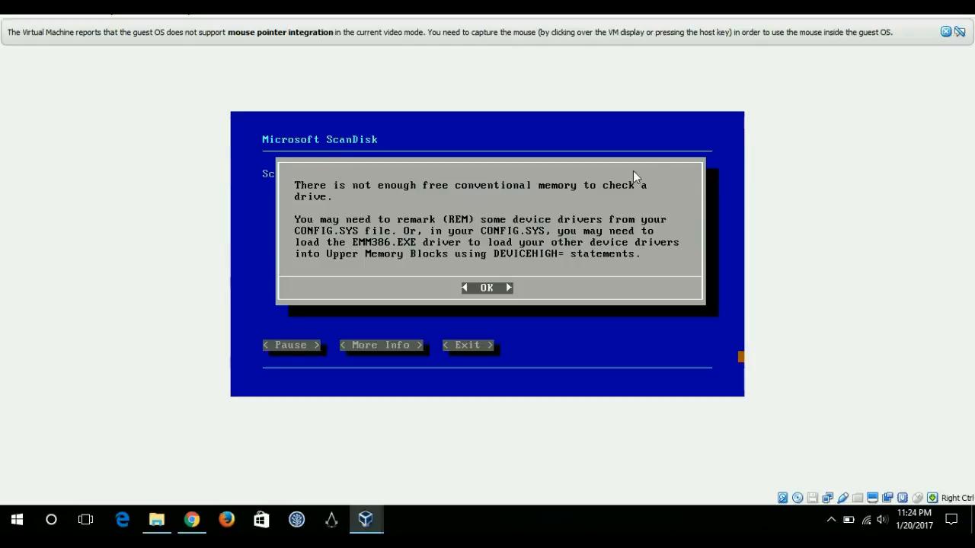
mouse_move(396, 245)
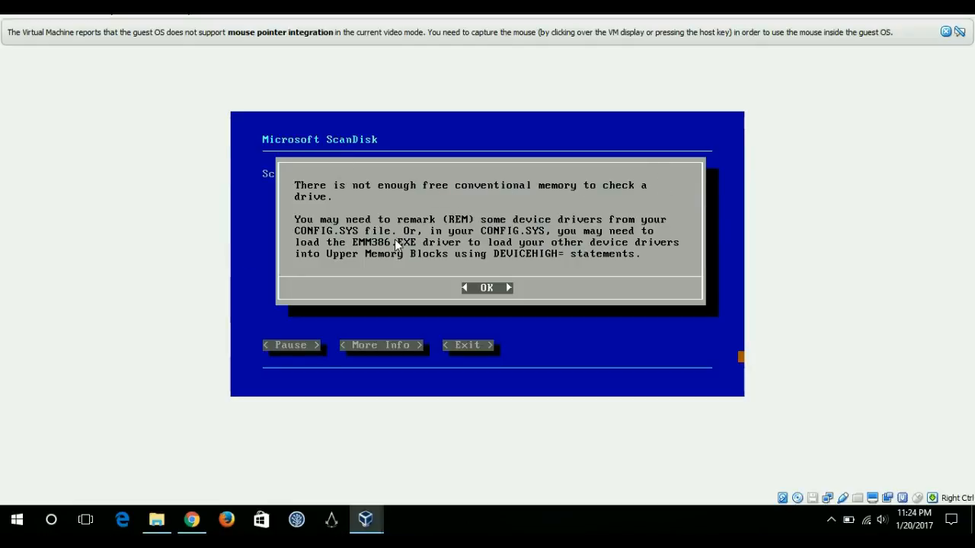
mouse_move(577, 233)
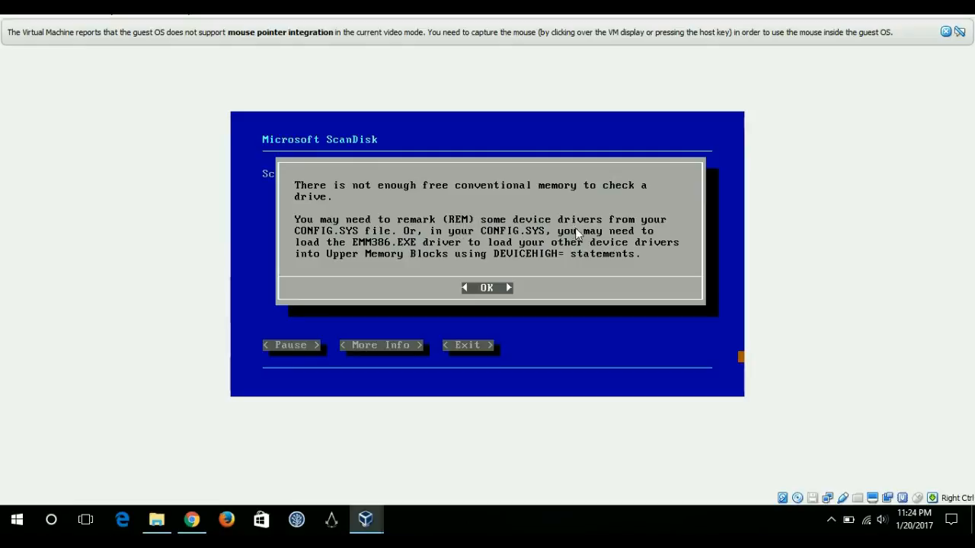
mouse_move(406, 263)
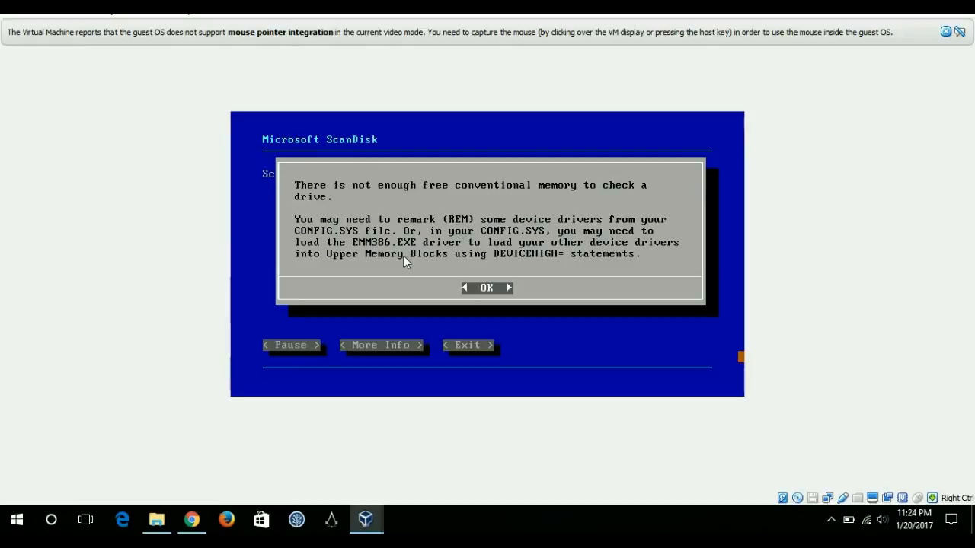
mouse_move(360, 278)
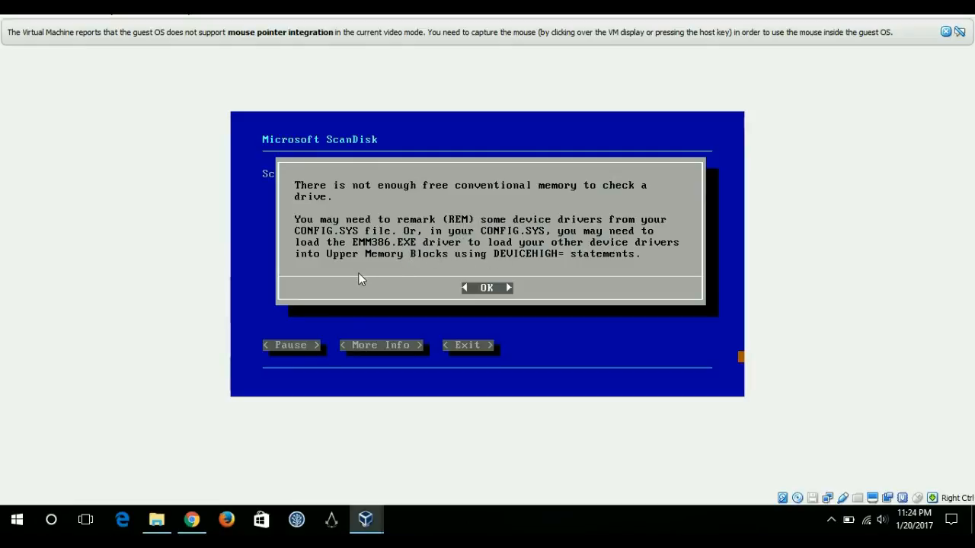
mouse_move(556, 245)
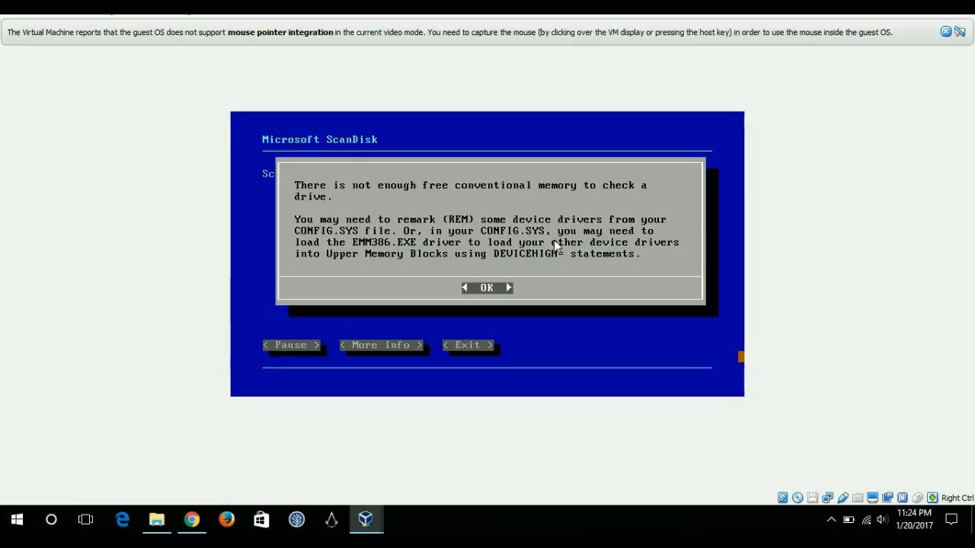
mouse_move(406, 255)
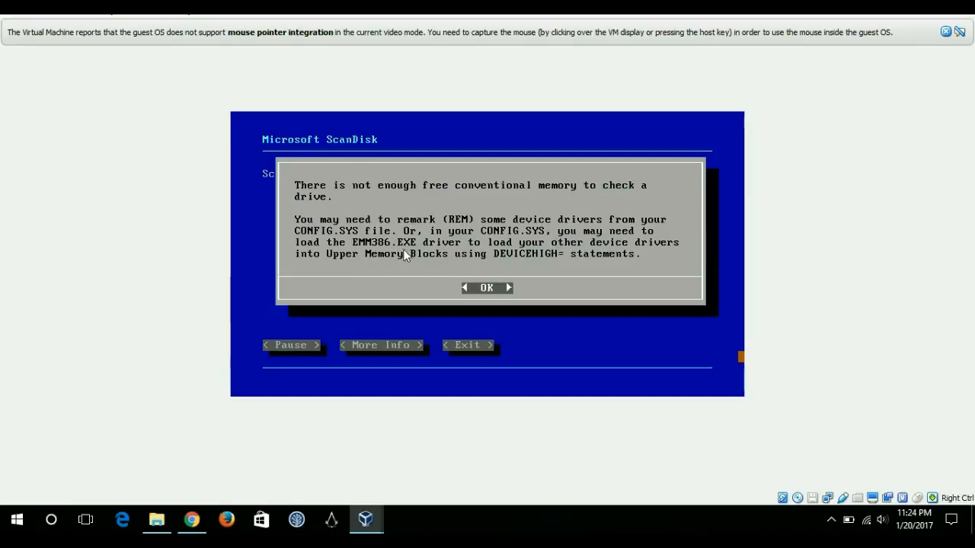
mouse_move(581, 261)
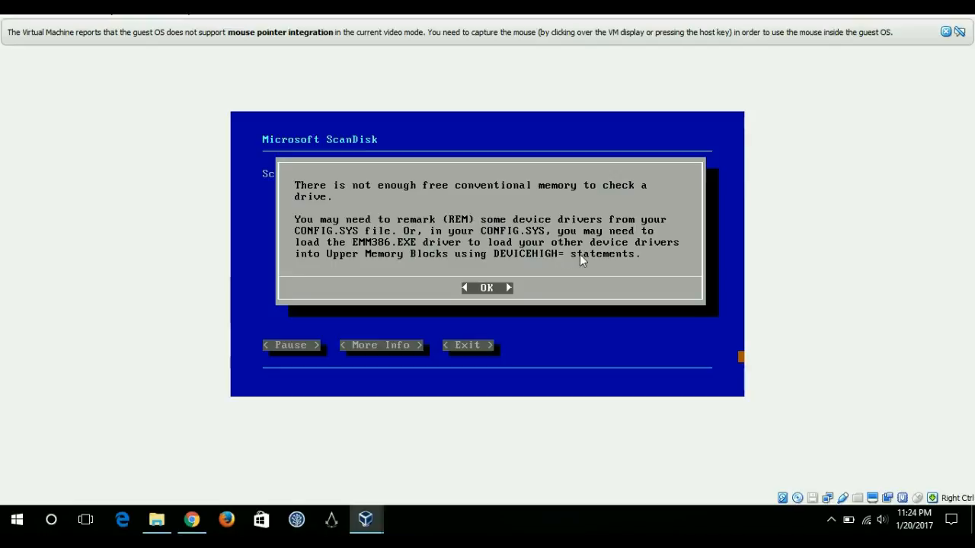
mouse_move(495, 355)
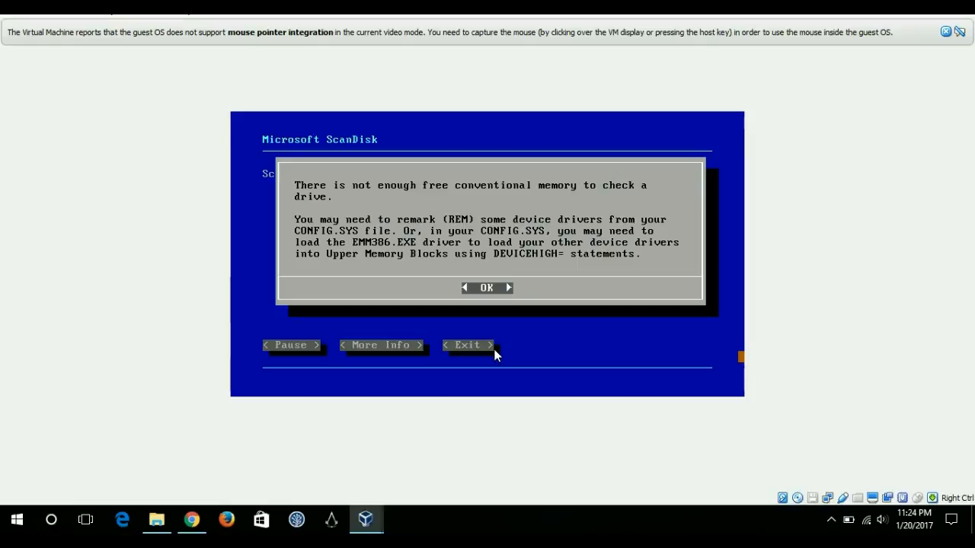
mouse_move(193, 295)
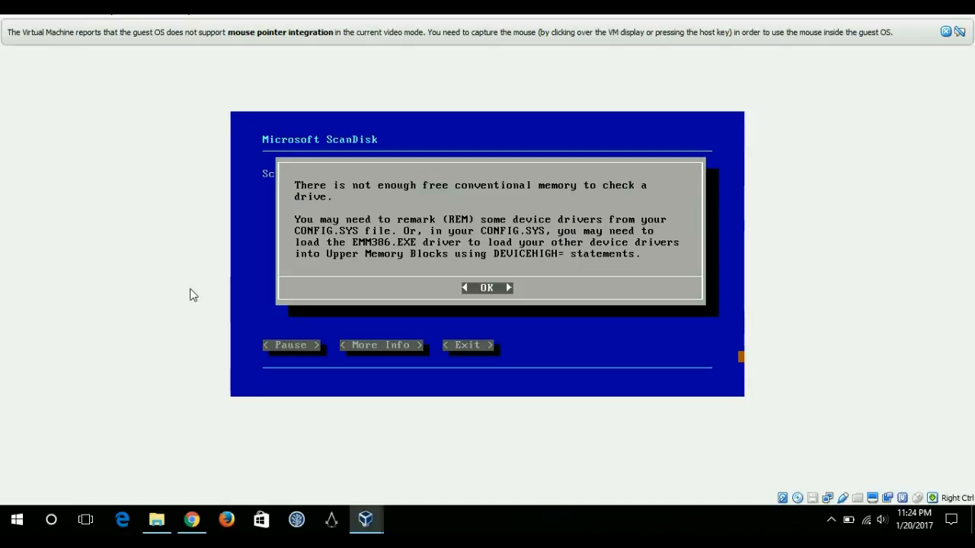
mouse_move(4, 379)
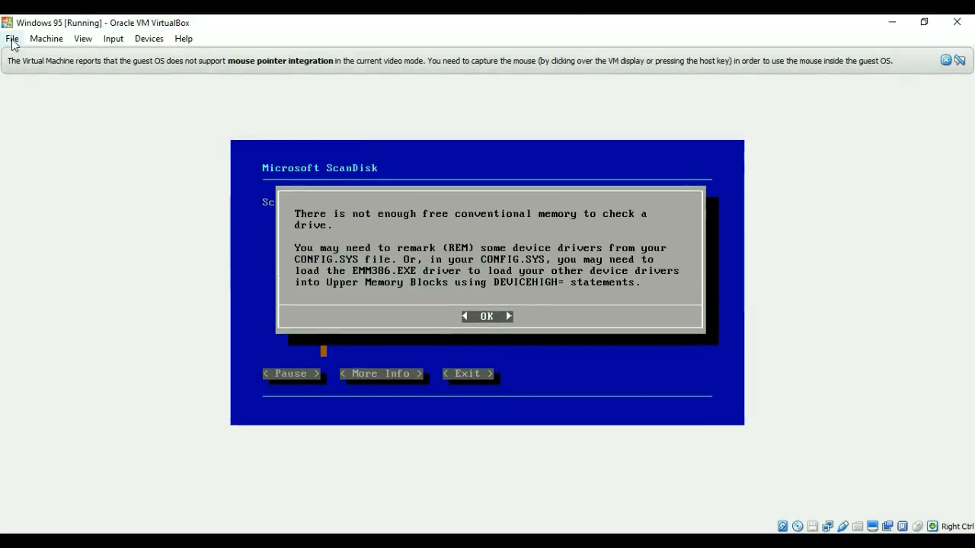
Close the VM window with 'Power off the machine' and return to VirtualBox Manager.
click(957, 22)
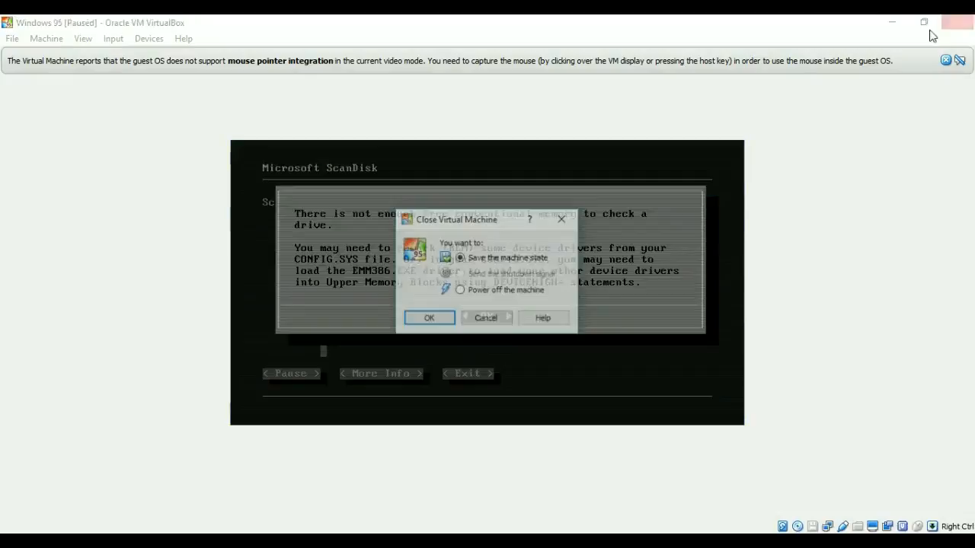
click(460, 290)
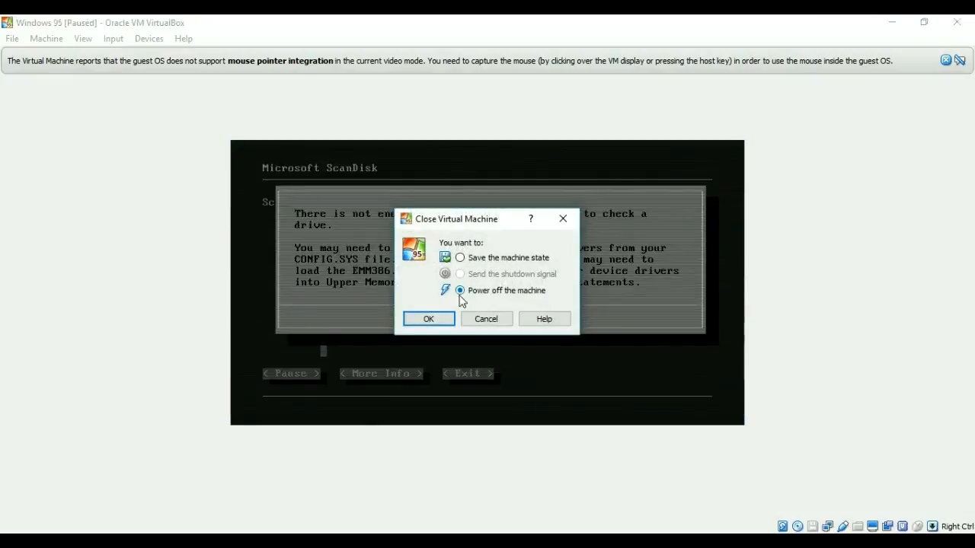
mouse_move(425, 329)
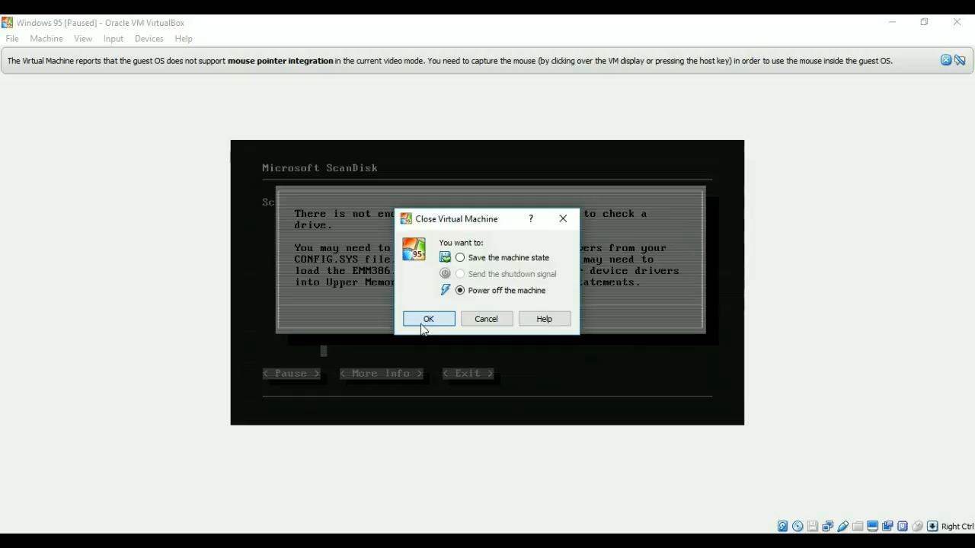
click(428, 318)
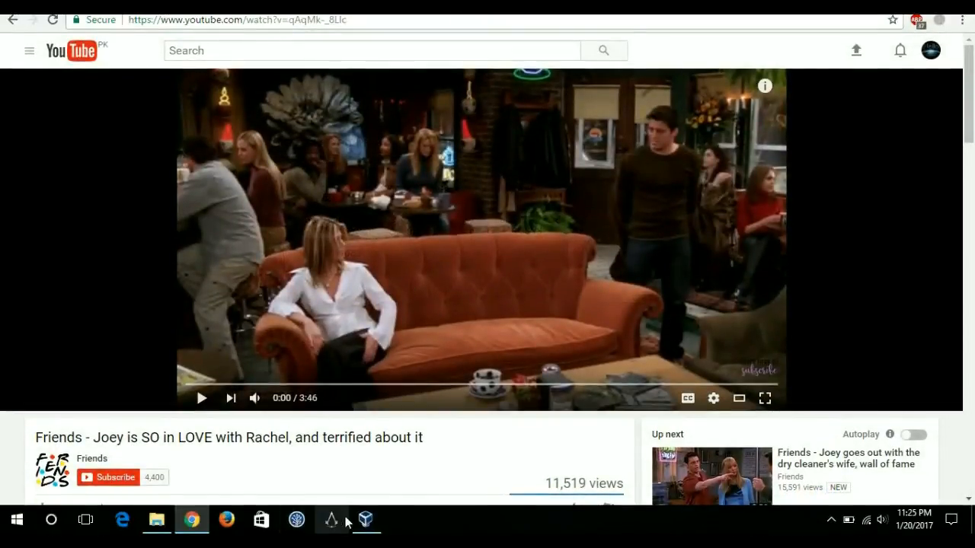
click(365, 520)
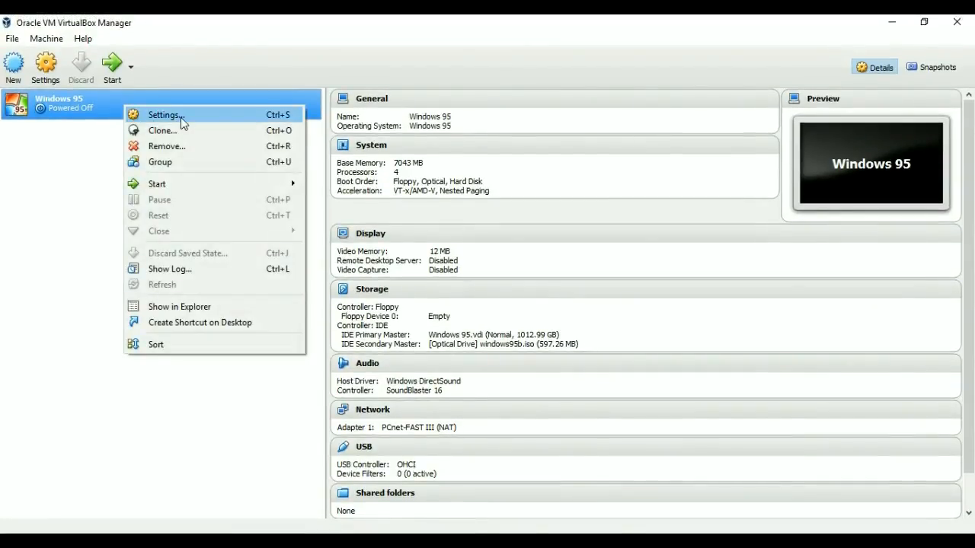
In the machine's System settings, drag Base Memory from 7043 MB to 64 MB.
click(163, 115)
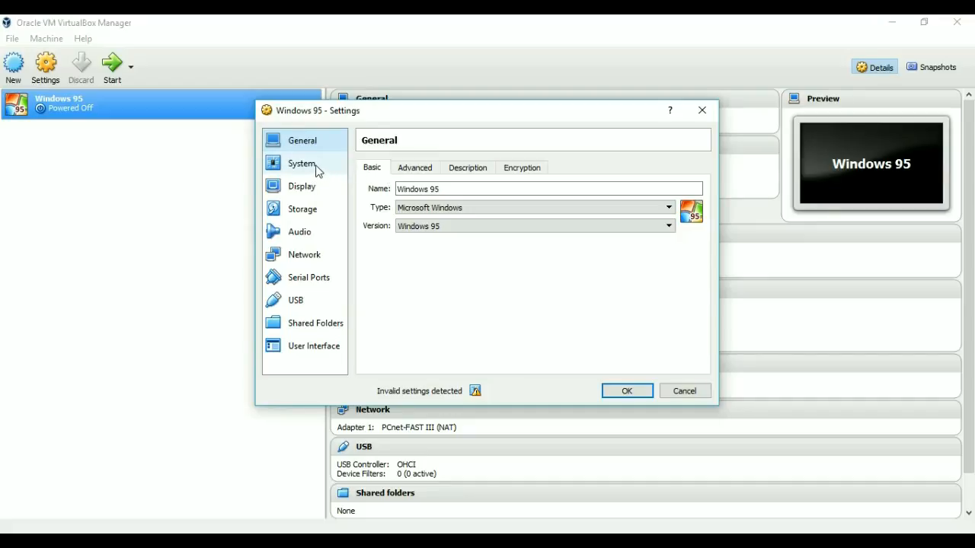
click(301, 163)
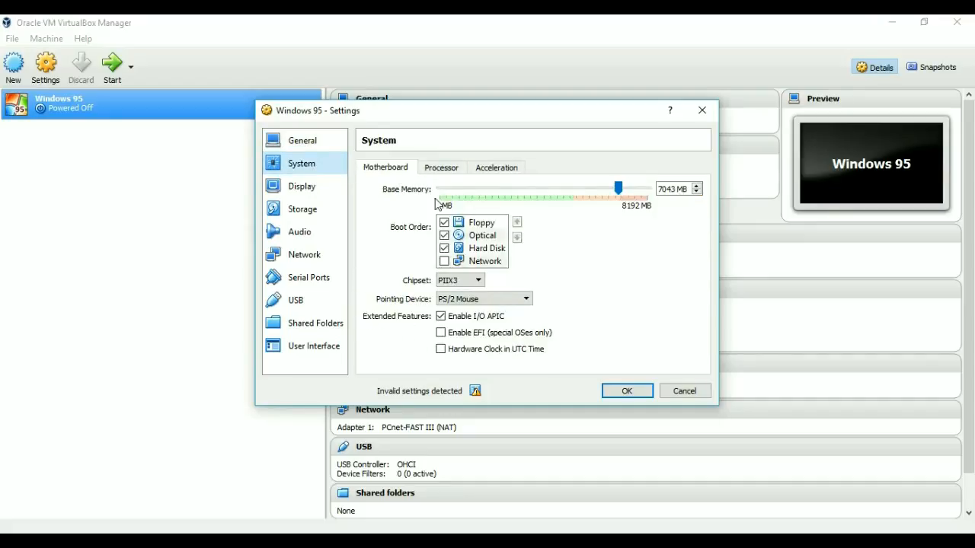
mouse_move(618, 188)
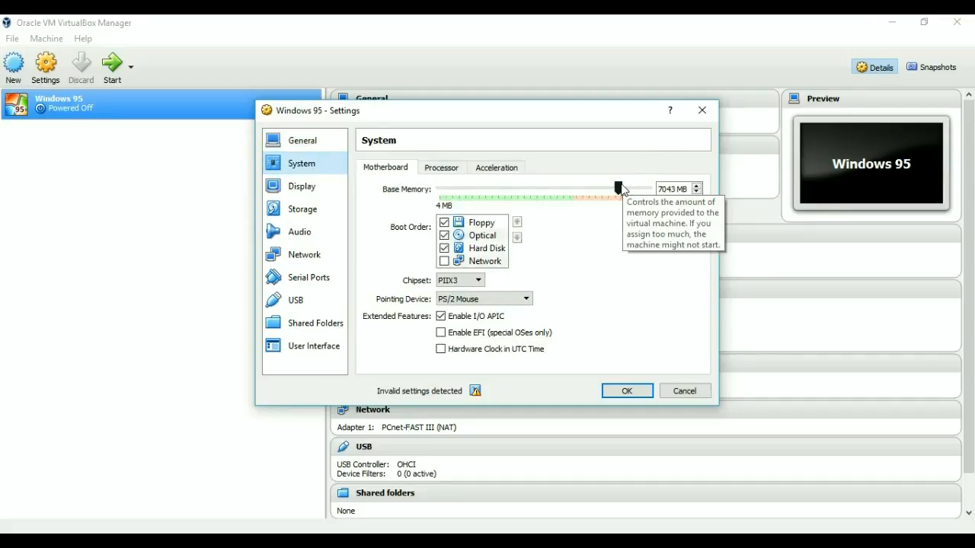
drag(620, 188, 481, 188)
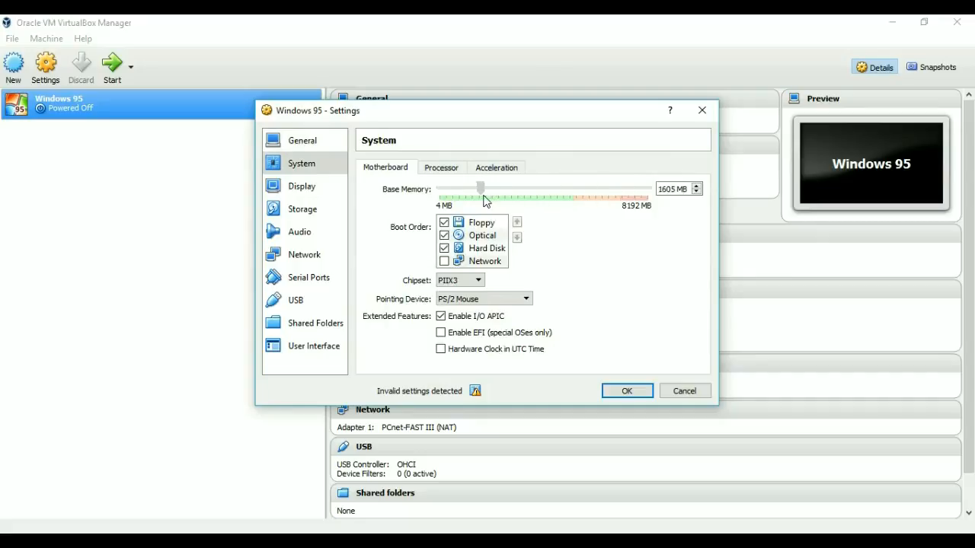
drag(481, 188, 478, 188)
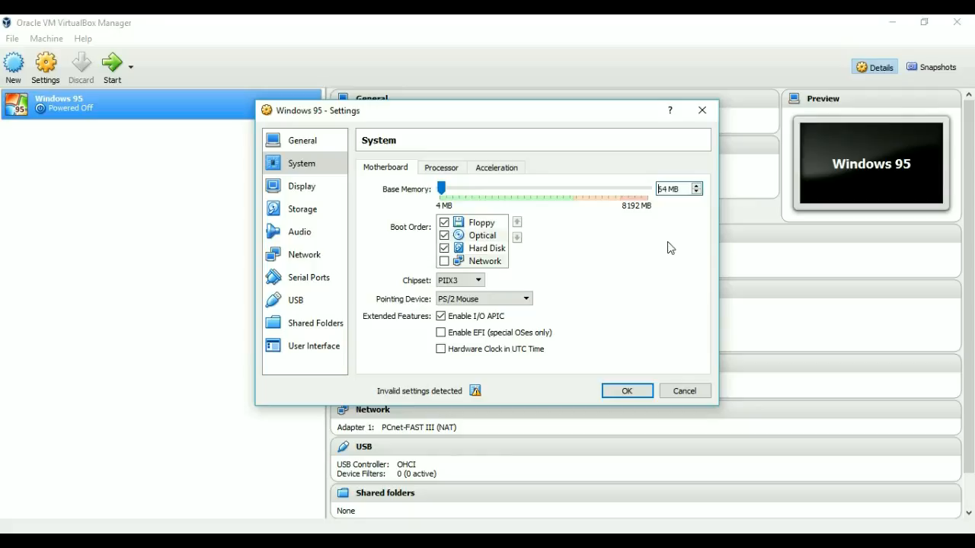
mouse_move(571, 265)
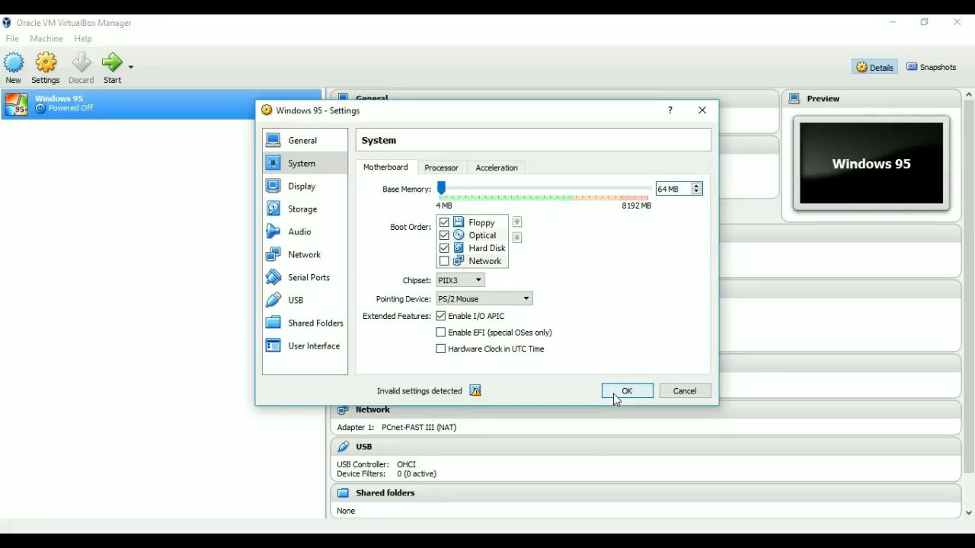
mouse_move(302, 209)
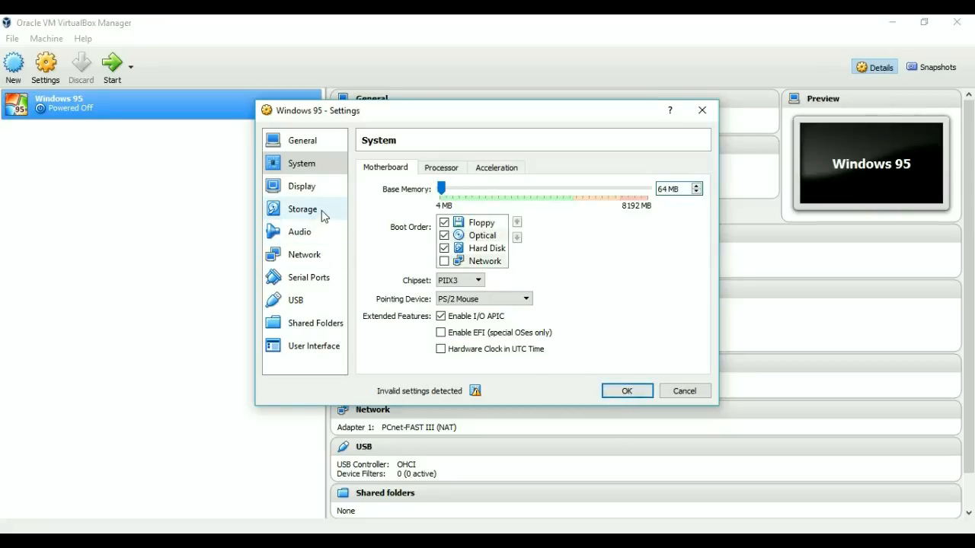
mouse_move(626, 391)
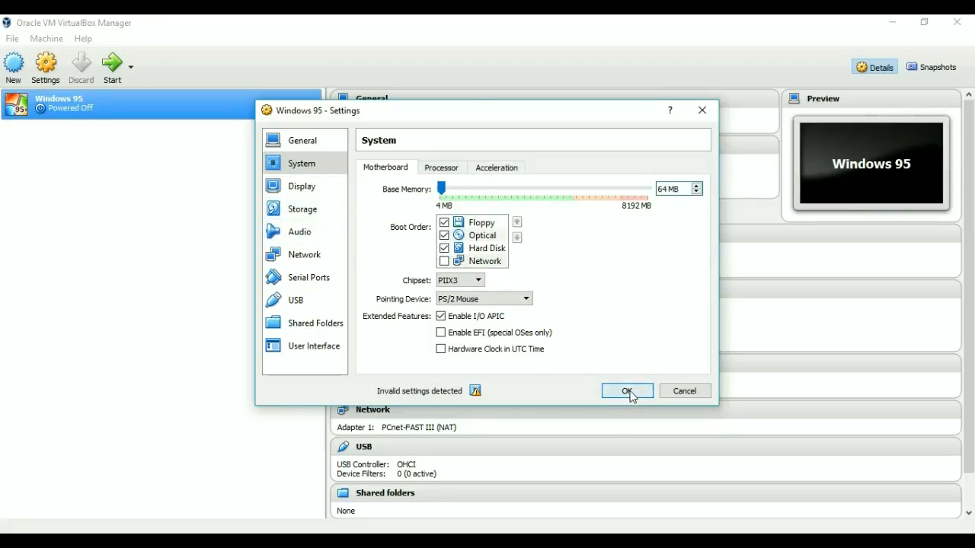
Save the 64 MB memory setting and start the Windows 95 VM.
click(626, 390)
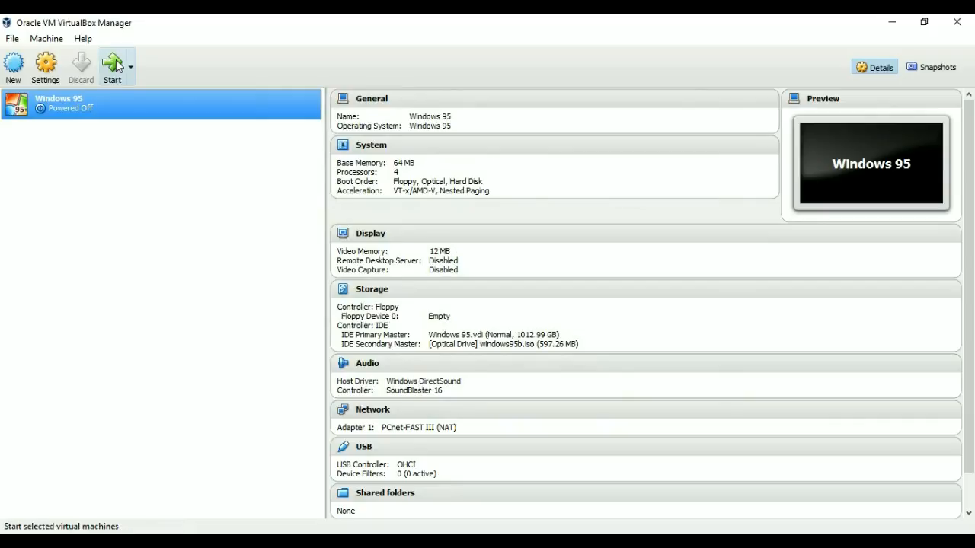
click(112, 67)
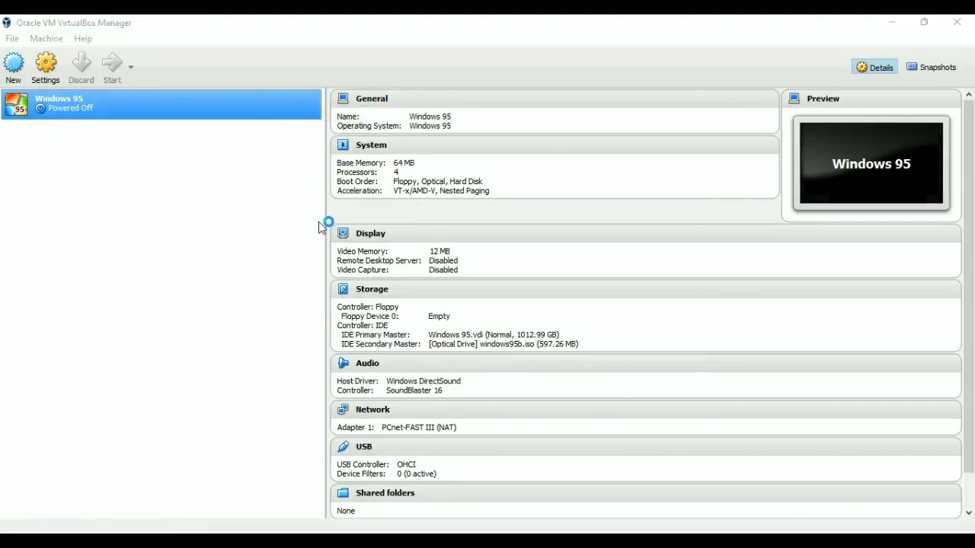
click(111, 67)
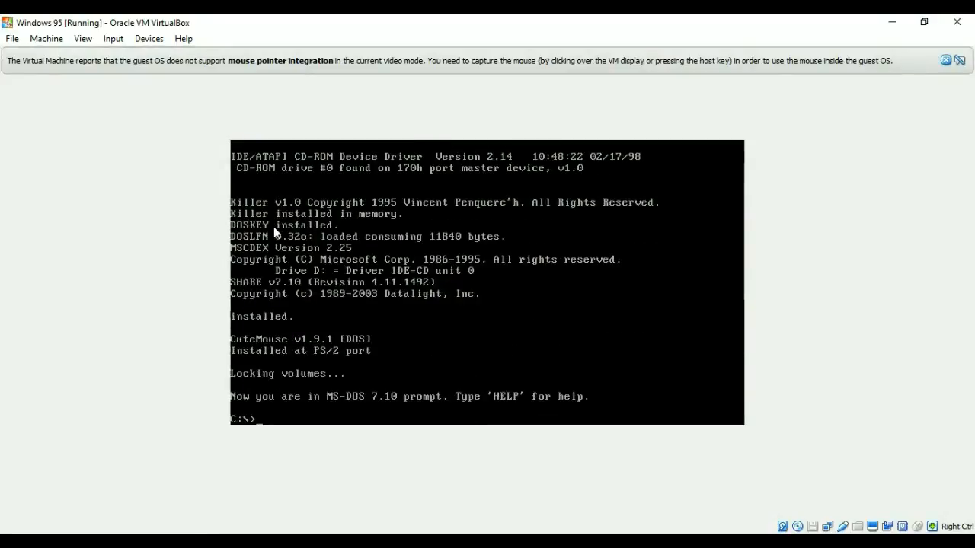
Run setup.exe from drive D: and continue past the routine system check.
text(D:)
text(s)
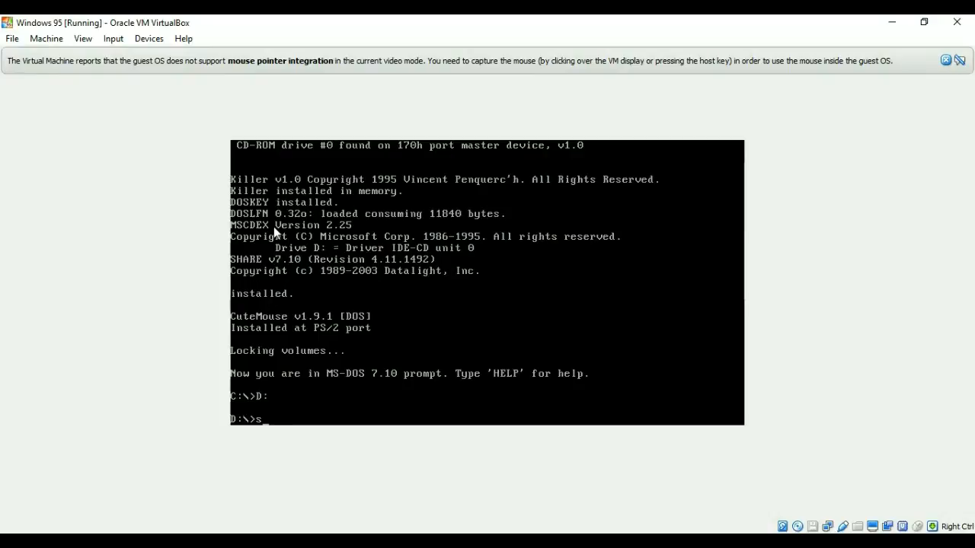
text(etup.exe)
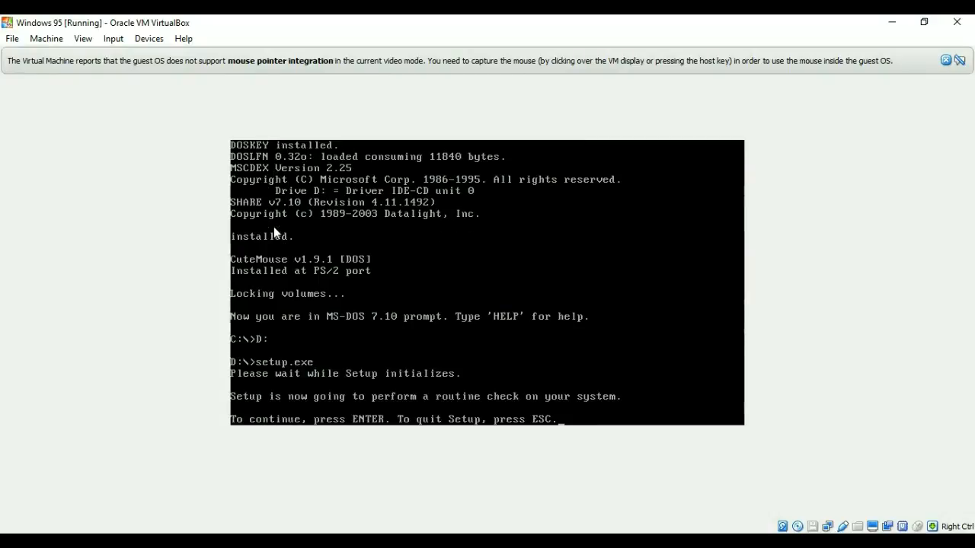
key(Return)
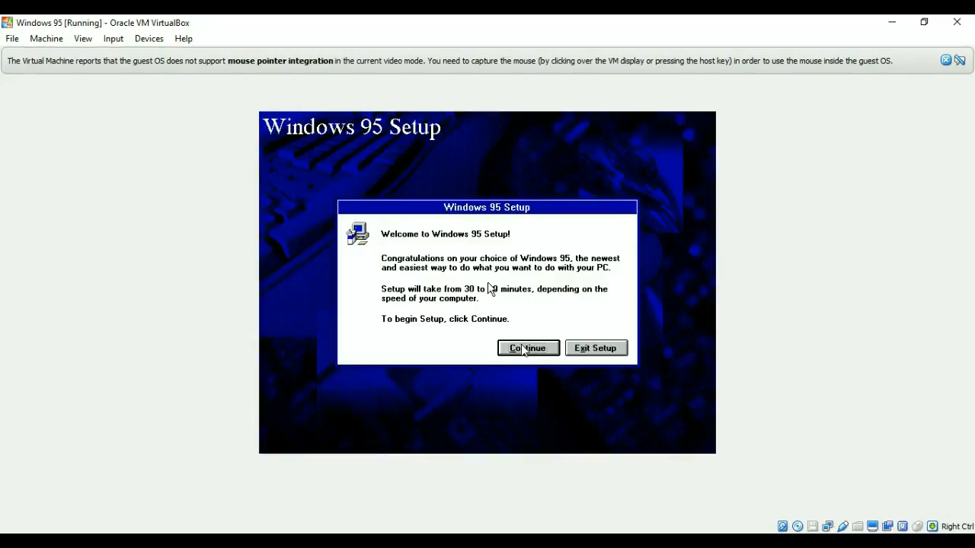
mouse_move(535, 379)
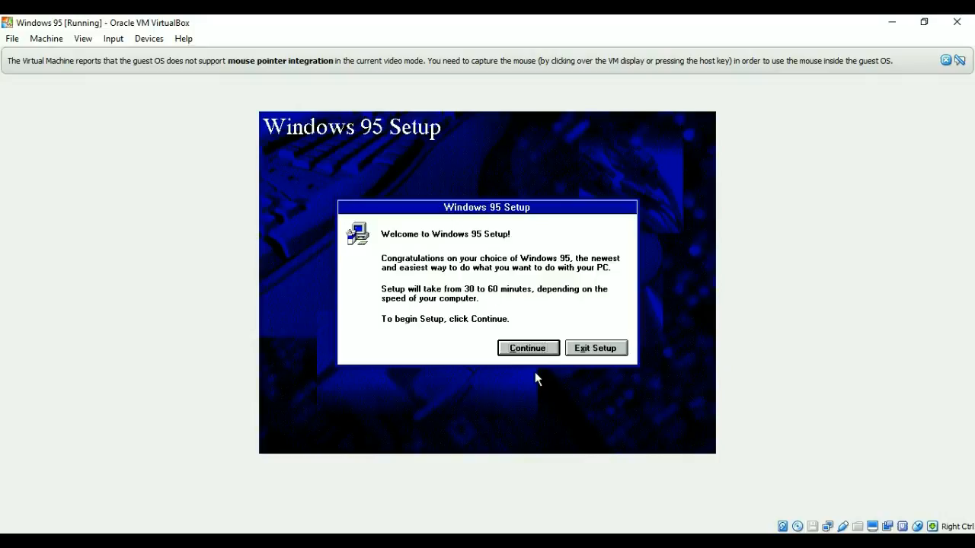
Accept the license, keep C:\WINDOWS, and choose Typical setup.
click(527, 348)
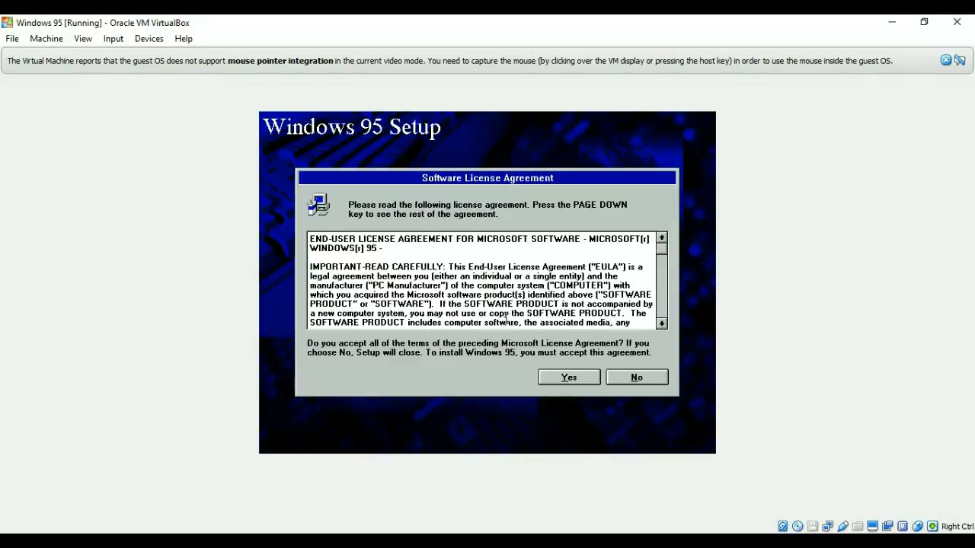
click(568, 377)
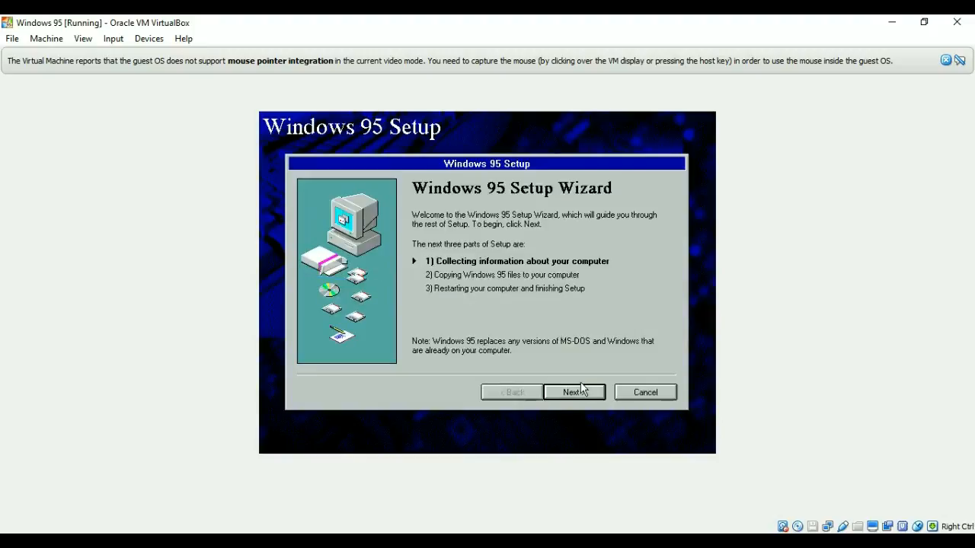
click(573, 392)
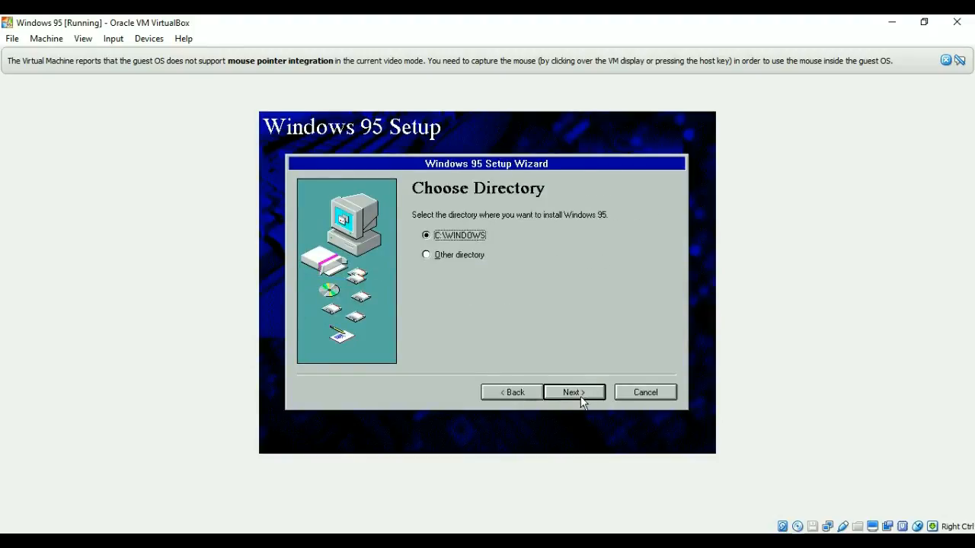
click(573, 391)
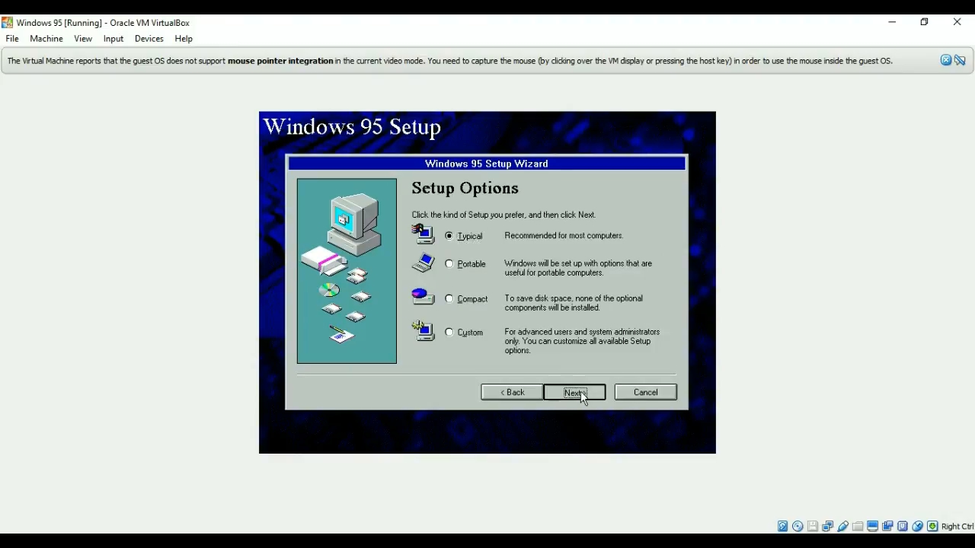
click(574, 391)
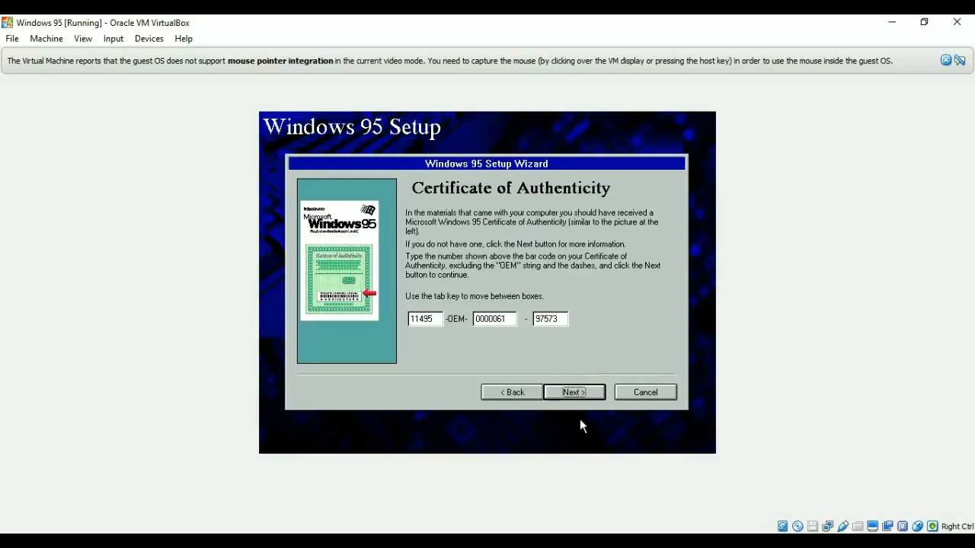
Submit the product key and enter 'programming world' in the user information.
click(572, 391)
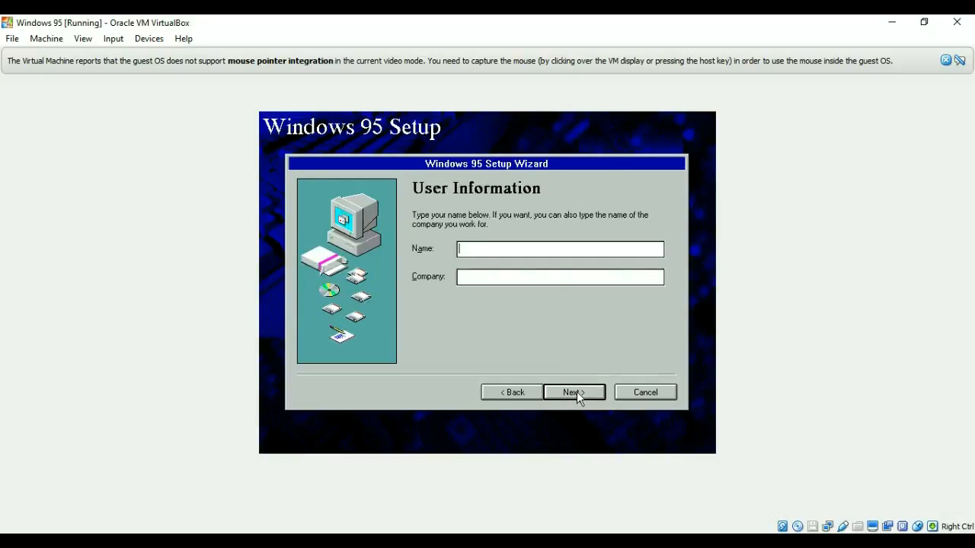
text(progra)
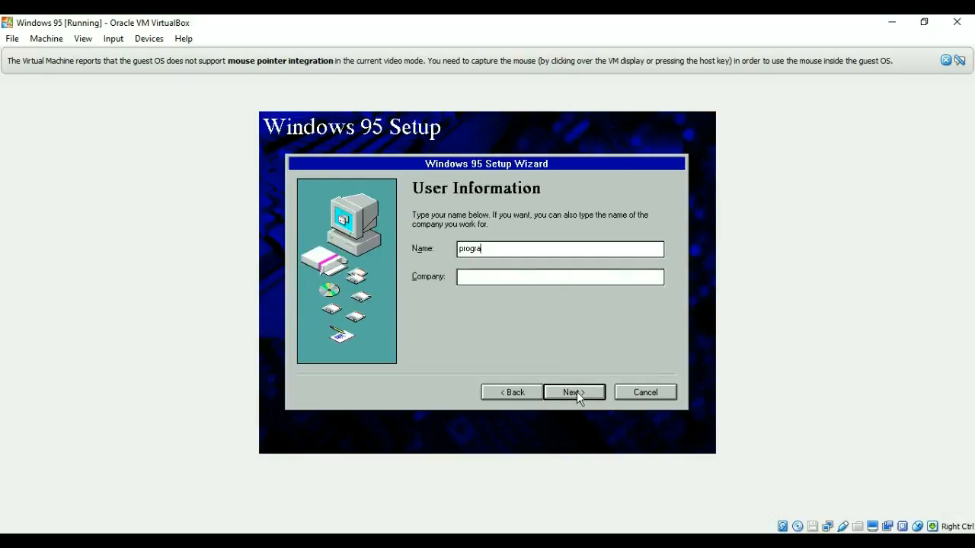
text(mming world)
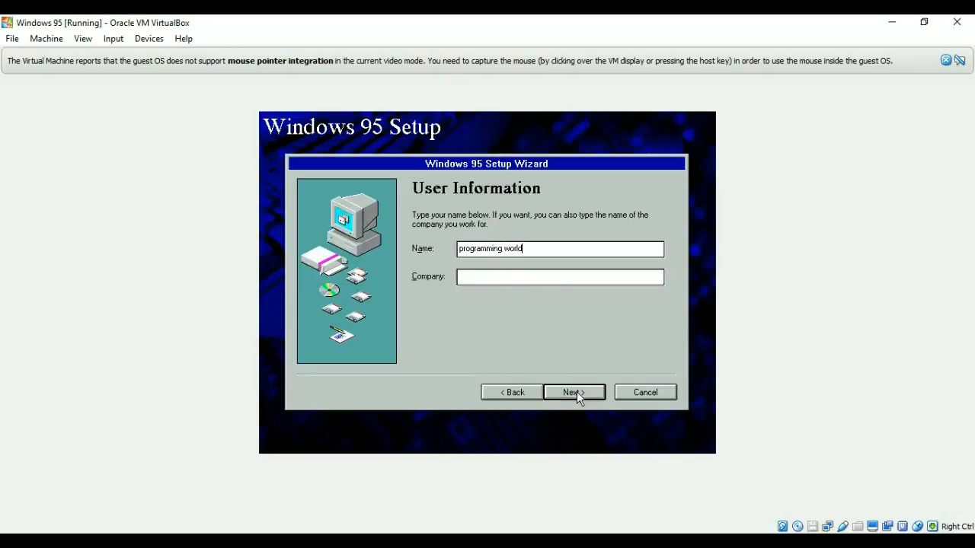
text(programming wor)
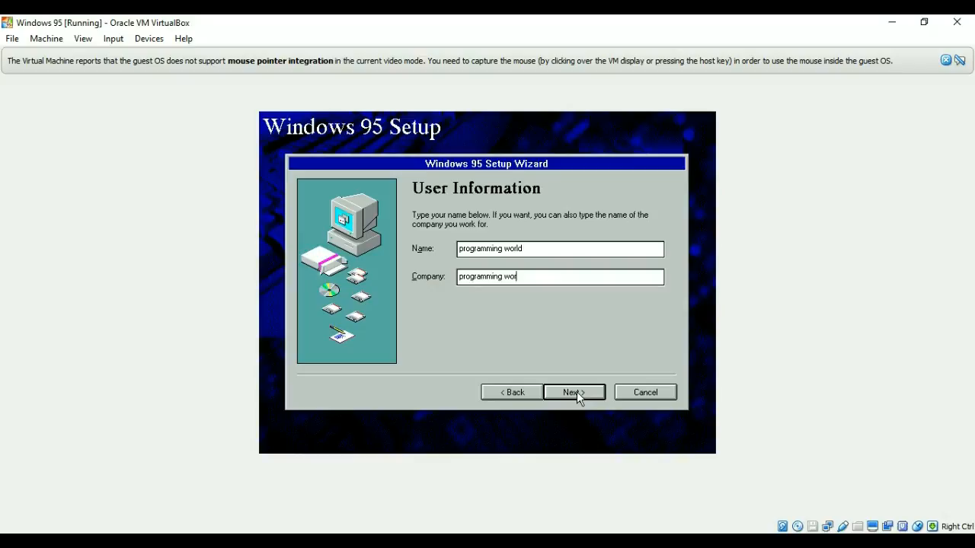
text(ld)
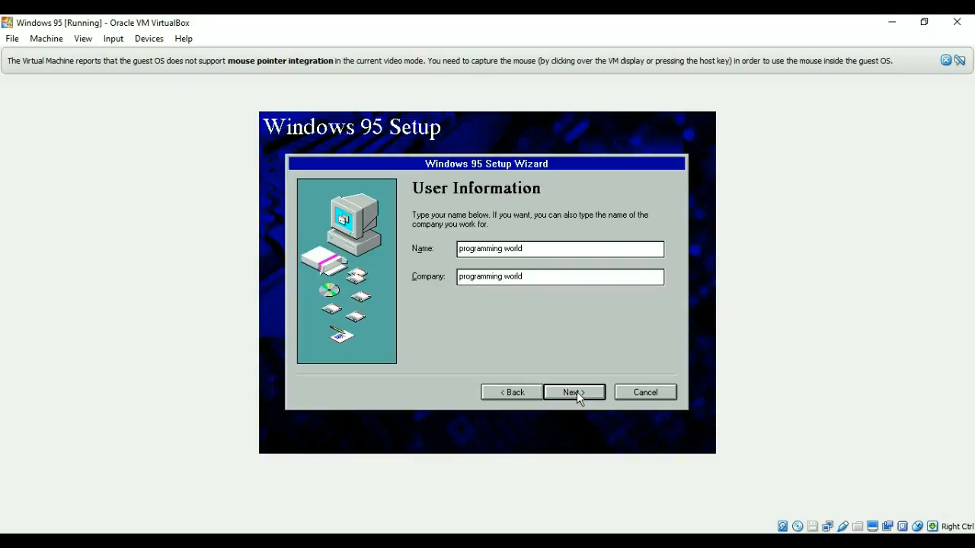
click(574, 391)
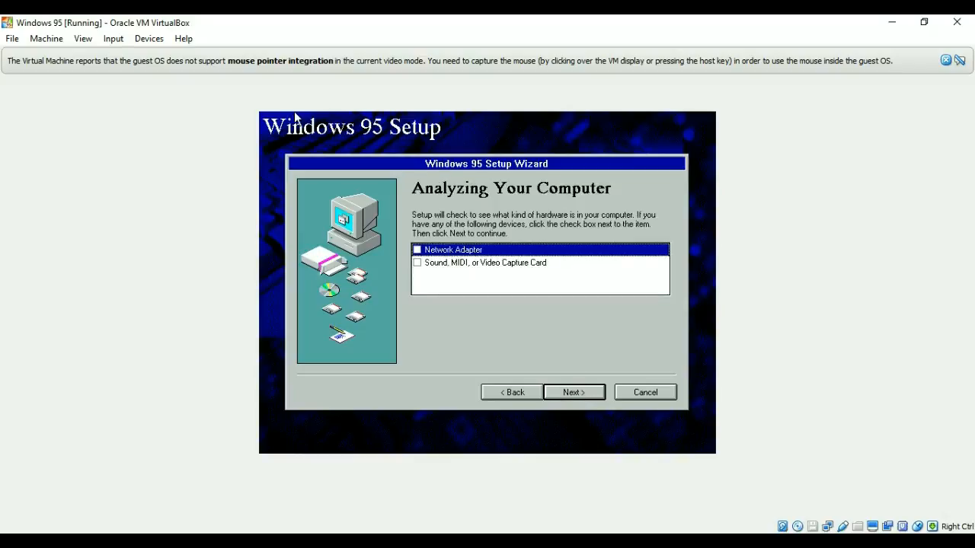
Mark a network adapter and a sound card as present.
click(417, 249)
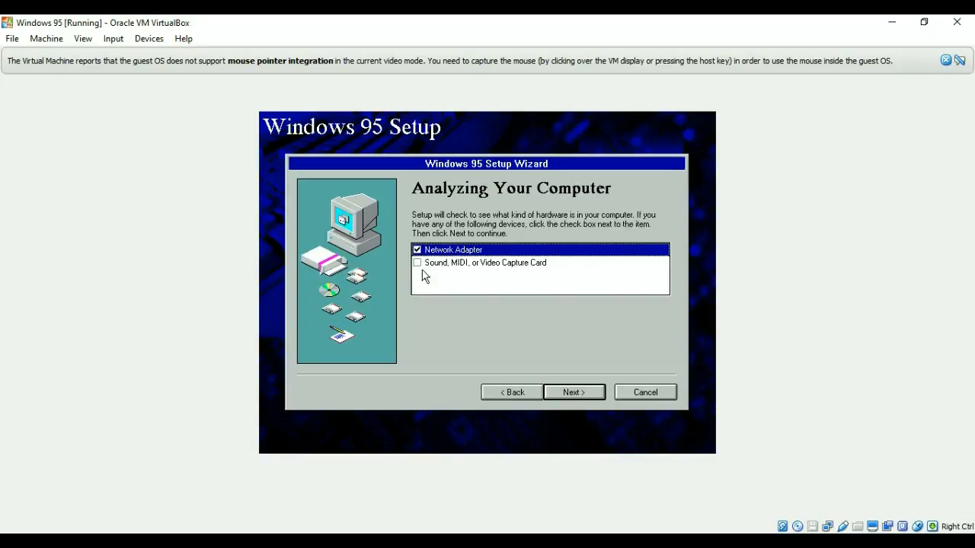
click(417, 262)
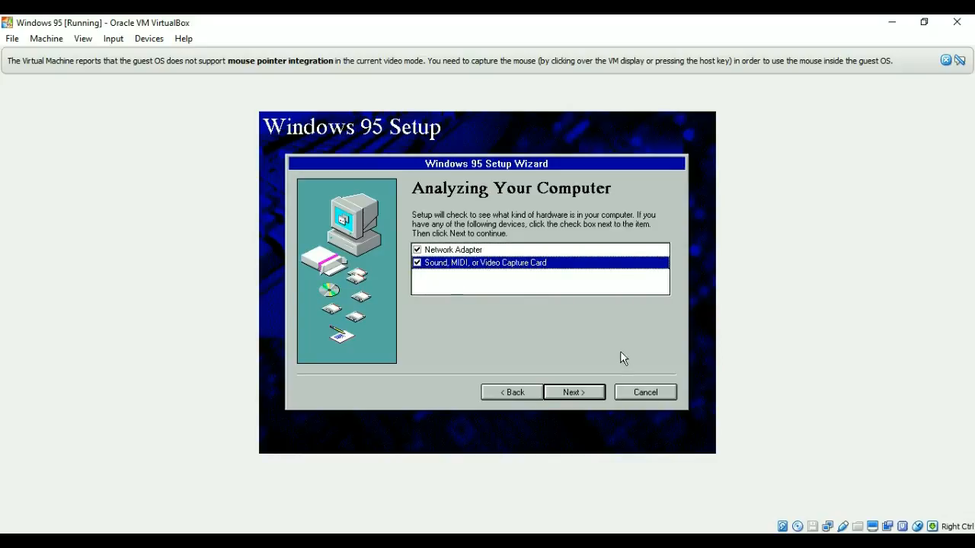
click(574, 391)
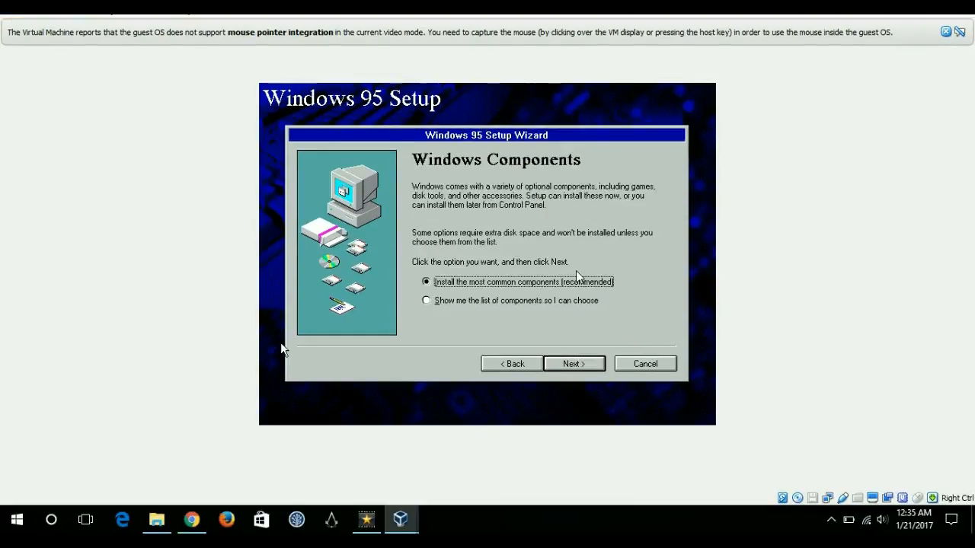
mouse_move(506, 305)
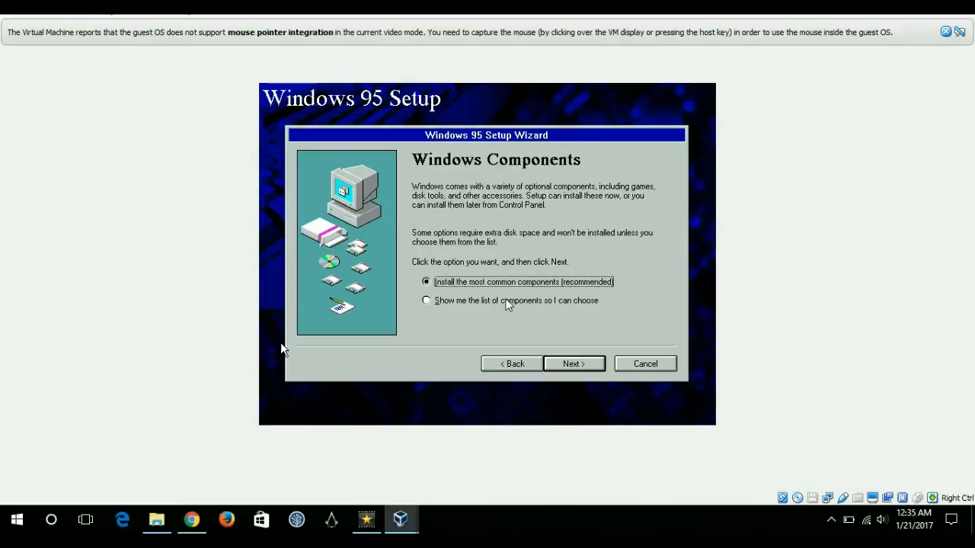
mouse_move(437, 309)
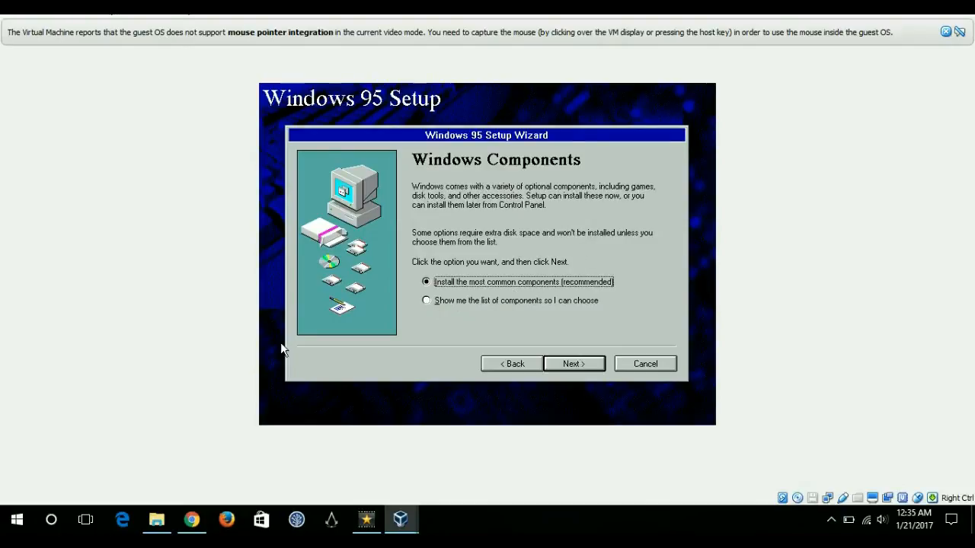
Keep the most common components and decline creating a startup disk.
click(427, 300)
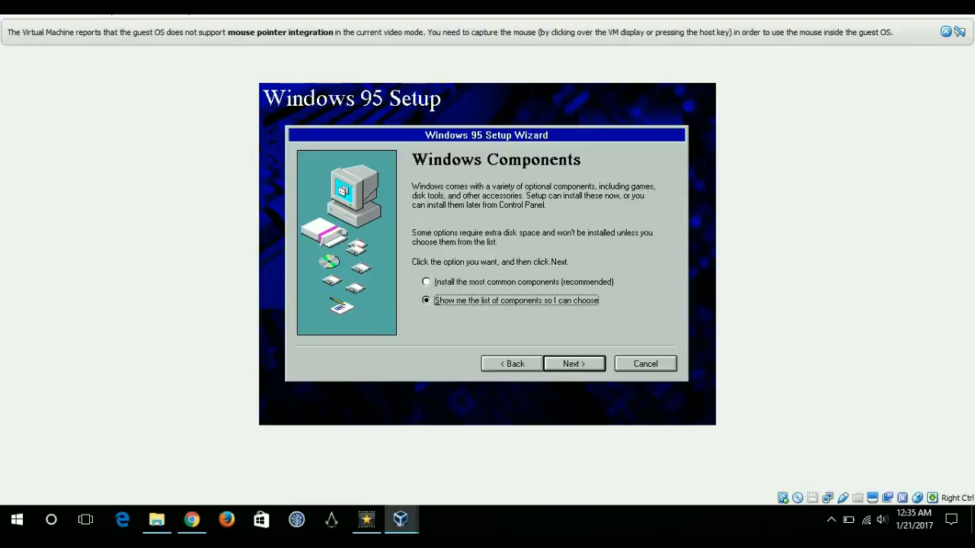
mouse_move(545, 354)
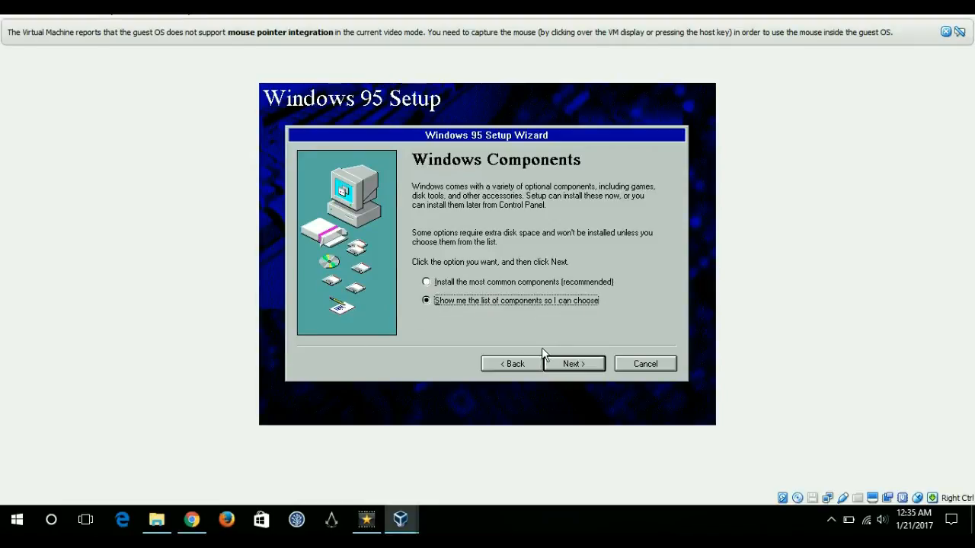
click(425, 282)
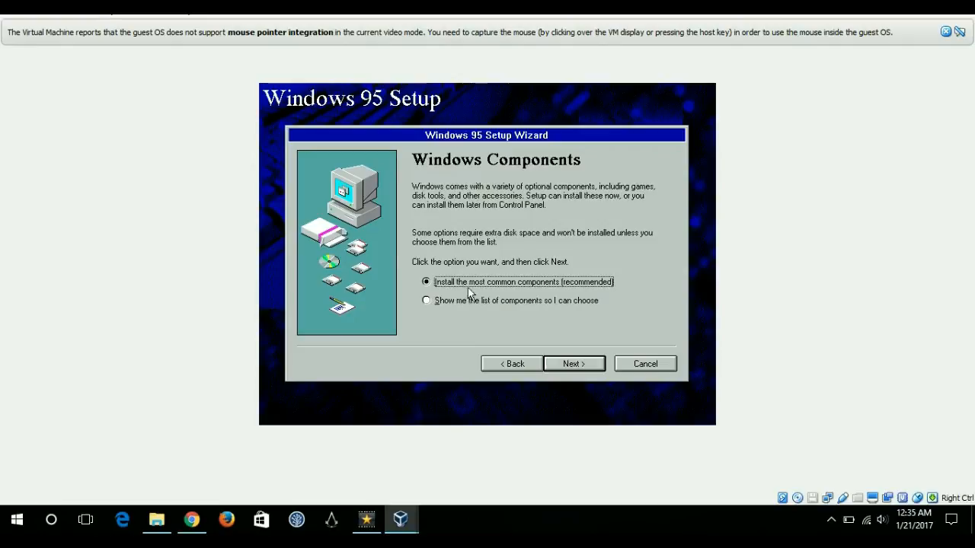
click(573, 363)
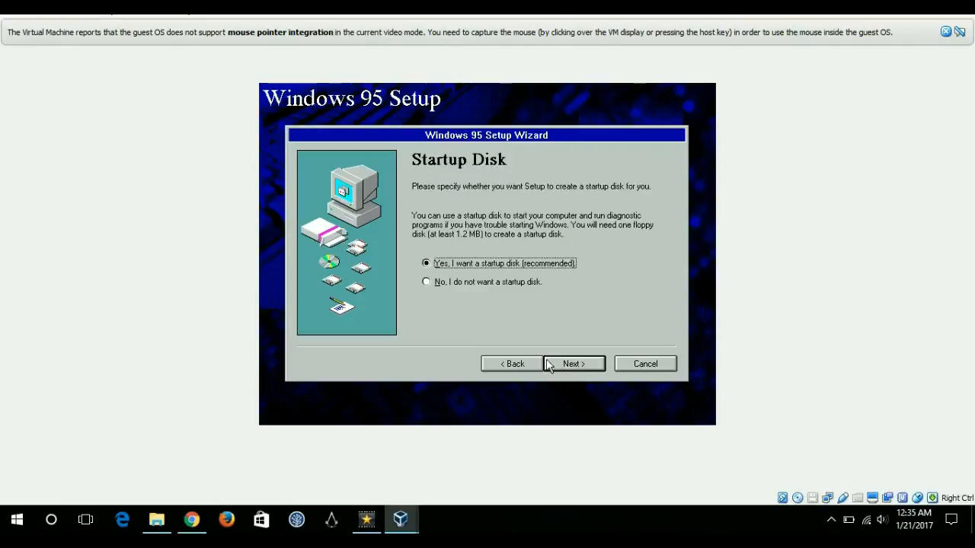
click(426, 281)
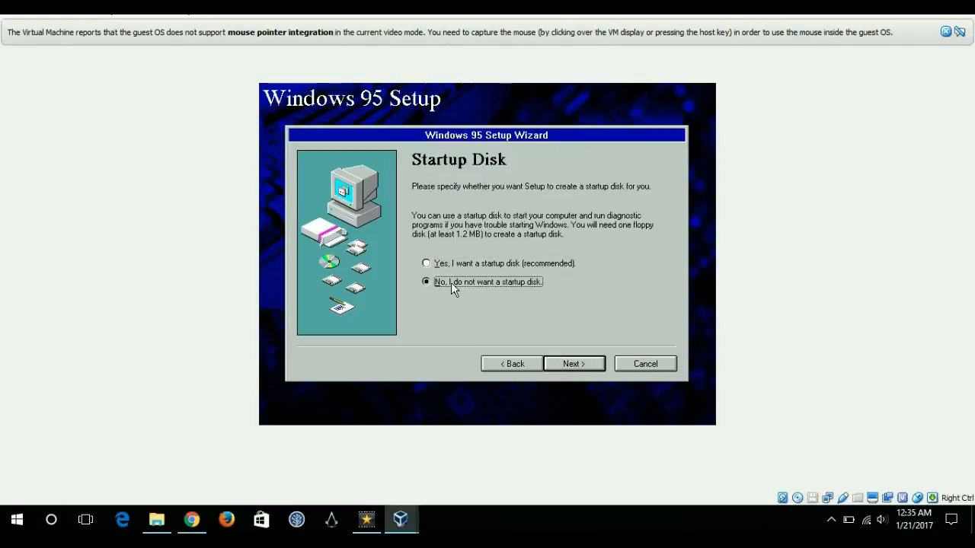
click(573, 363)
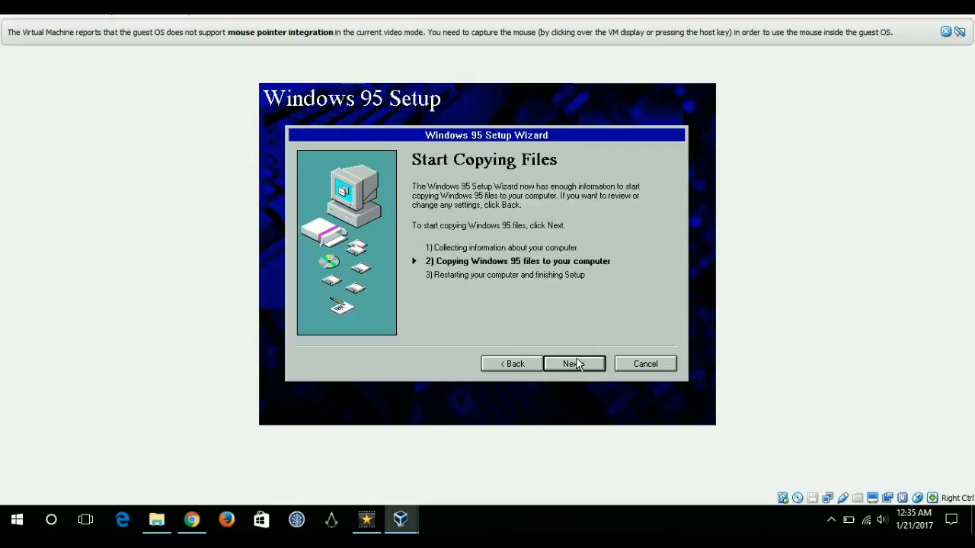
Start copying Windows 95 files until the drvspace.bin Version Conflict appears.
click(573, 363)
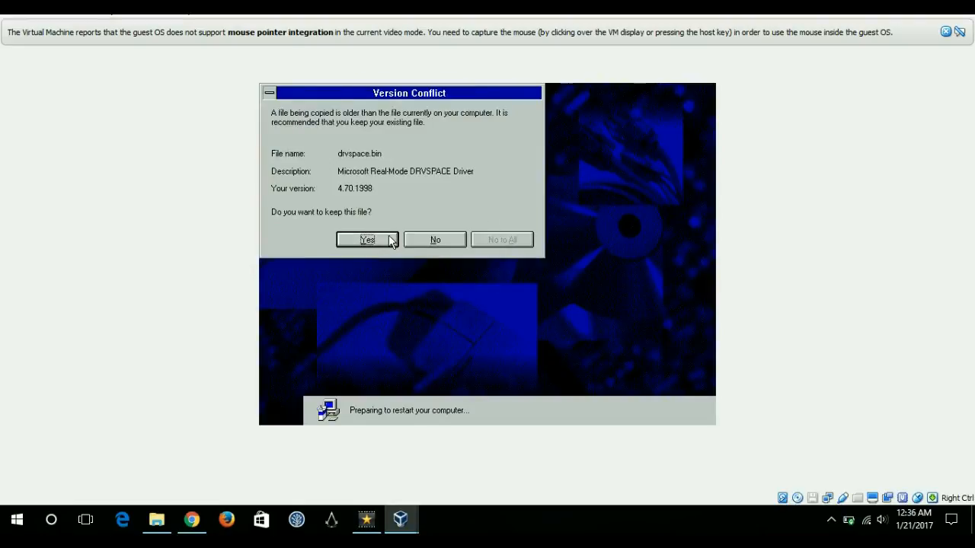
Keep the existing drvspace.bin, finish setup, and confirm restarting despite the floppy warning.
click(366, 239)
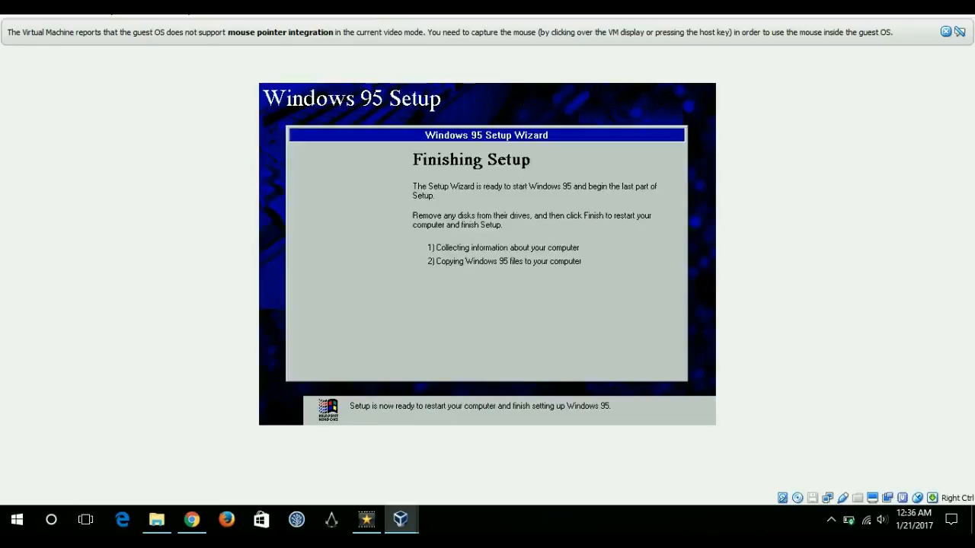
click(573, 363)
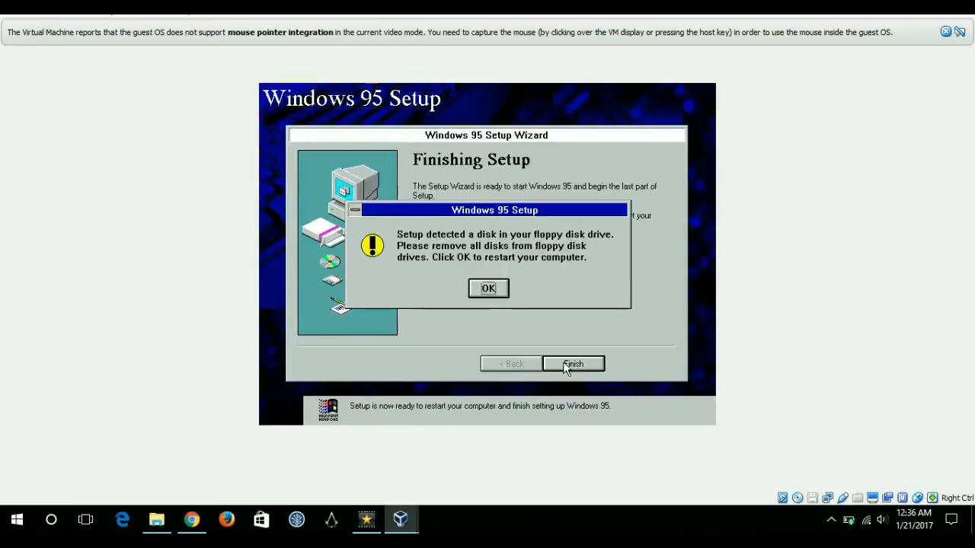
mouse_move(544, 244)
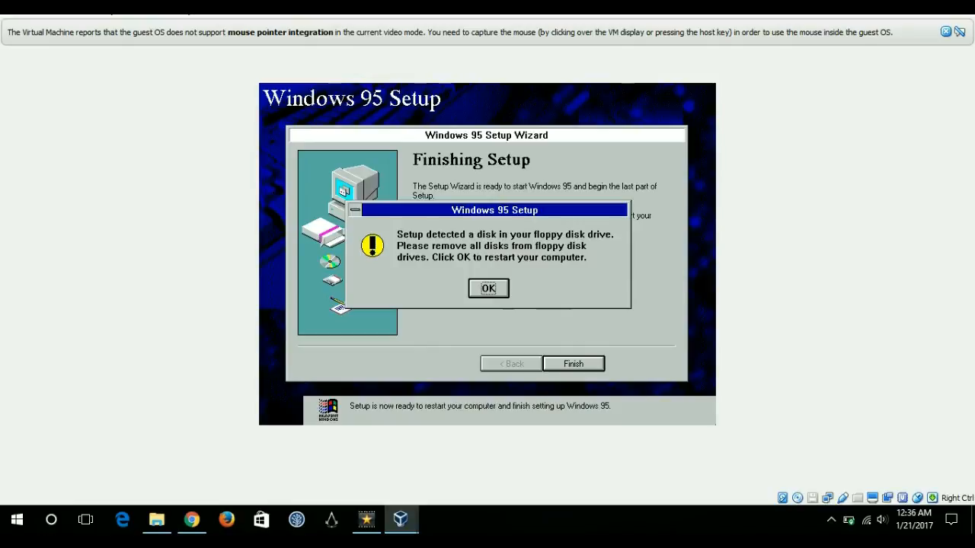
mouse_move(633, 322)
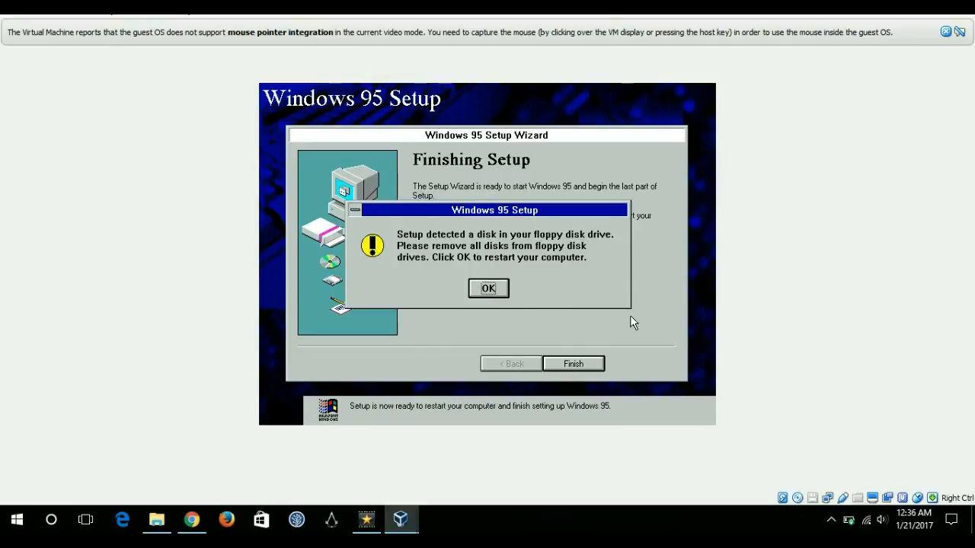
click(488, 288)
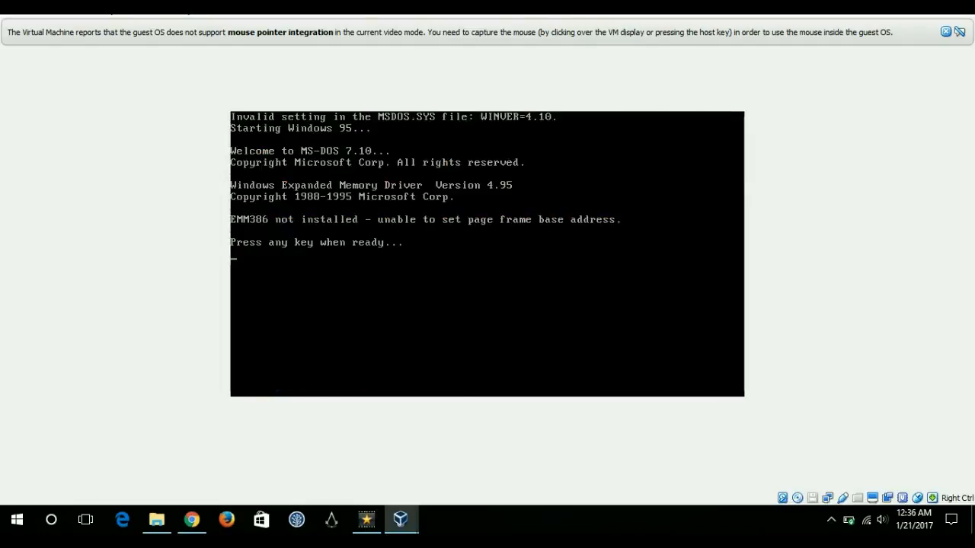
mouse_move(788, 492)
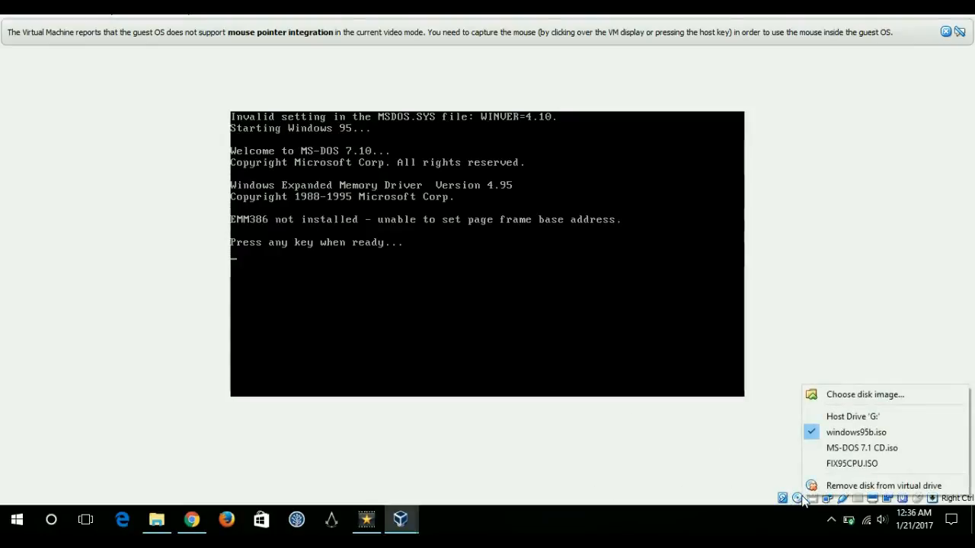
mouse_move(842, 436)
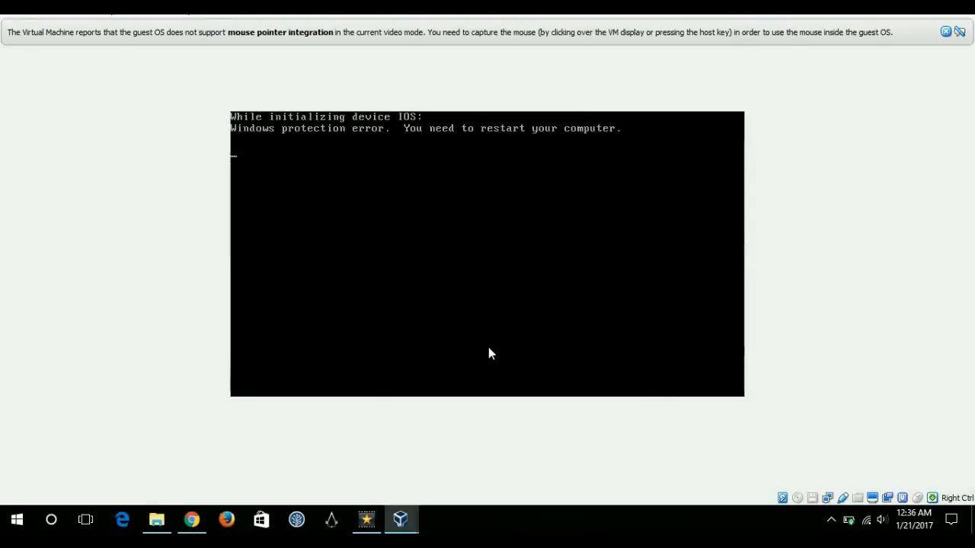
mouse_move(498, 391)
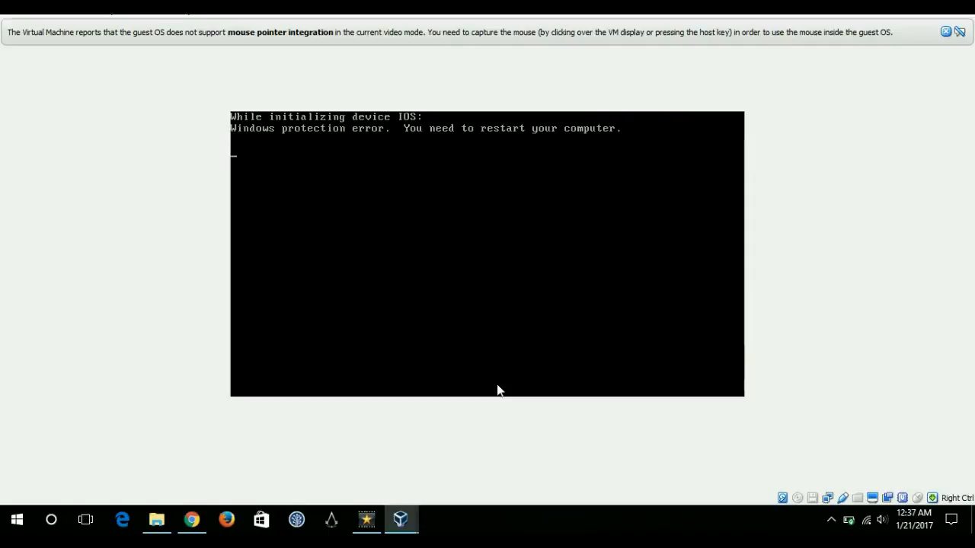
mouse_move(323, 171)
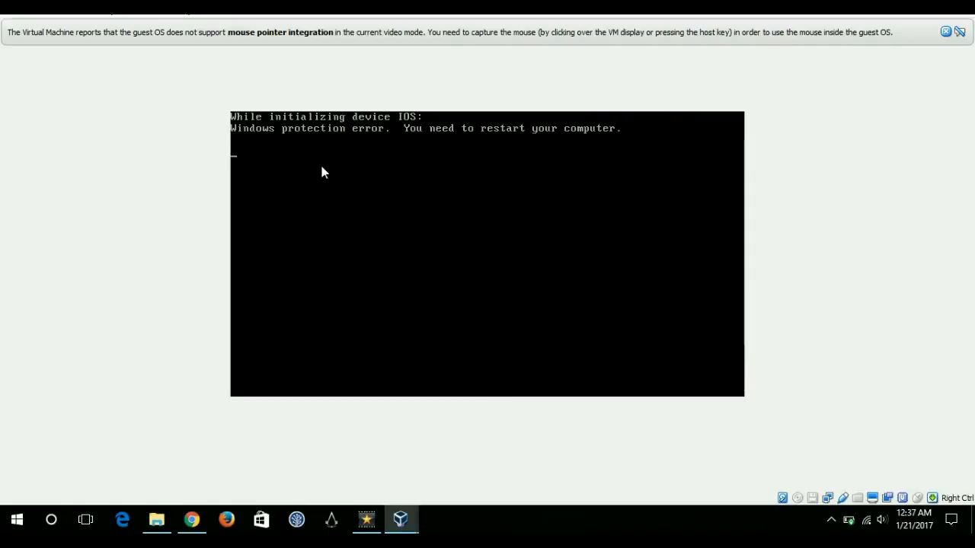
mouse_move(391, 150)
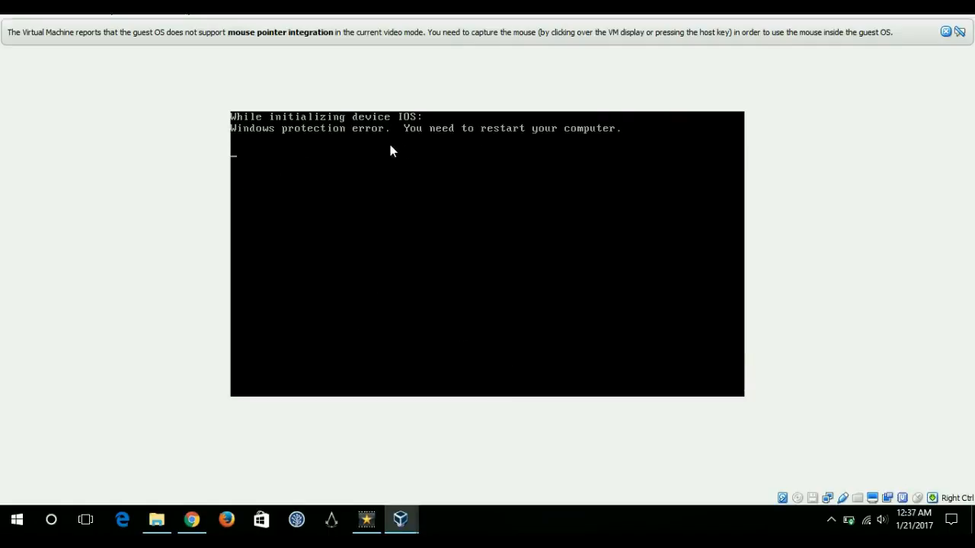
mouse_move(430, 139)
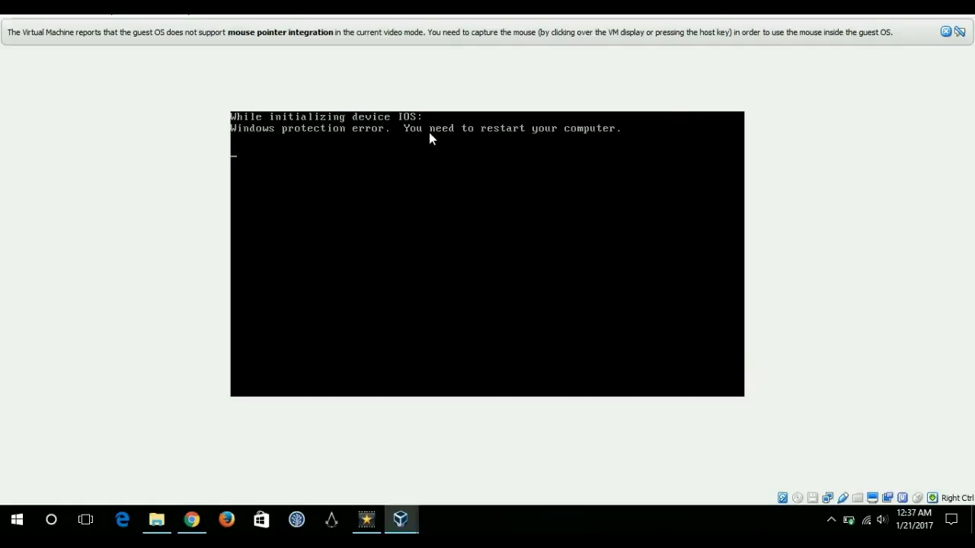
mouse_move(418, 165)
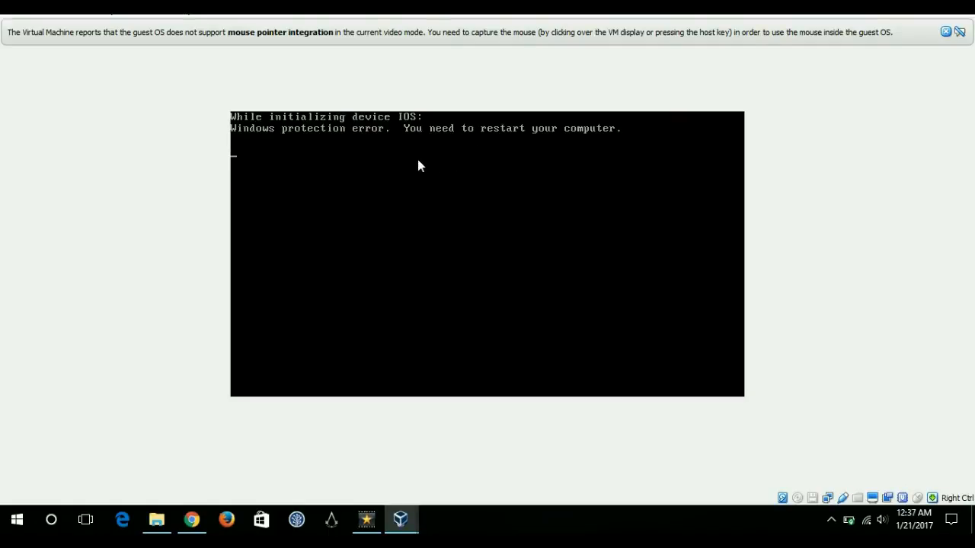
mouse_move(394, 173)
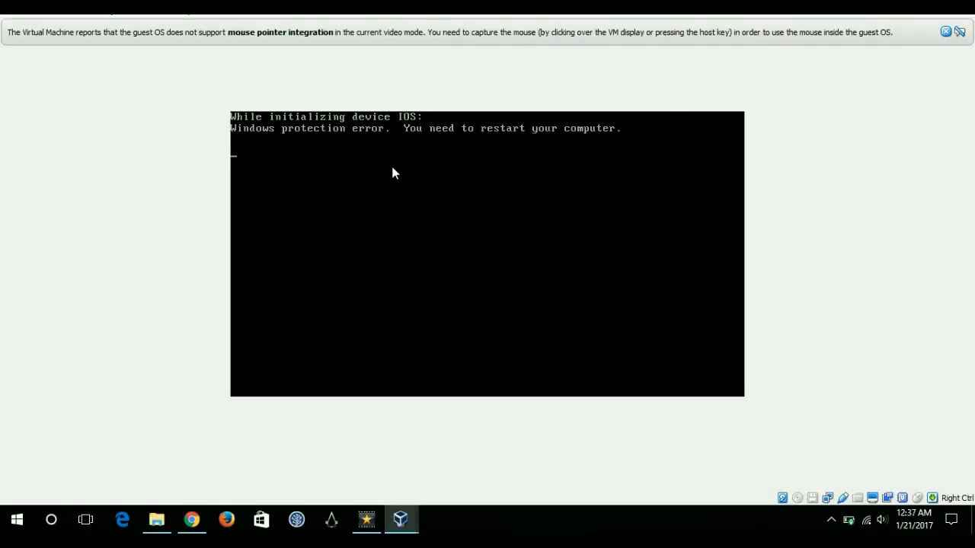
mouse_move(364, 144)
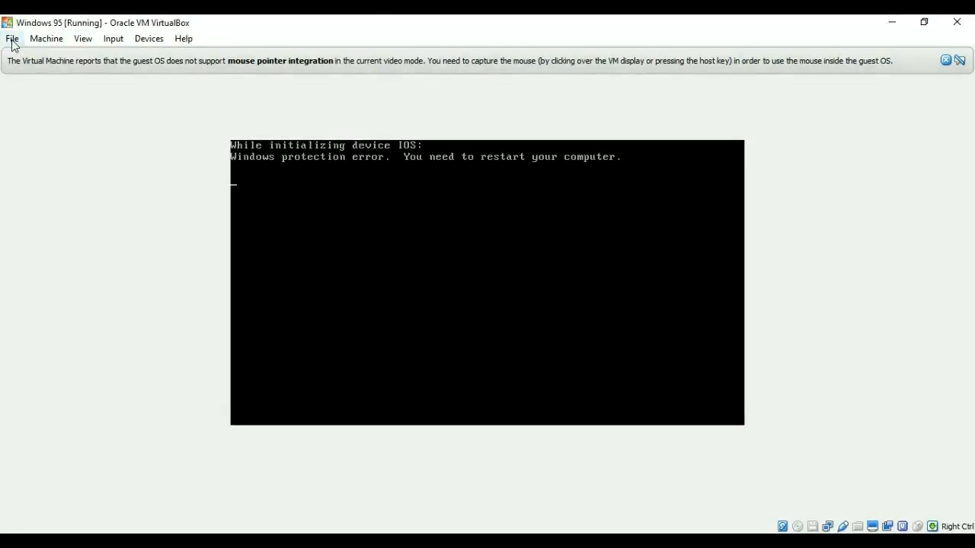
Load an ISO from the Windows 95B folder into the virtual optical drive.
click(46, 38)
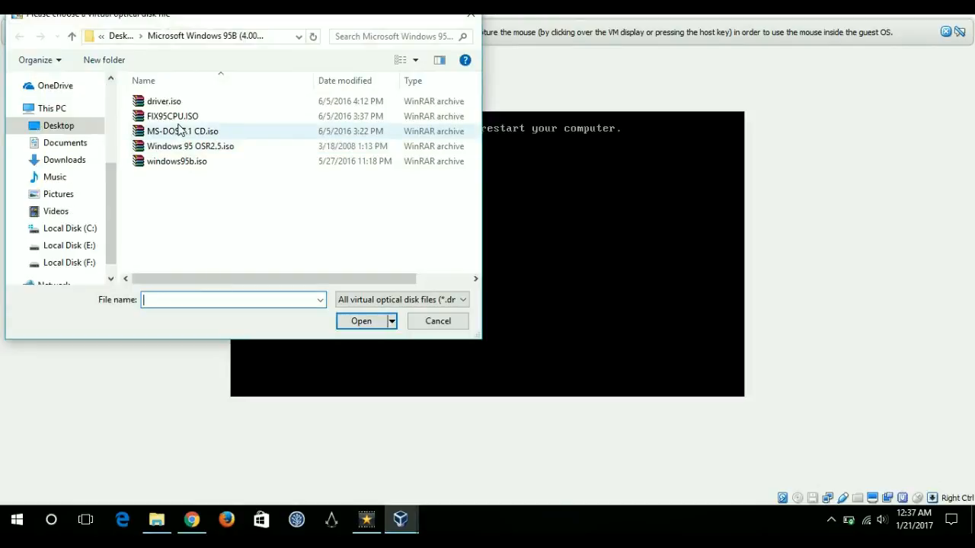
click(438, 320)
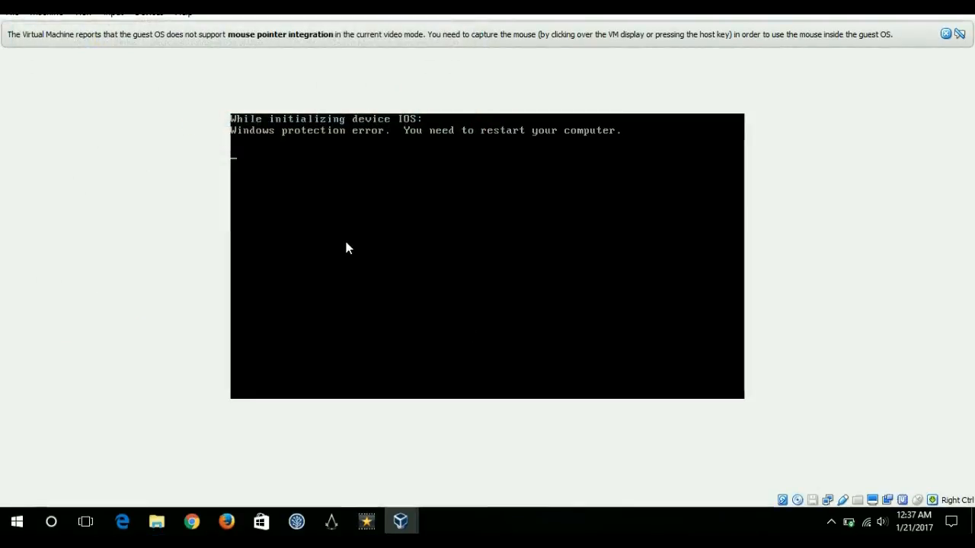
mouse_move(204, 200)
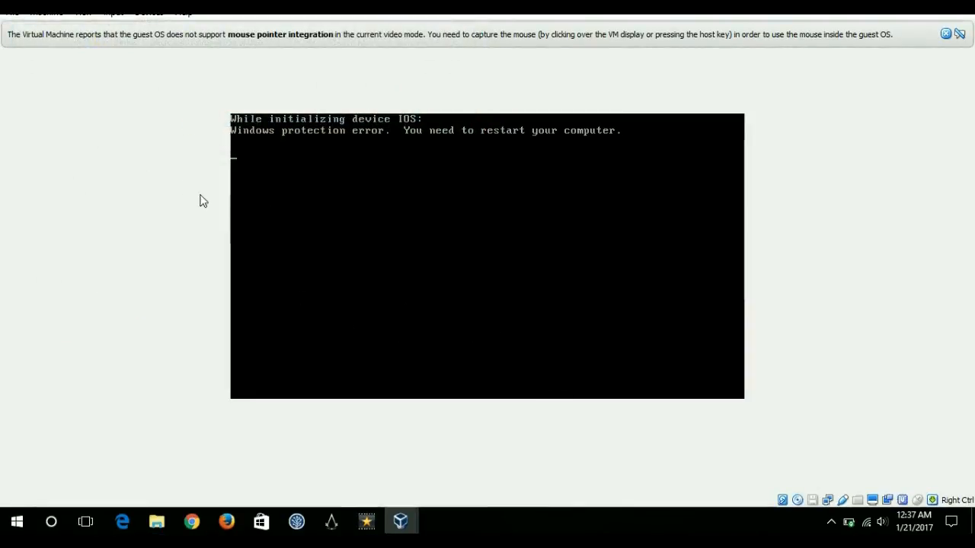
Reset the Windows 95 VM twice from the Machine menu after FIX95CPU installs.
click(46, 38)
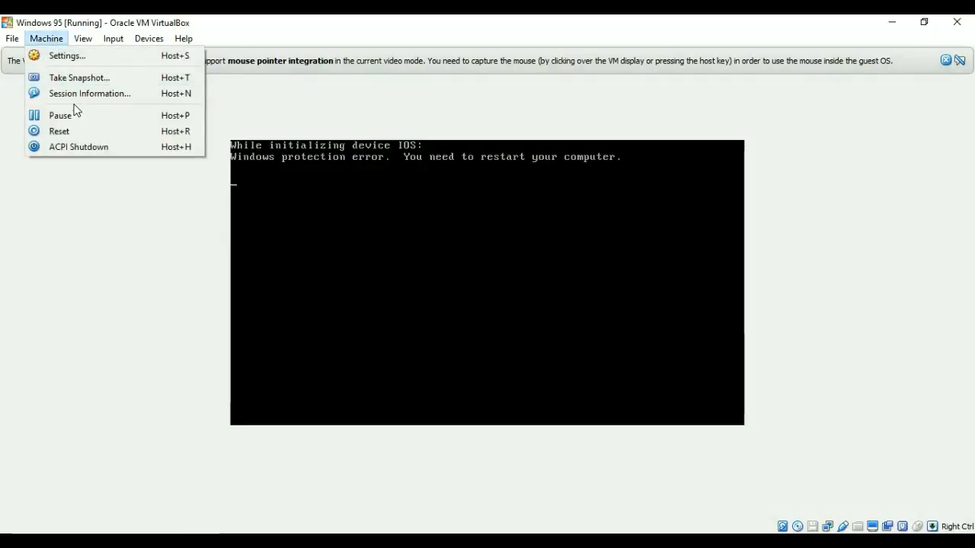
click(59, 131)
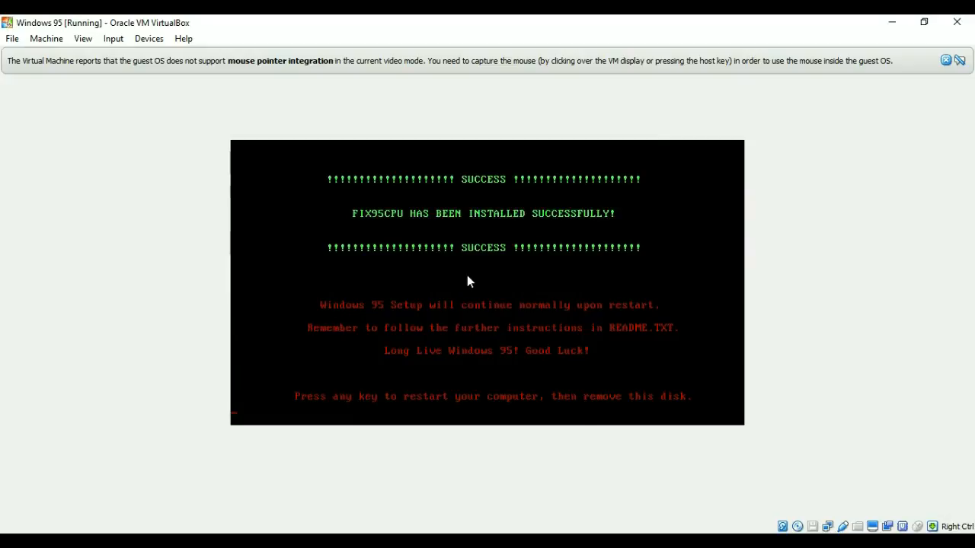
click(46, 38)
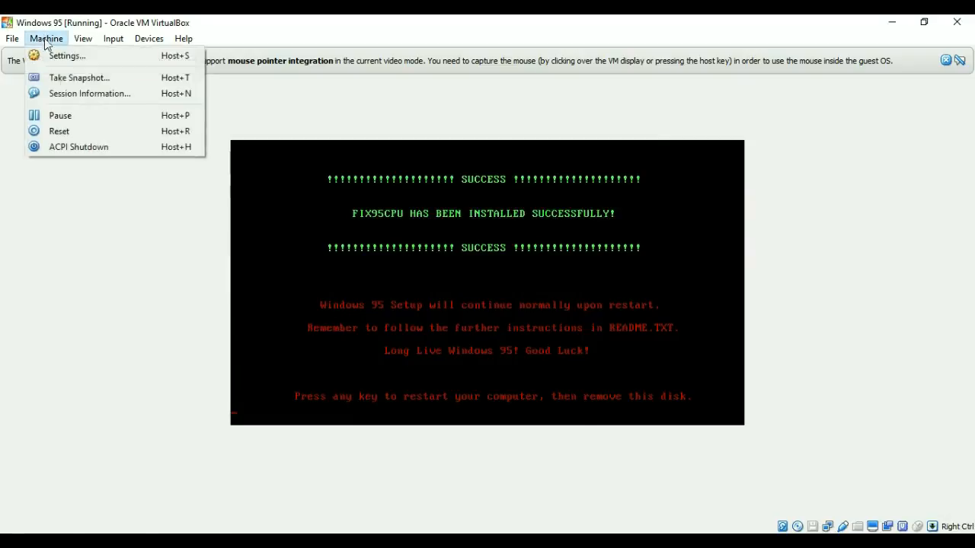
click(58, 131)
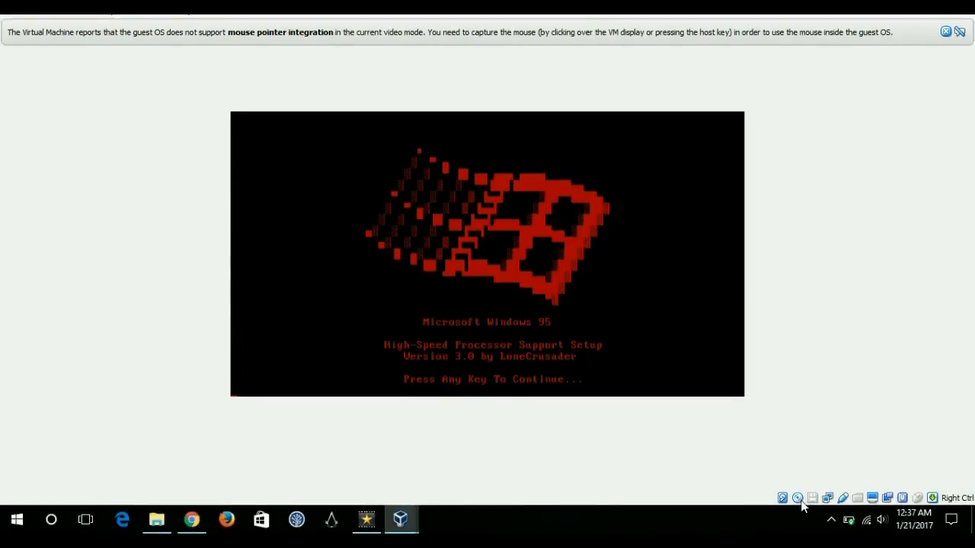
mouse_move(839, 439)
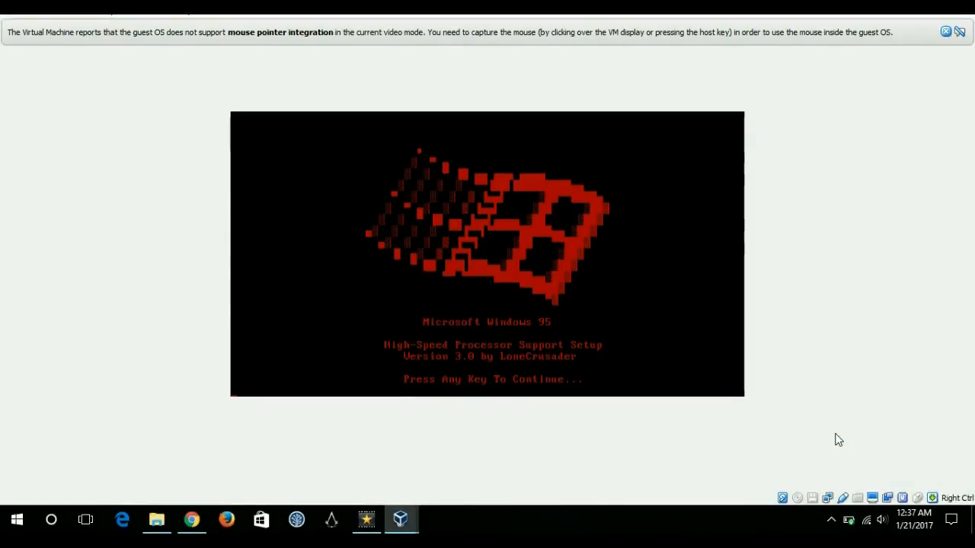
Reset the VM again at the High-Speed Processor Support Setup splash.
click(46, 38)
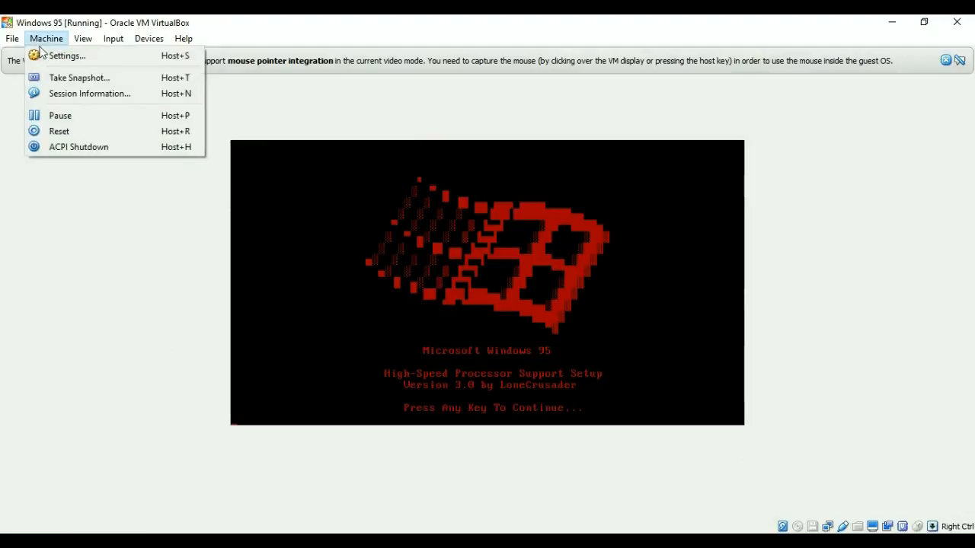
click(59, 131)
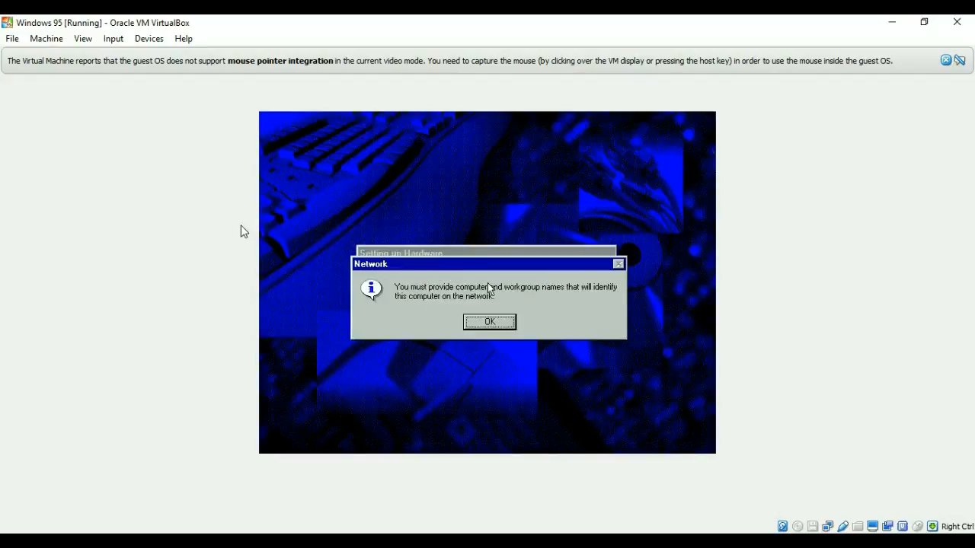
mouse_move(502, 314)
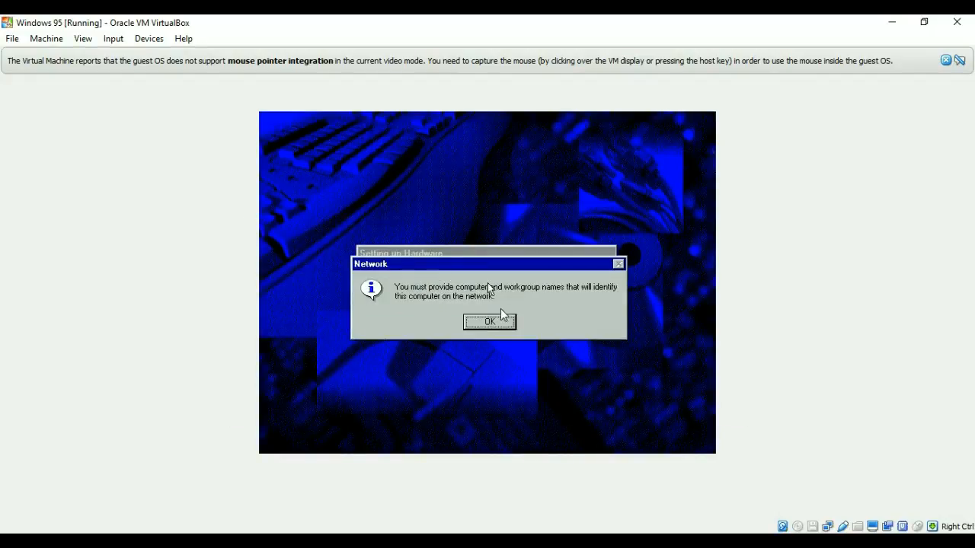
Set the workgroup to 'work group' and dismiss the missing Windows 95 CD-ROM prompt.
click(489, 321)
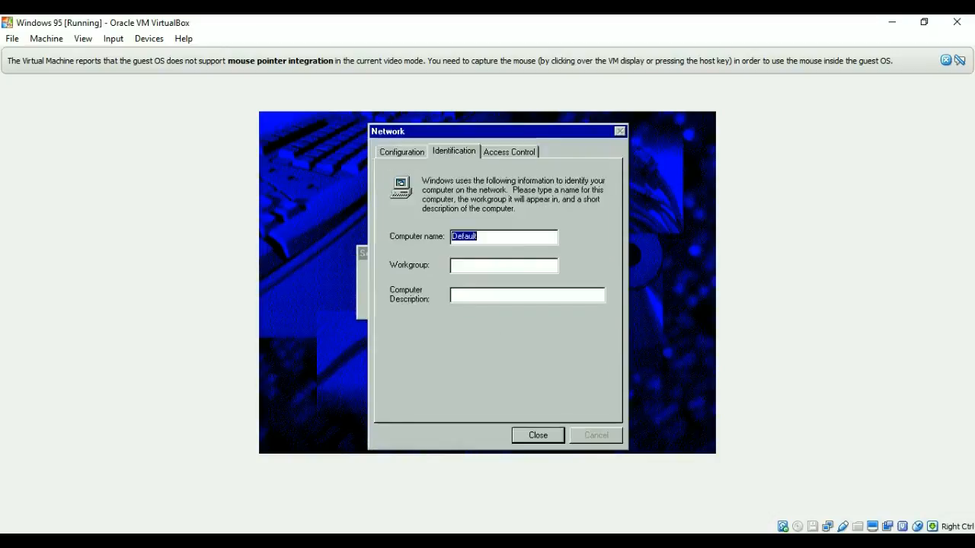
click(504, 265)
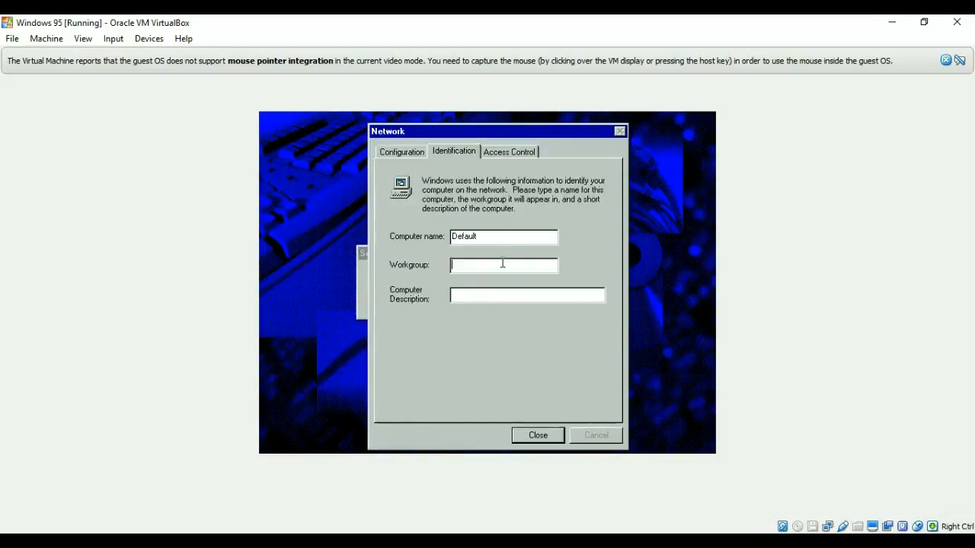
text(work)
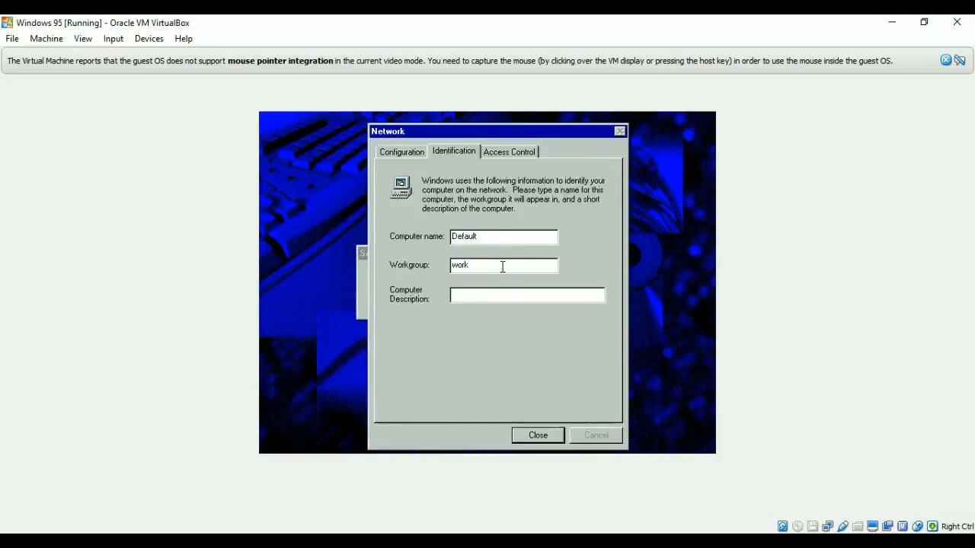
text(group)
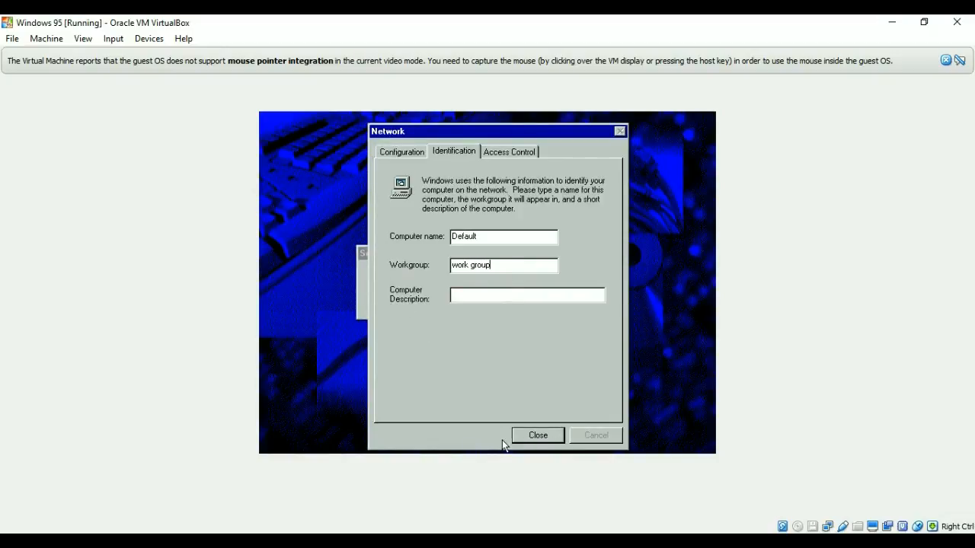
click(537, 435)
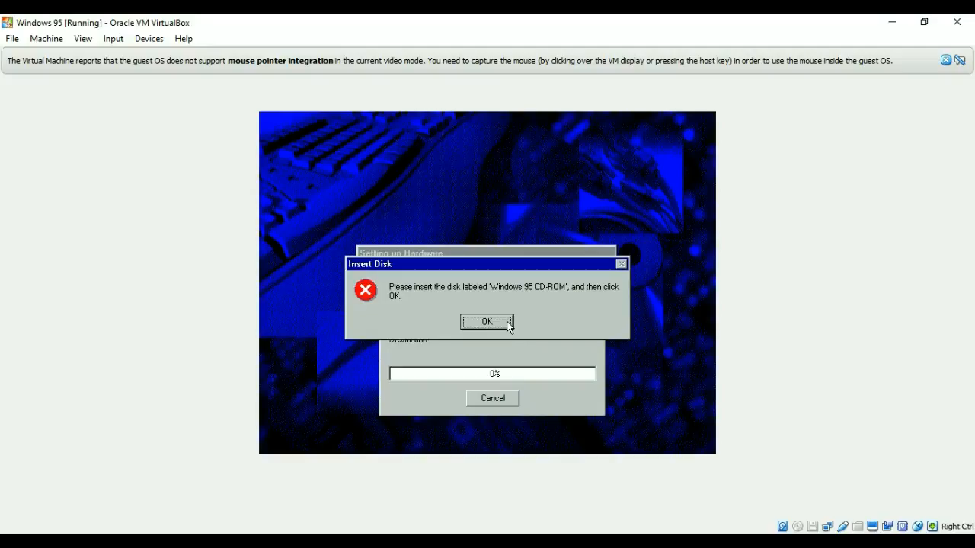
click(486, 322)
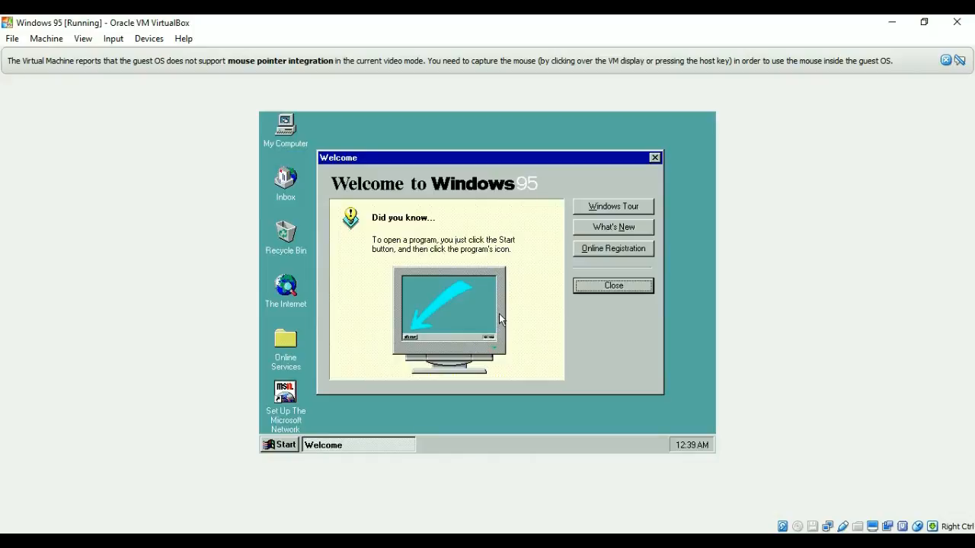
mouse_move(430, 174)
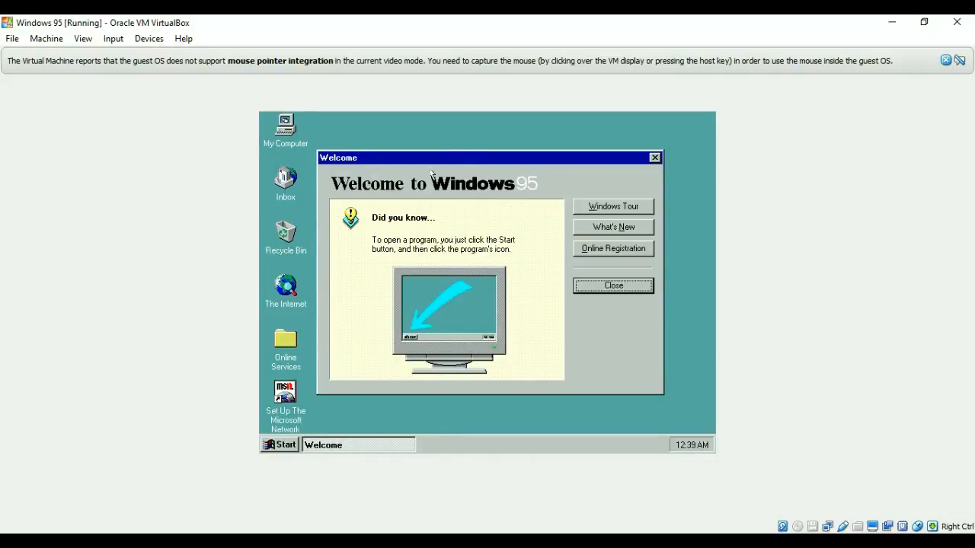
mouse_move(368, 364)
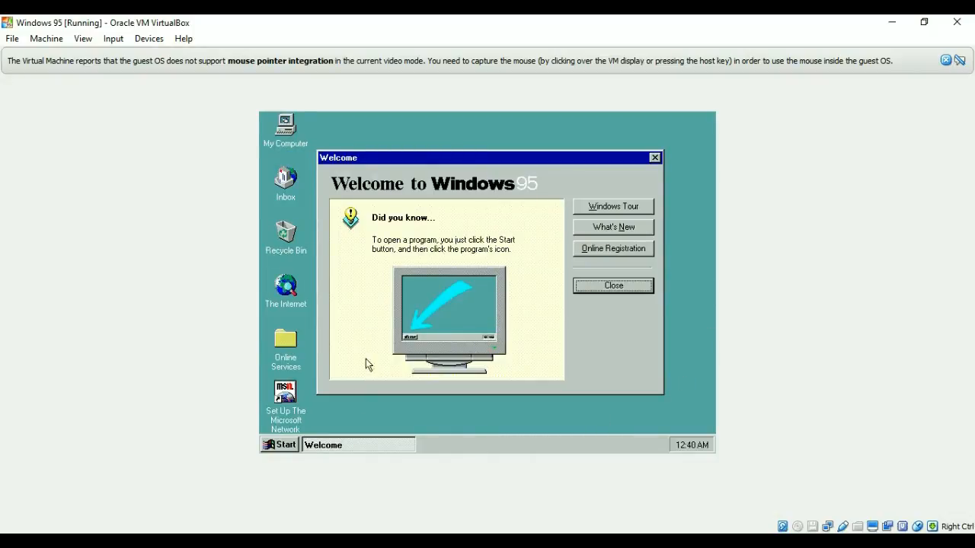
mouse_move(367, 278)
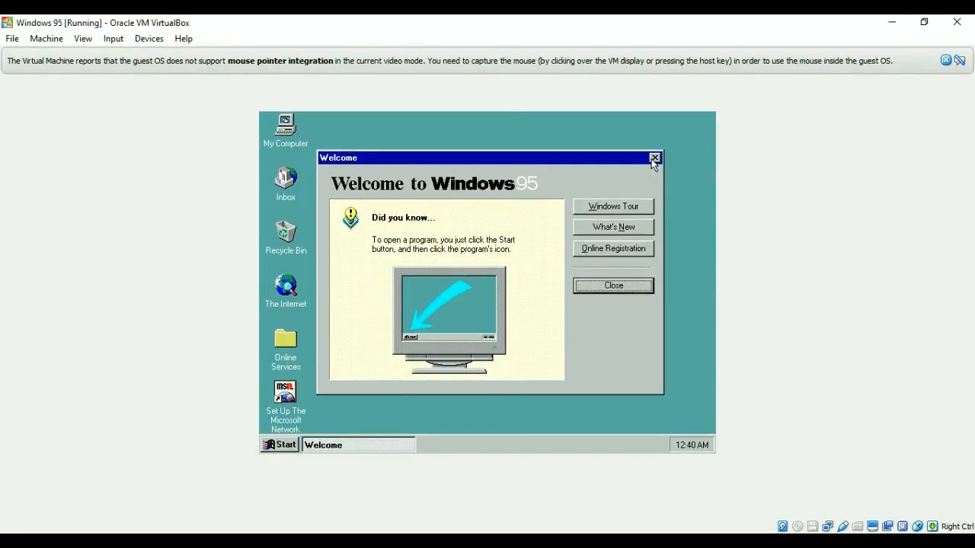
Show the desktop context menu's New submenu with Folder, Shortcut and document types.
right_click(396, 289)
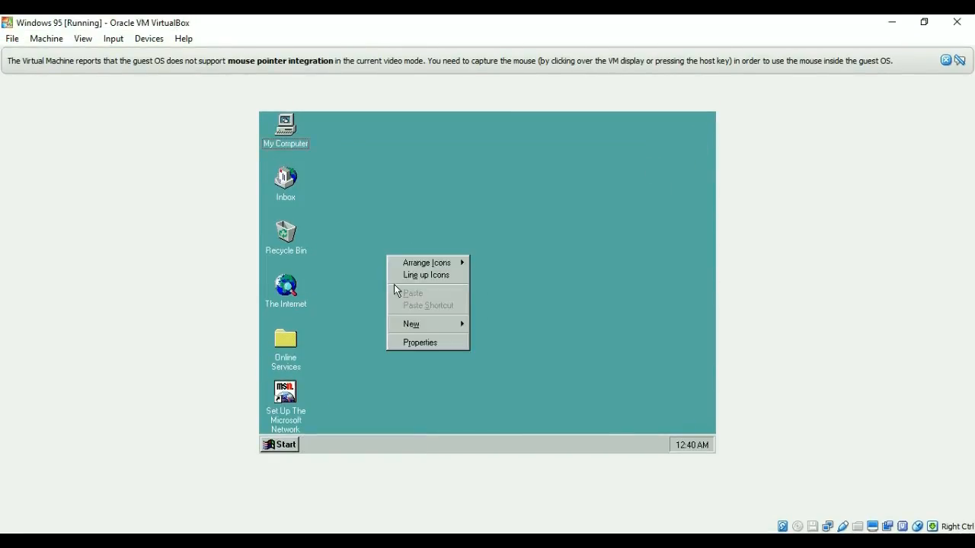
mouse_move(464, 321)
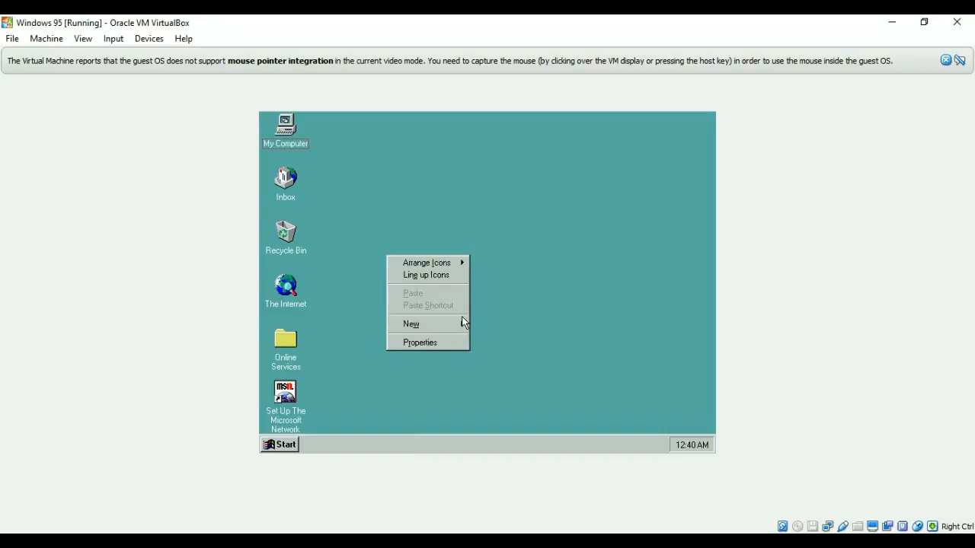
click(411, 324)
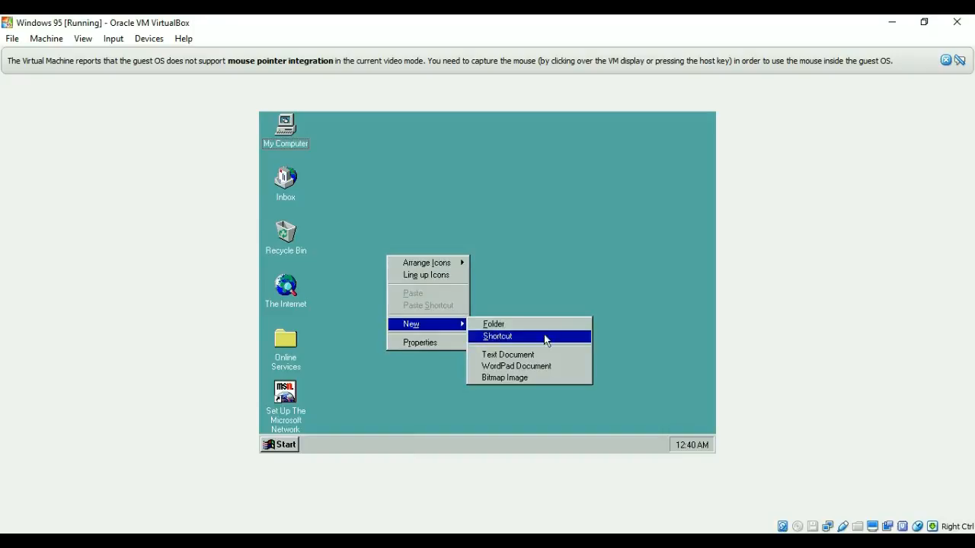
mouse_move(507, 355)
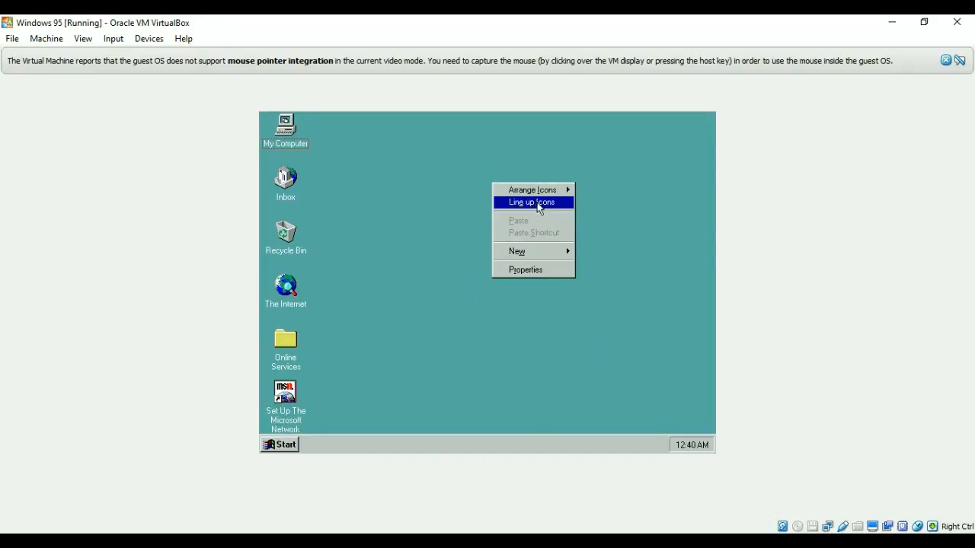
mouse_move(531, 220)
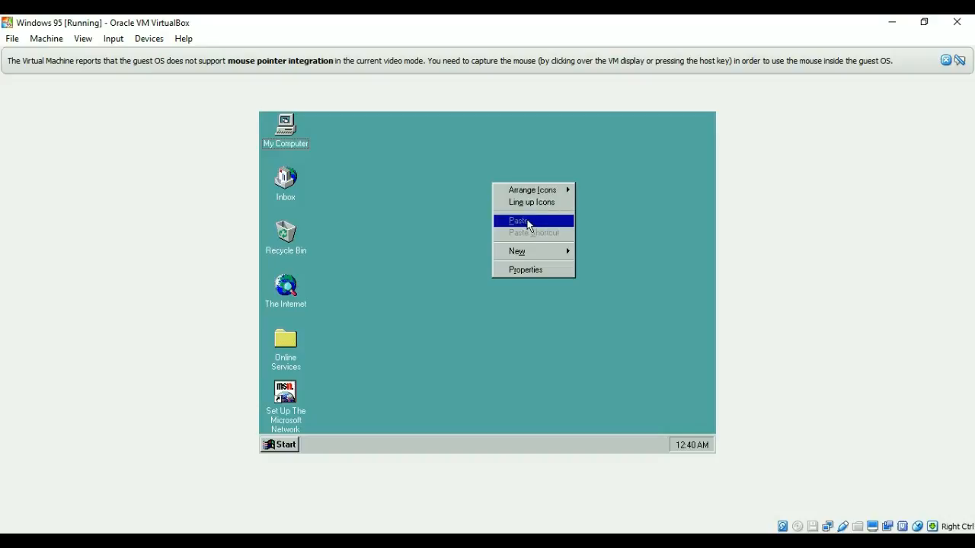
mouse_move(517, 252)
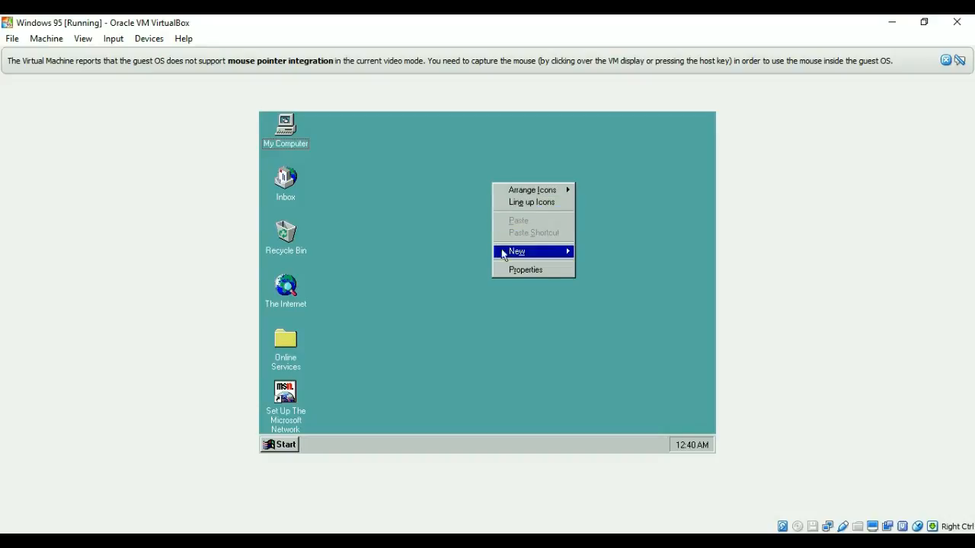
mouse_move(438, 212)
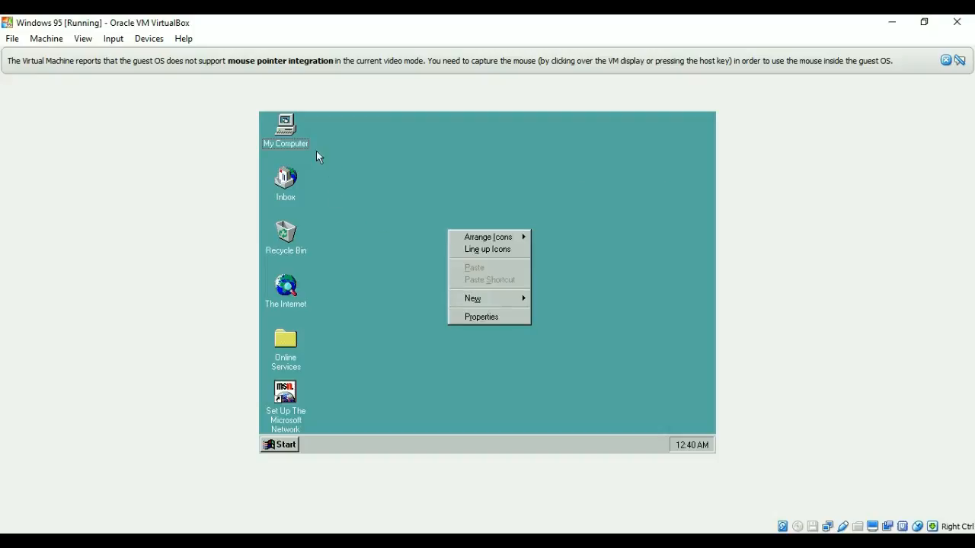
Dismiss the desktop menu and open My Computer to view the drives.
click(285, 126)
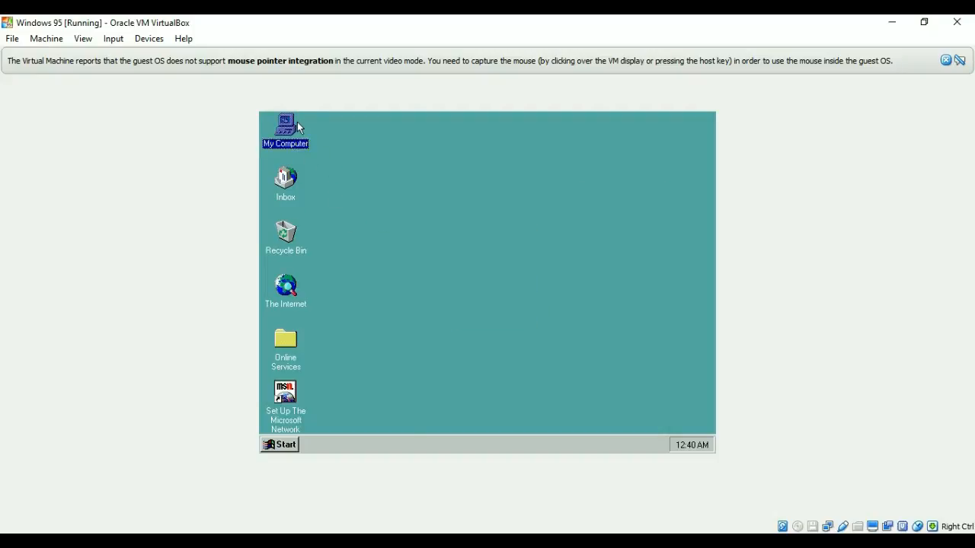
double_click(285, 126)
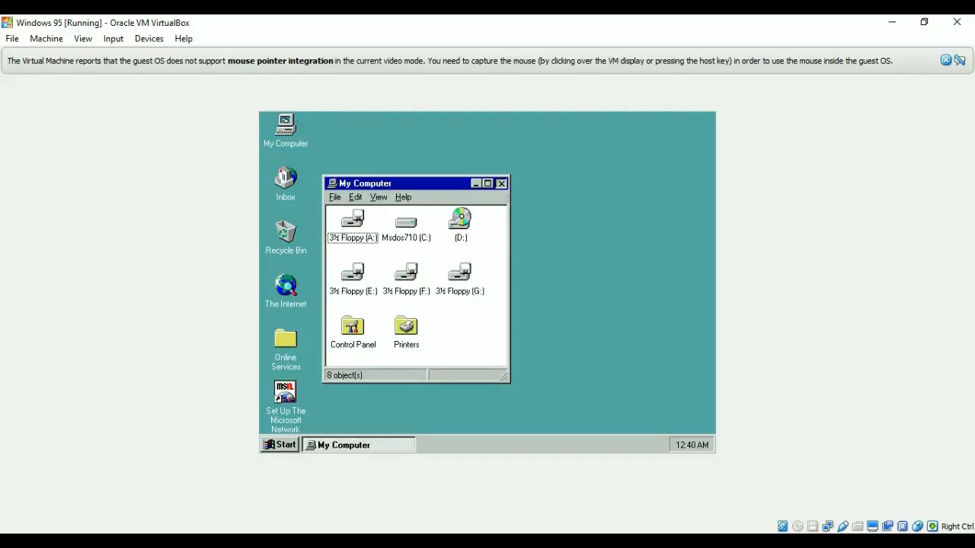
click(501, 183)
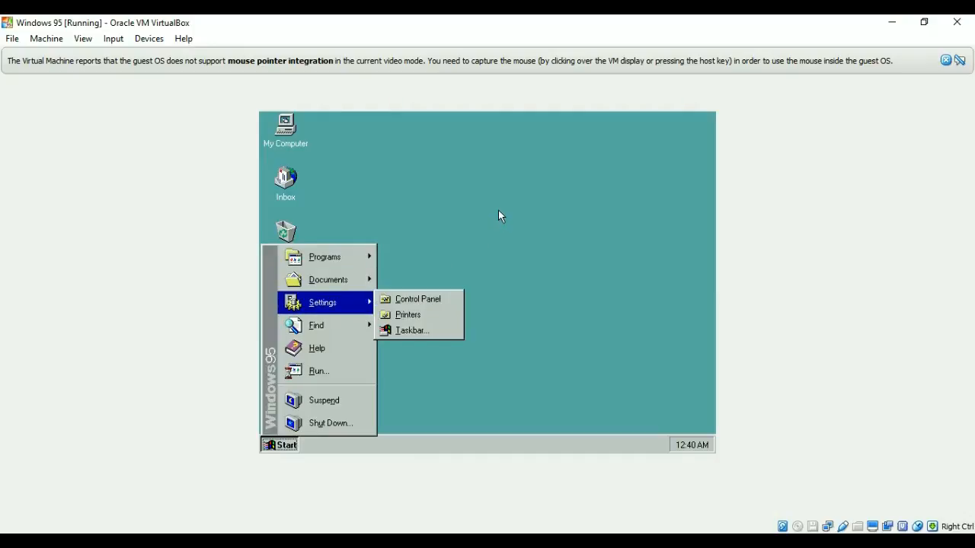
mouse_move(417, 299)
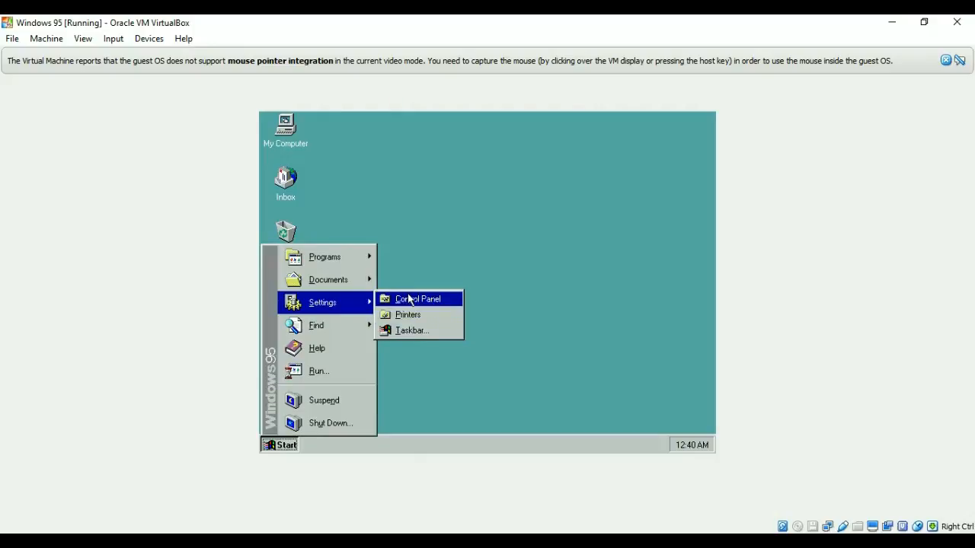
mouse_move(479, 163)
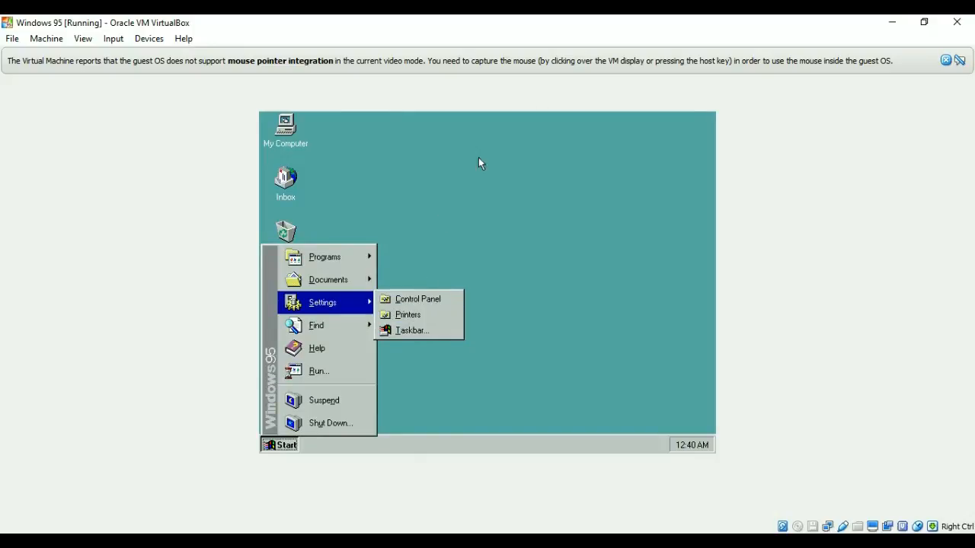